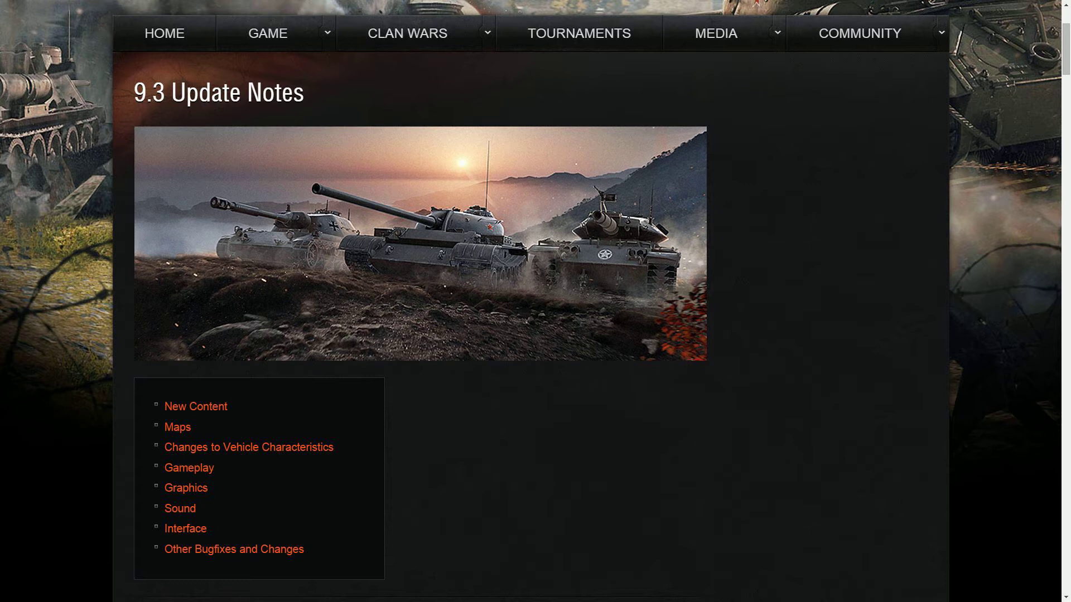
- Scroll past the title and contents list into the New Content and Maps sections
scroll("down", 3)
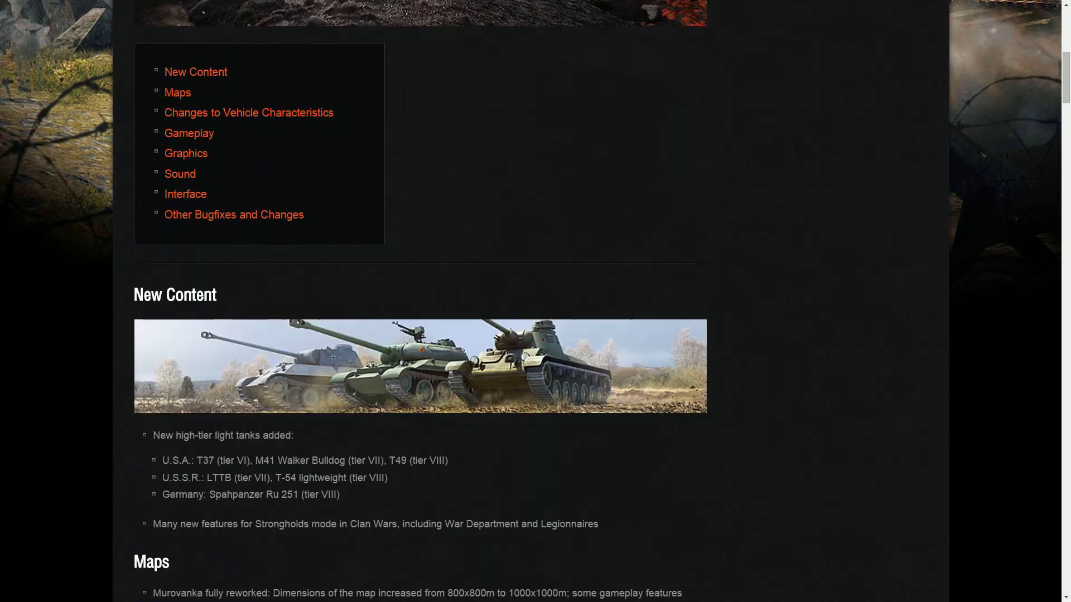
scroll("down", 3)
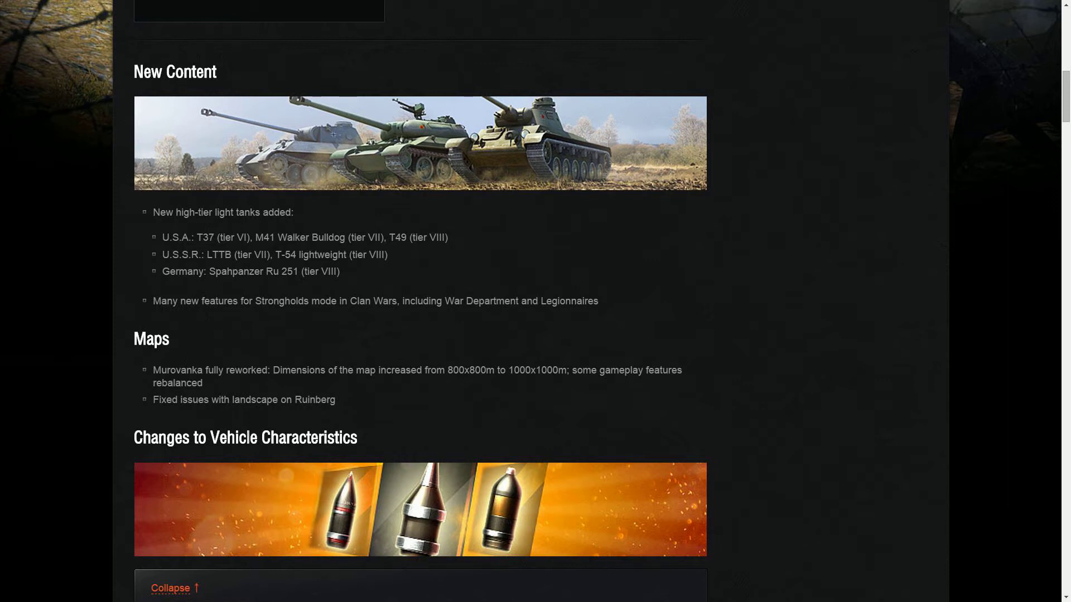
- Scroll into the Changes to Vehicle Characteristics list, reaching the German Jagdpanther entries
scroll("down", 3)
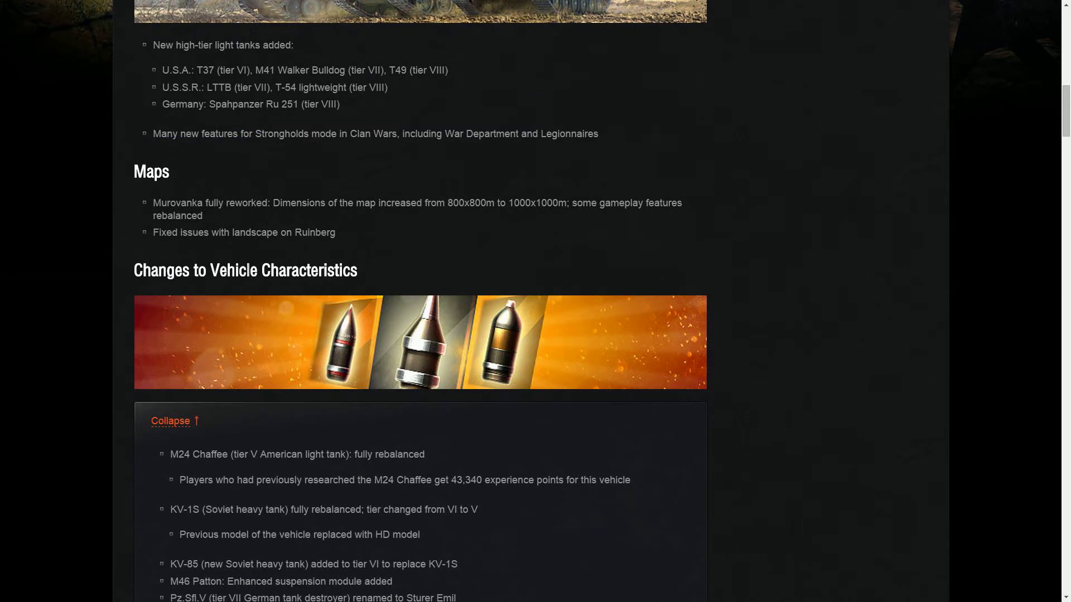
scroll("down", 3)
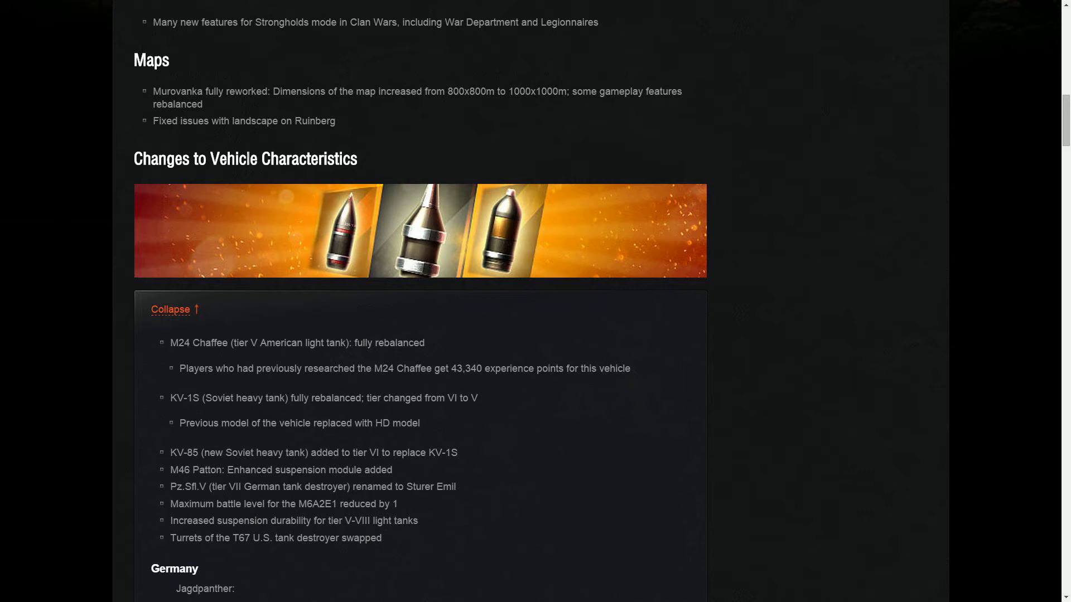
scroll("down", 3)
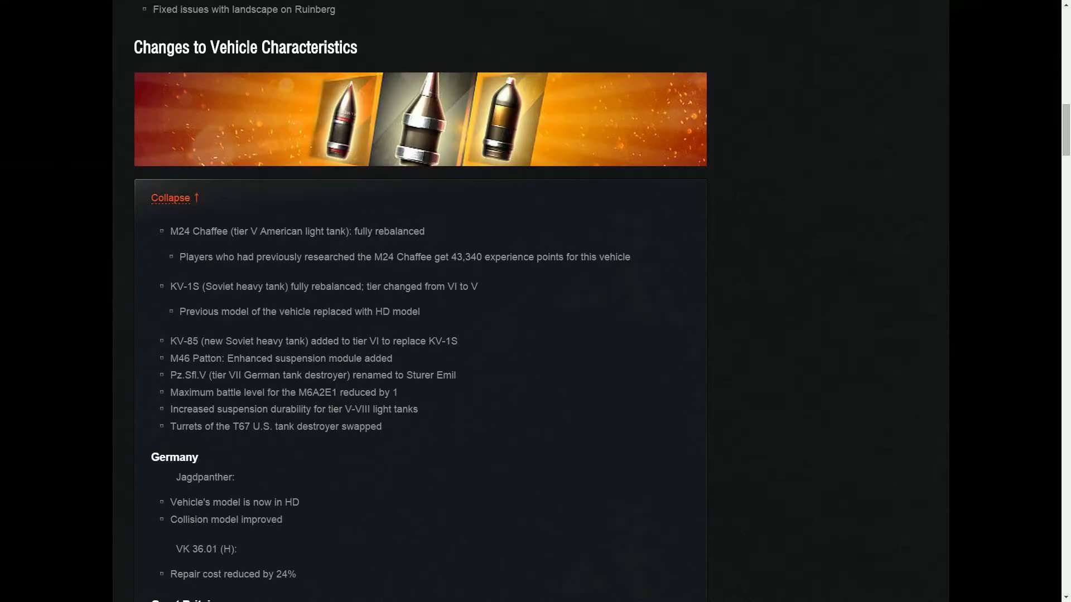
- Scroll past the German entries to the Great Britain FV304 suspension and gun changes
scroll("down", 3)
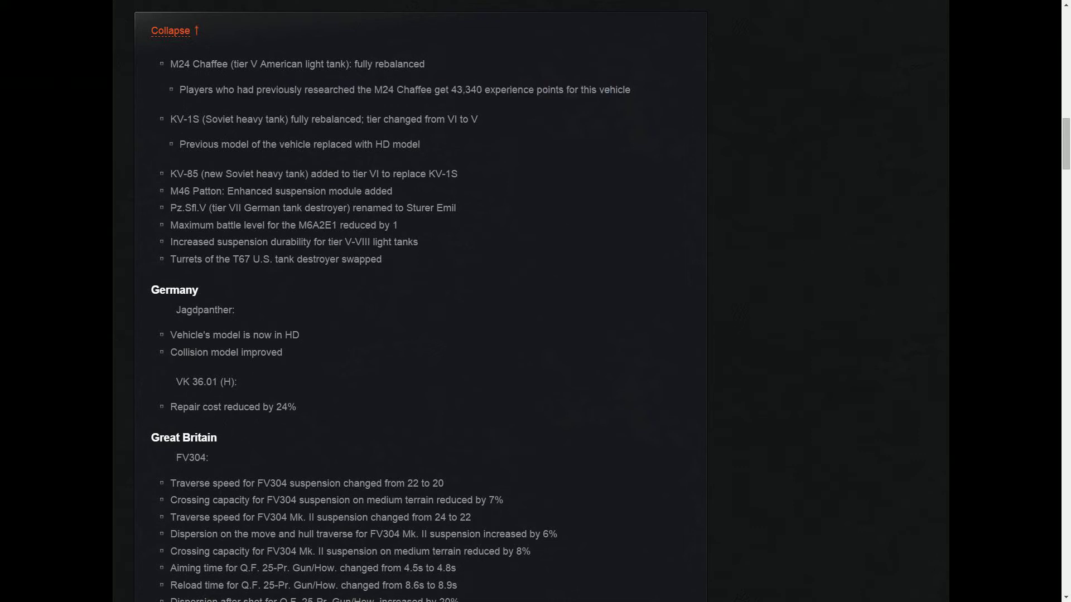
left_click_drag(345, 89, 518, 89)
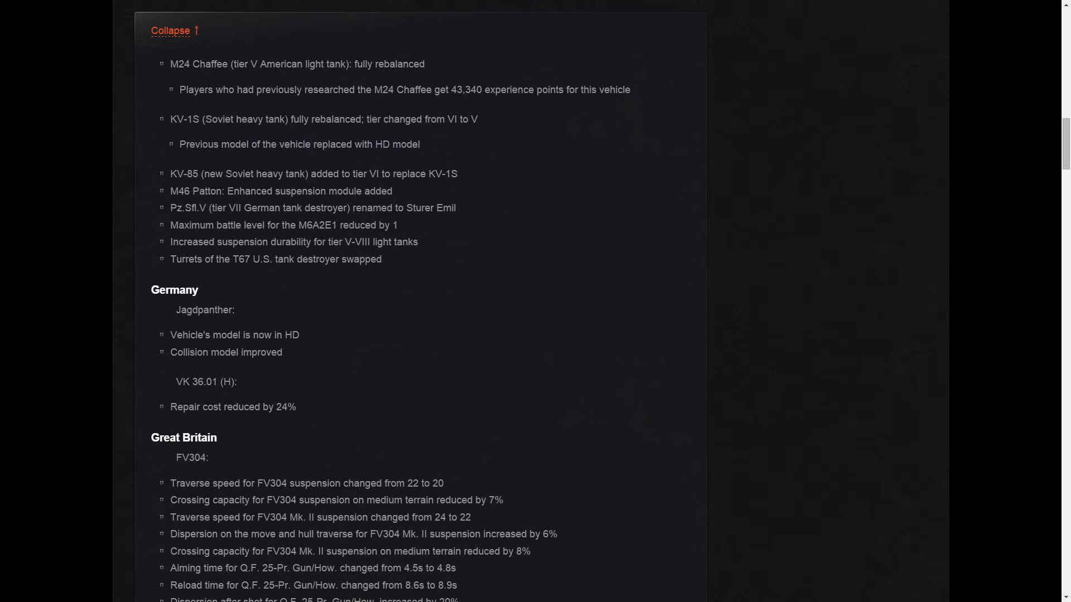
- Highlight lines in the Germany and Great Britain vehicle changes while reading
left_click_drag(170, 174, 327, 174)
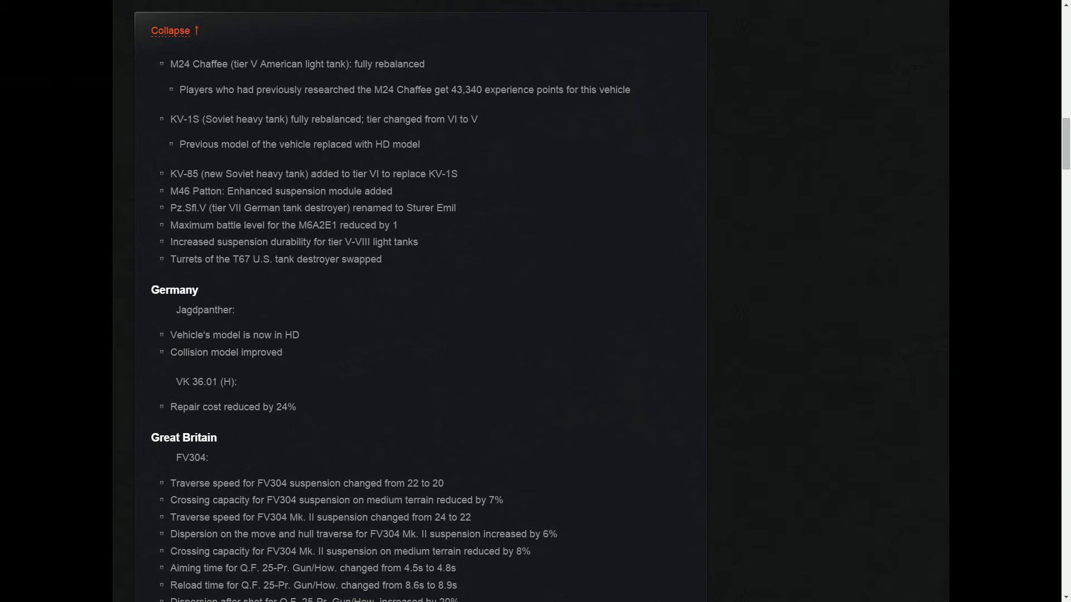
left_click_drag(170, 207, 389, 224)
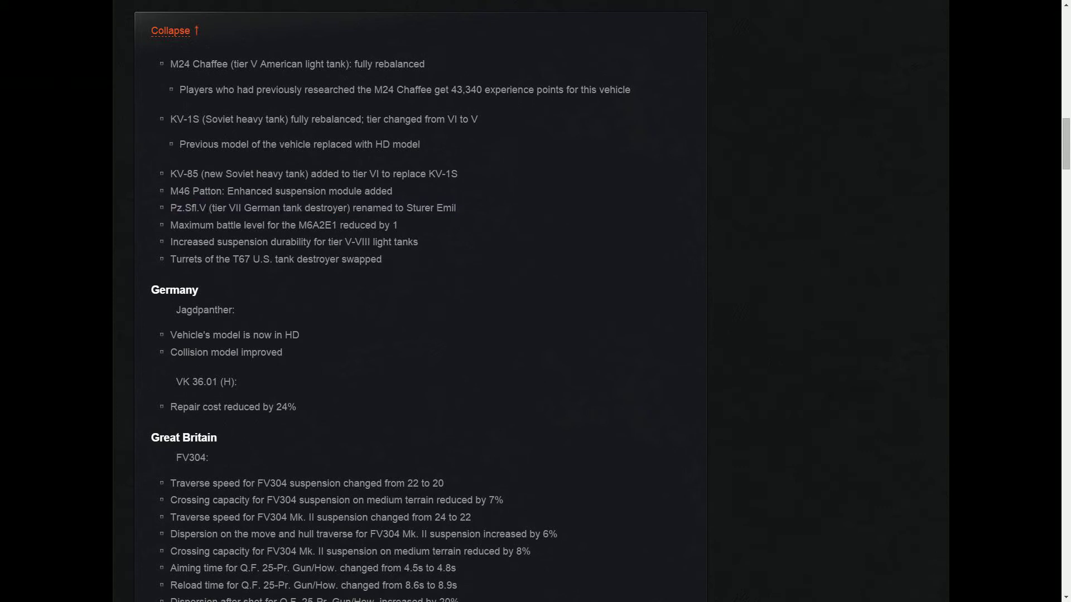
left_click_drag(179, 224, 369, 224)
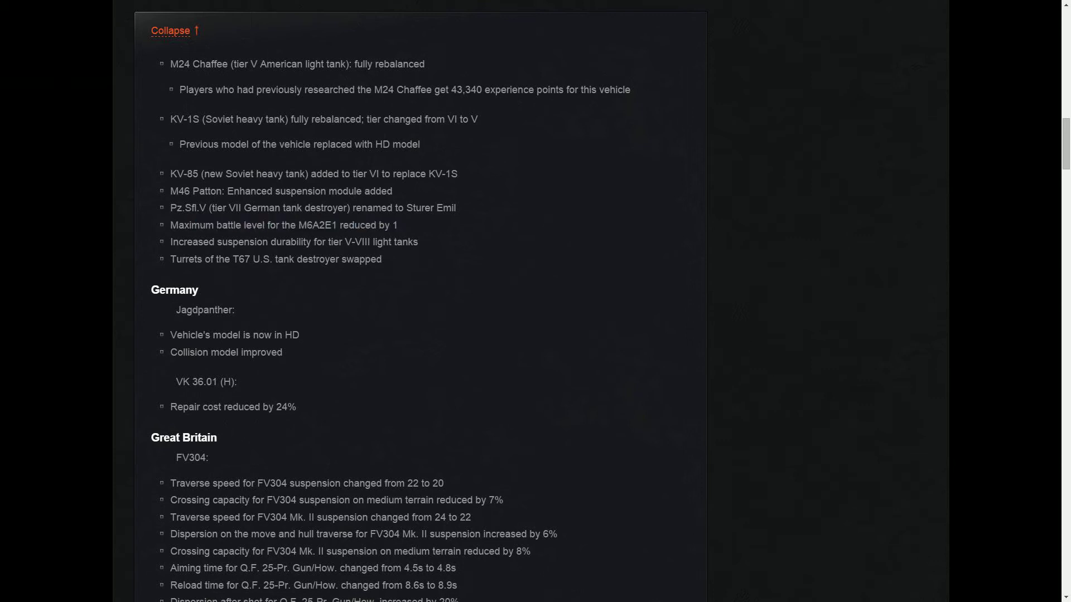
left_click_drag(193, 242, 408, 241)
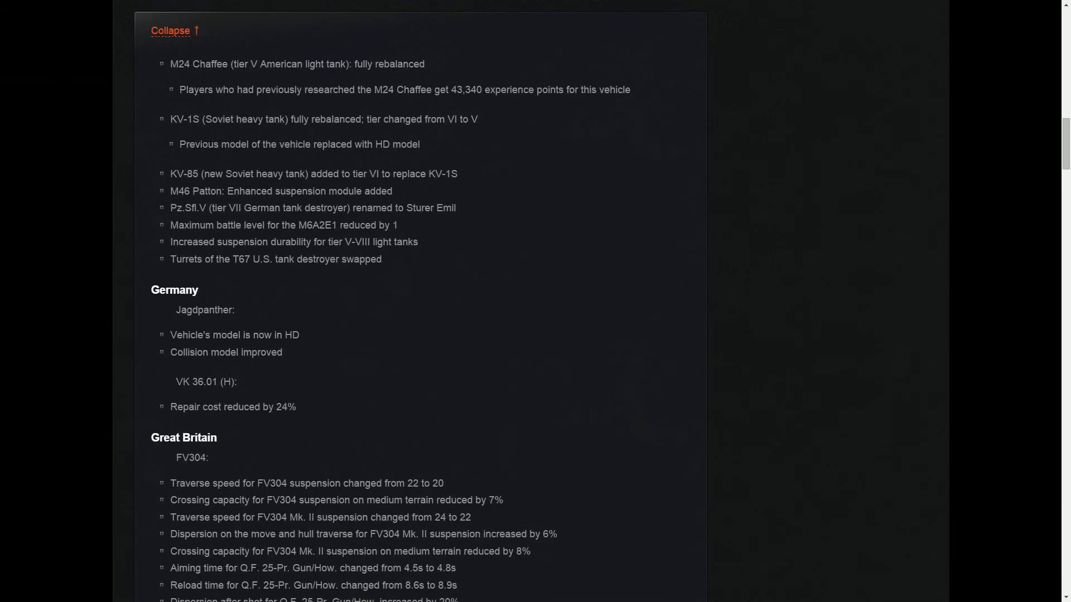
- Scroll past Great Britain to the USA M18 Hellcat suspension and gun changes
scroll("down", 3)
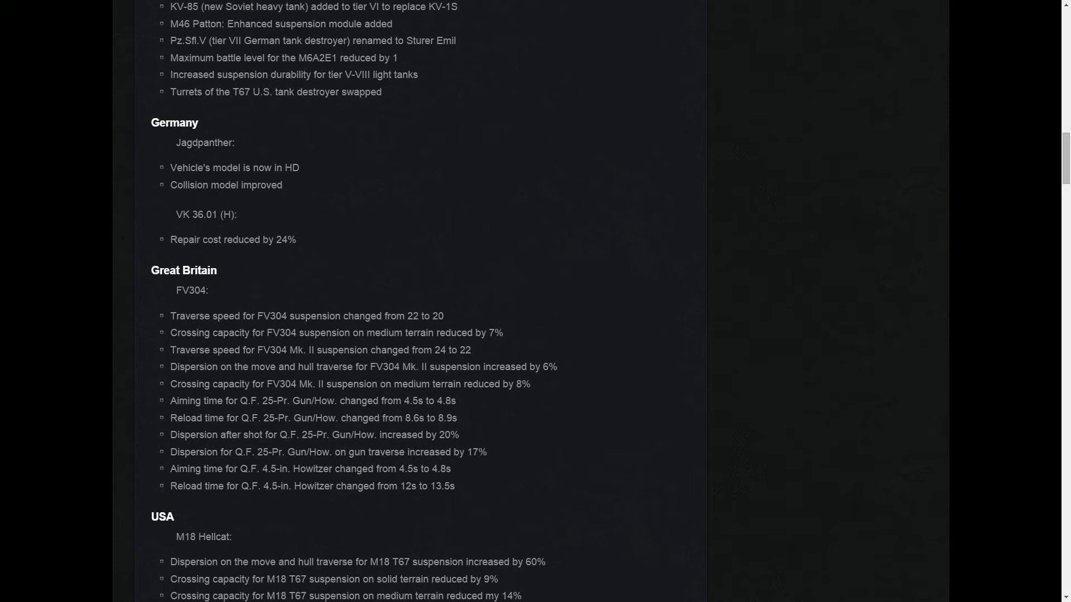
left_click_drag(176, 215, 261, 240)
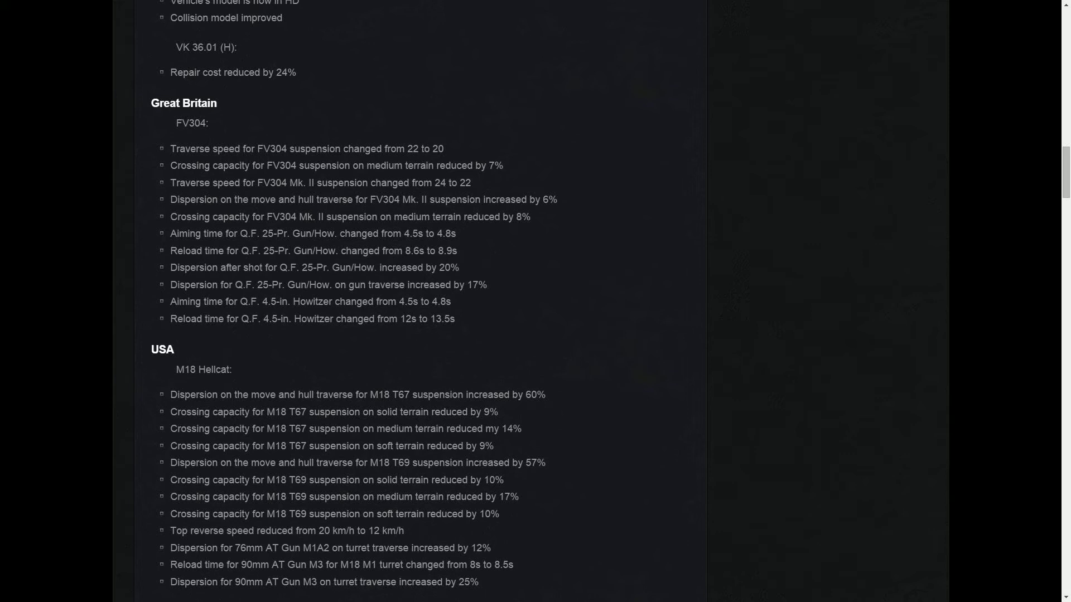
- Highlight and clear the 4.5-in. howitzer text, then reach the M24 Chaffee changes
left_click_drag(263, 250, 402, 251)
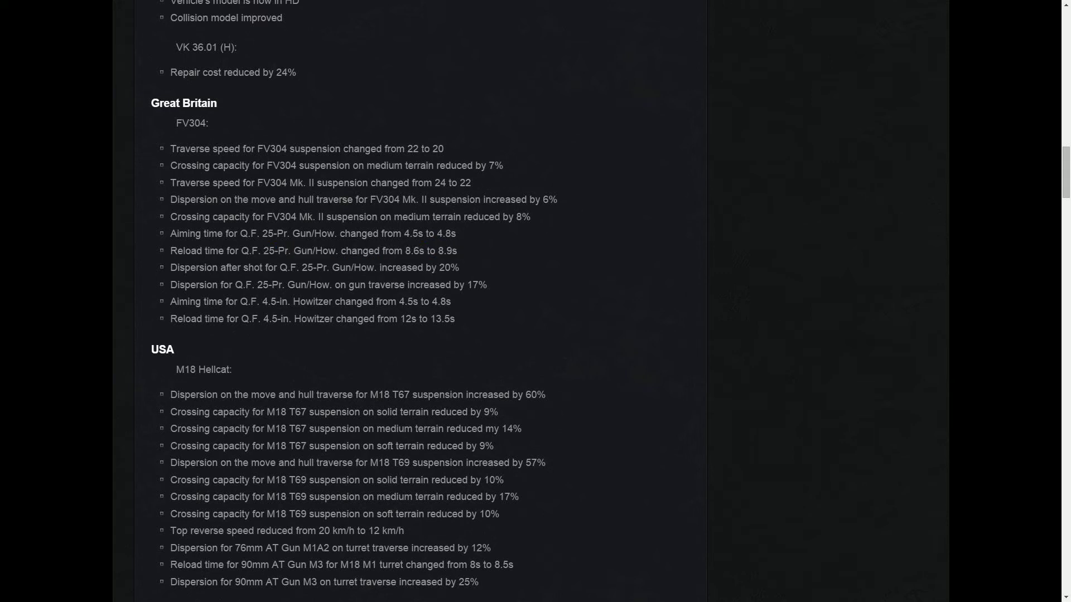
double_click(277, 319)
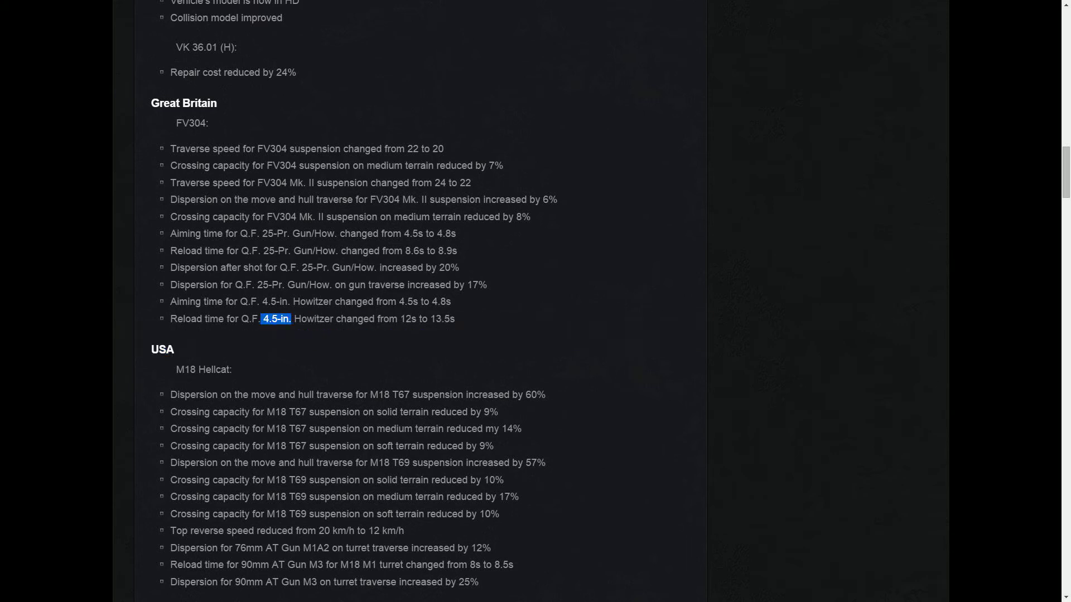
left_click(274, 319)
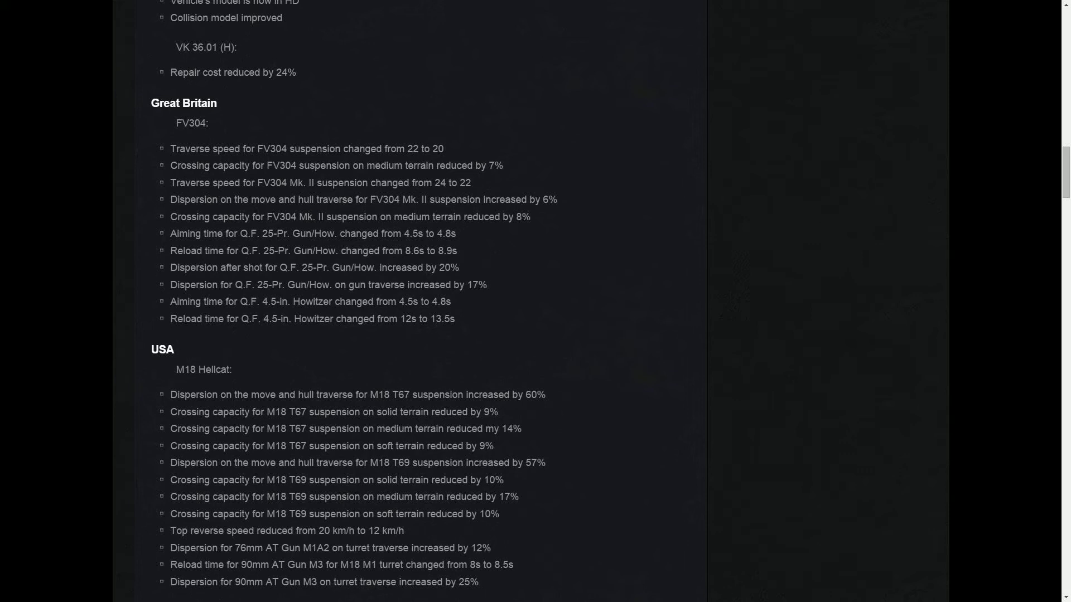
left_click_drag(307, 267, 381, 267)
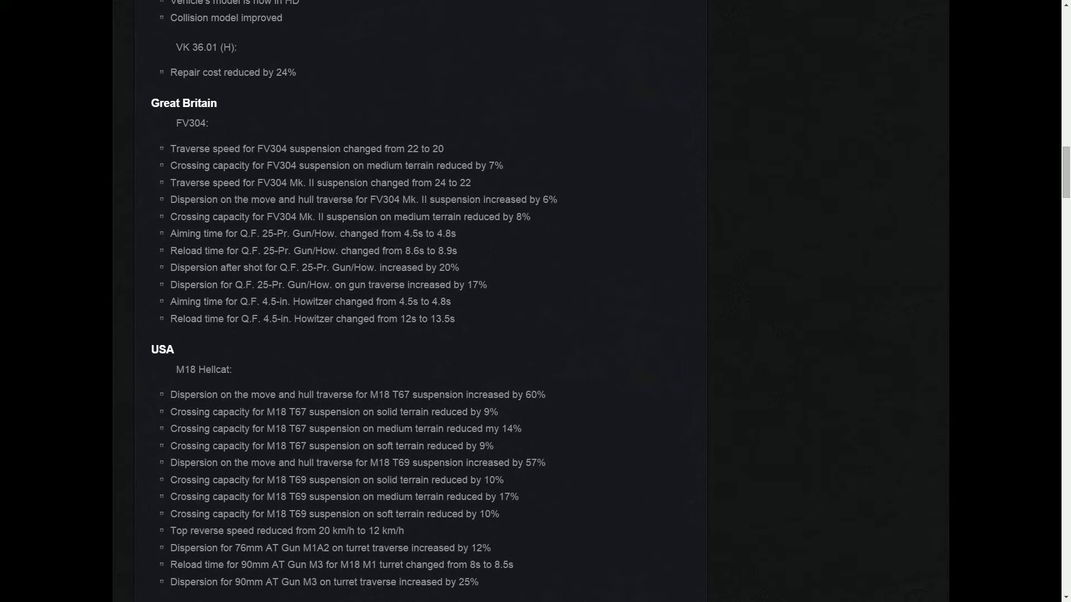
scroll("down", 3)
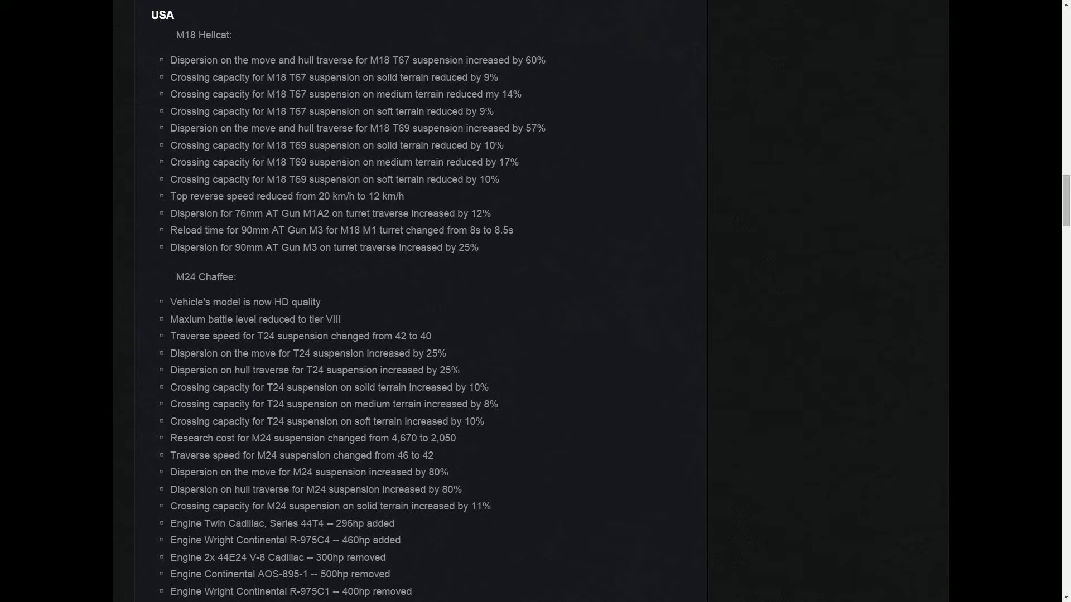
left_click_drag(511, 60, 546, 60)
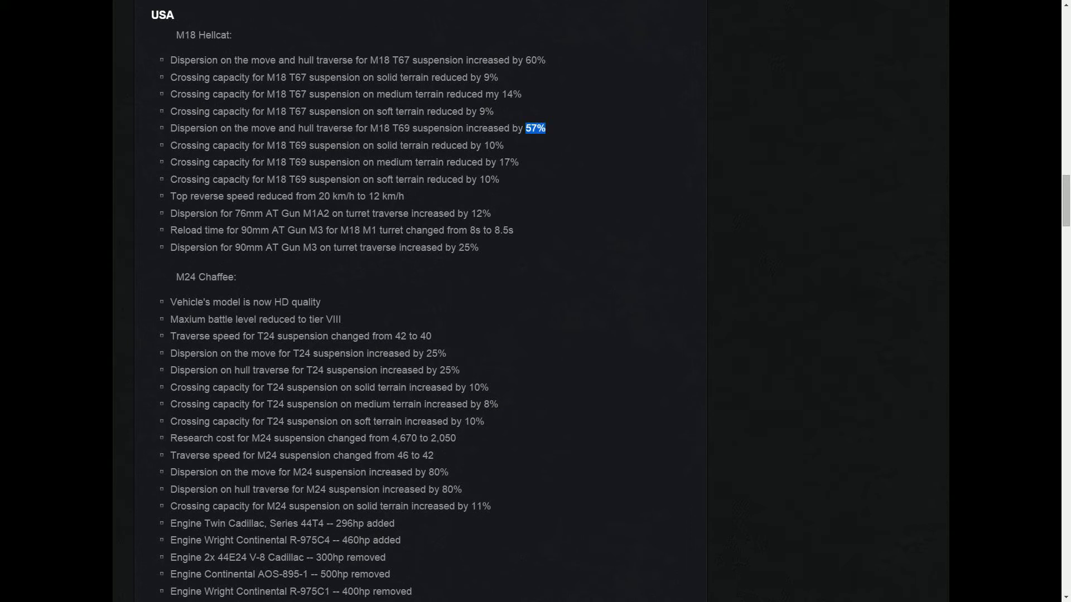
left_click_drag(317, 60, 453, 145)
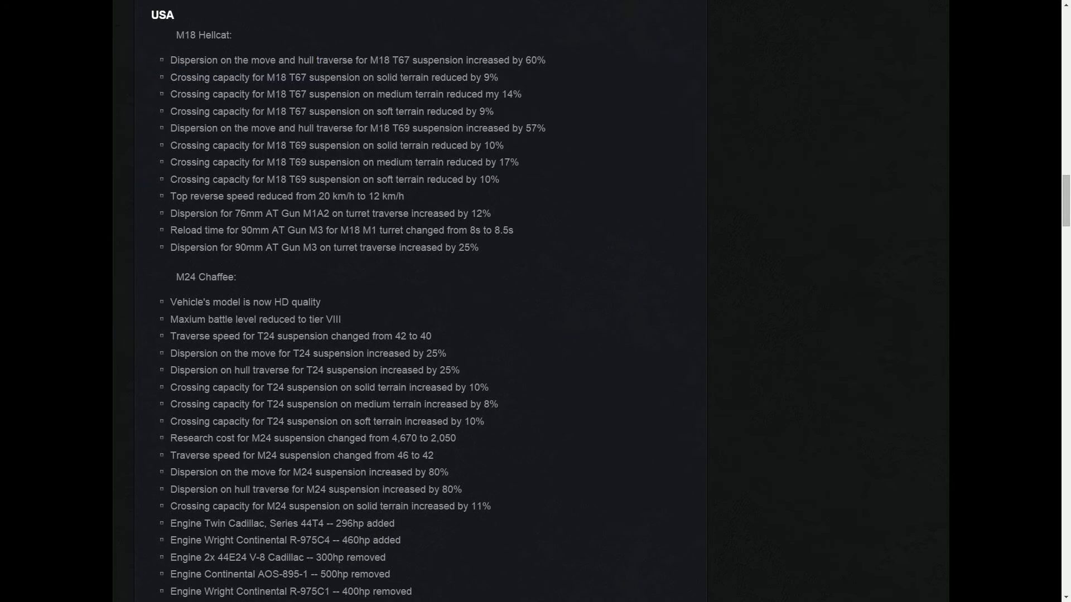
left_click_drag(259, 196, 395, 196)
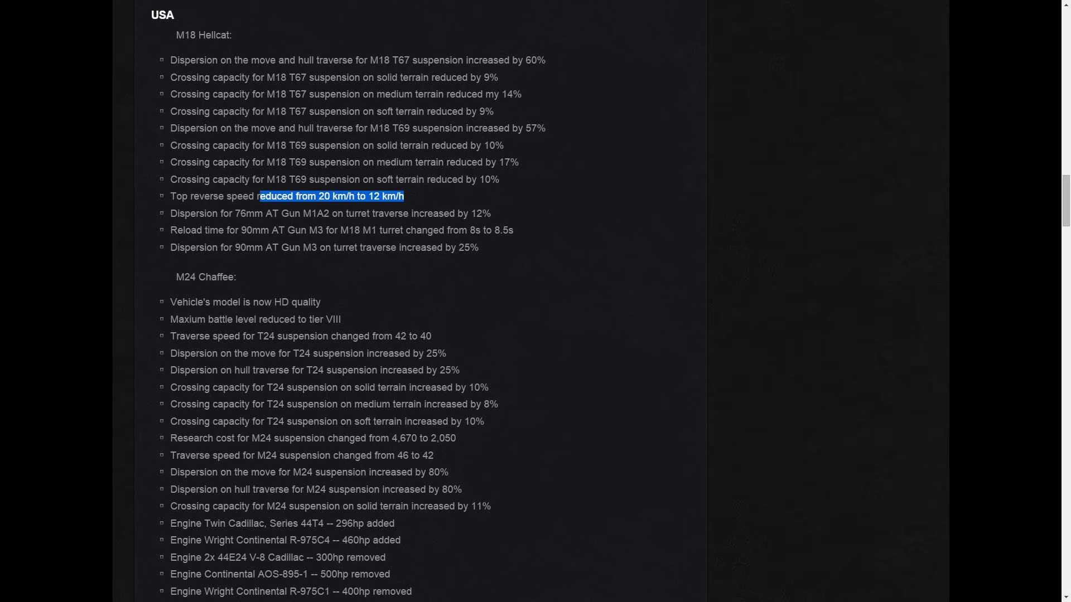
left_click_drag(283, 213, 490, 213)
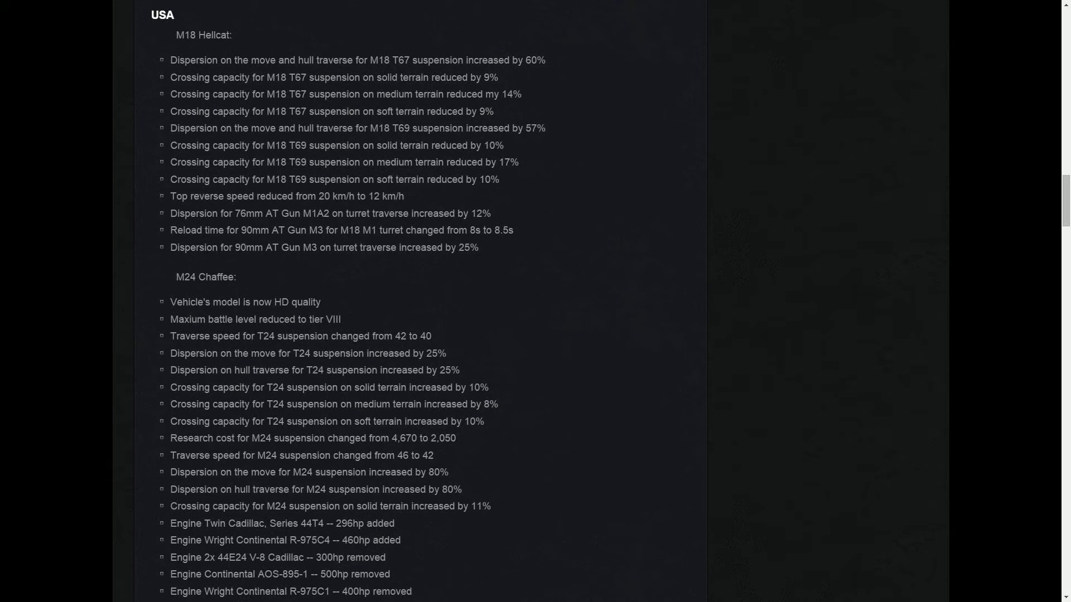
left_click_drag(198, 128, 528, 128)
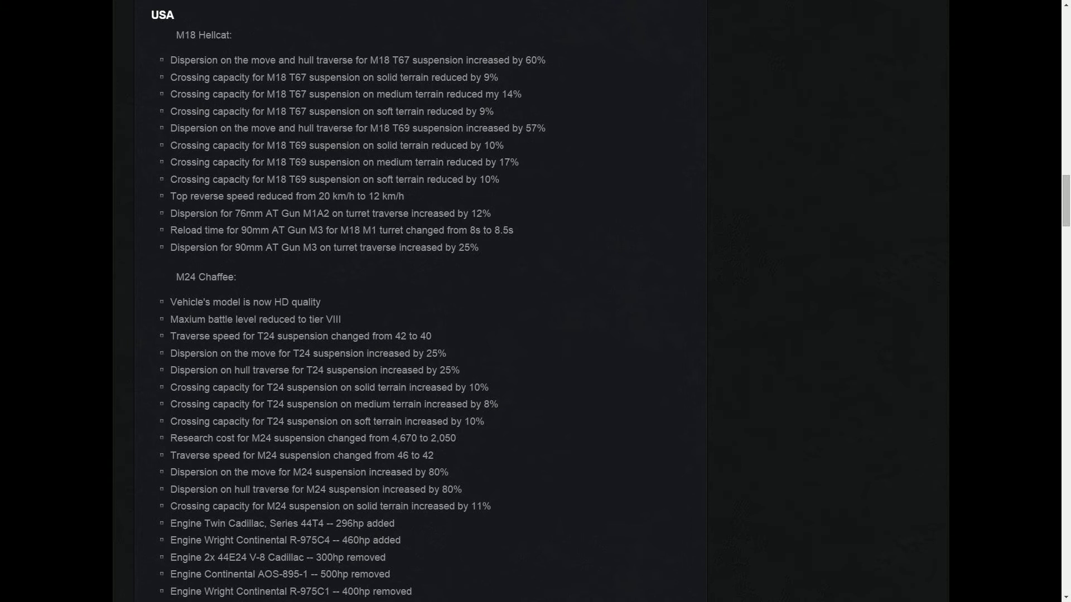
scroll("down", 3)
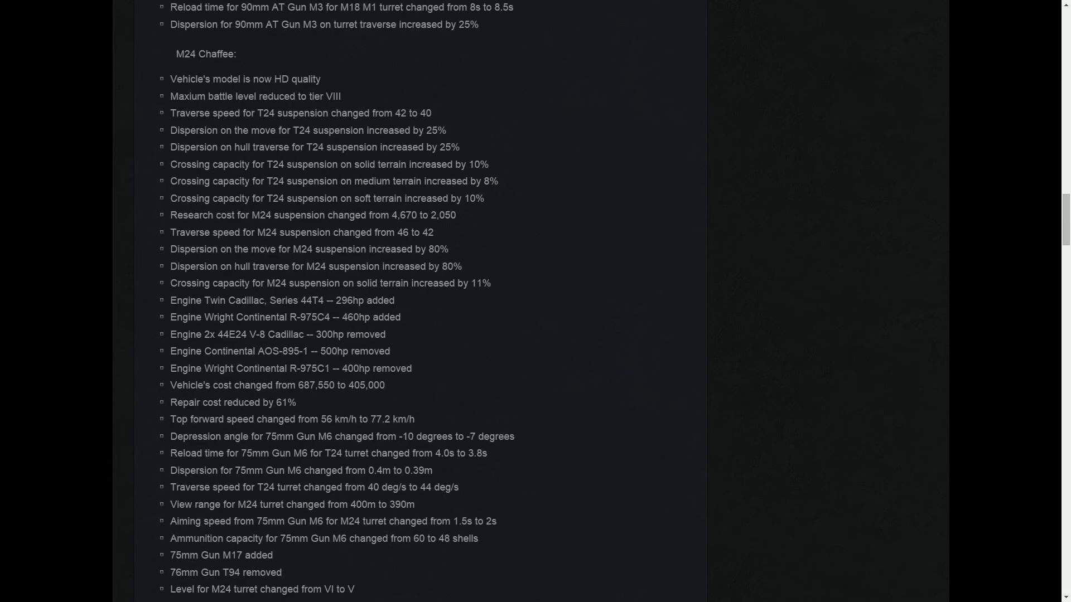
scroll("up", 3)
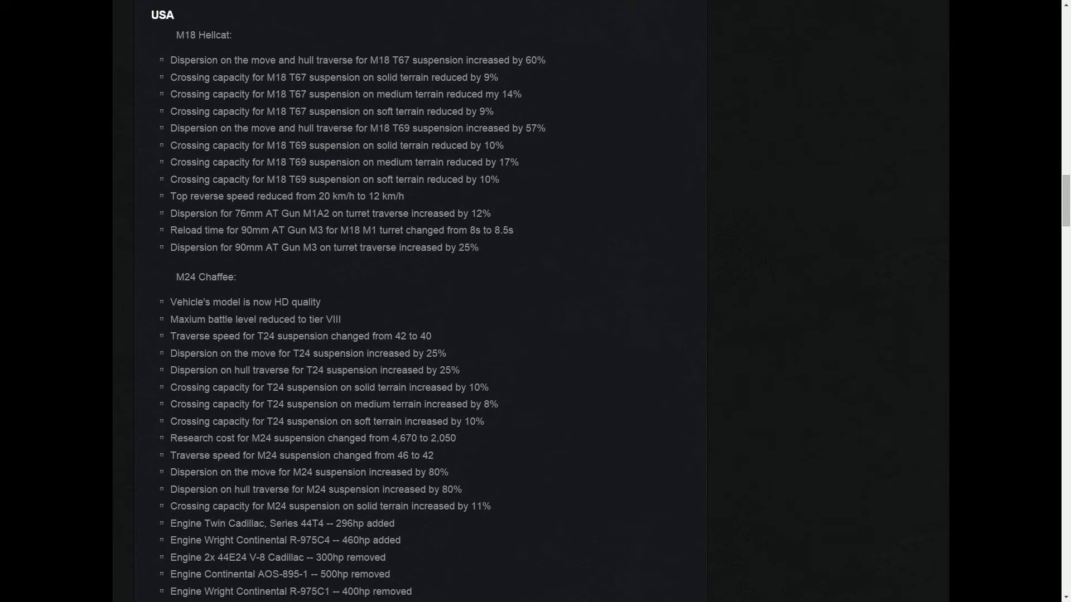
left_click_drag(170, 61, 263, 77)
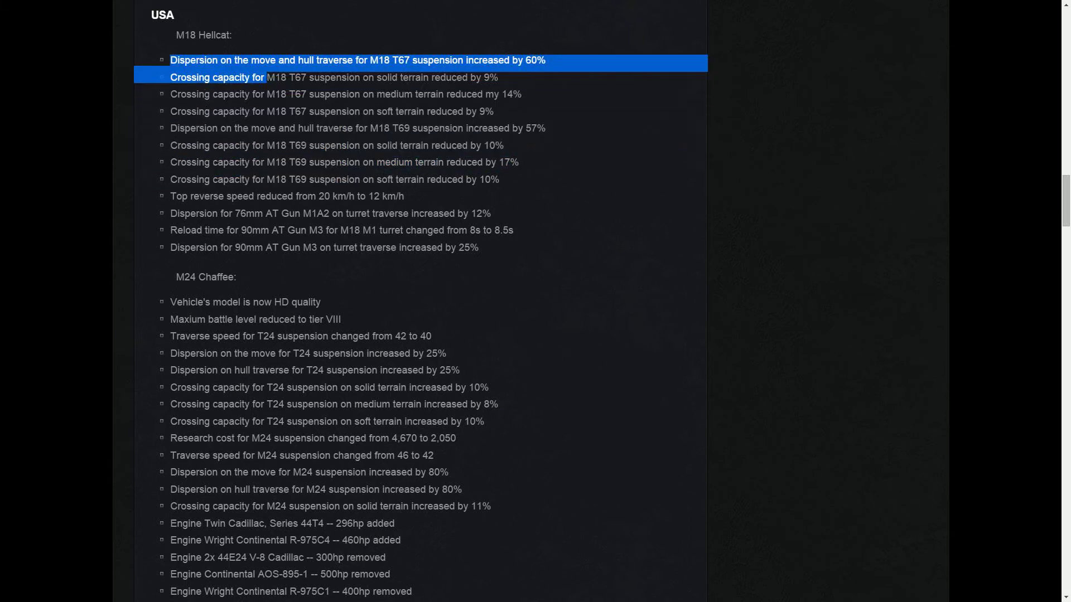
- Highlight the M24 Chaffee battle level and T24 turret traverse lines, then clear them
scroll("down", 3)
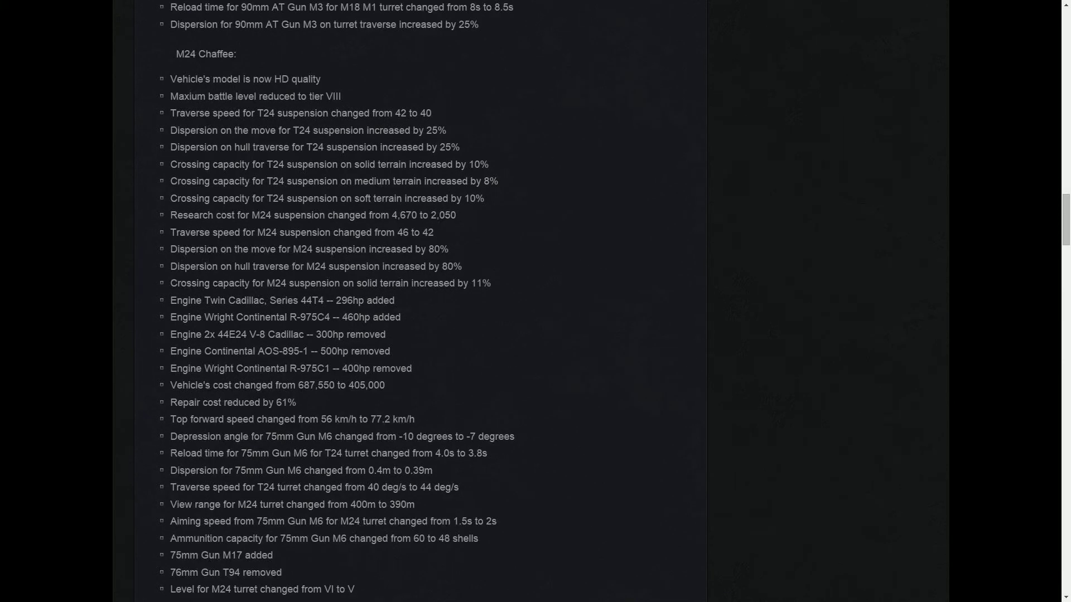
left_click_drag(170, 300, 410, 369)
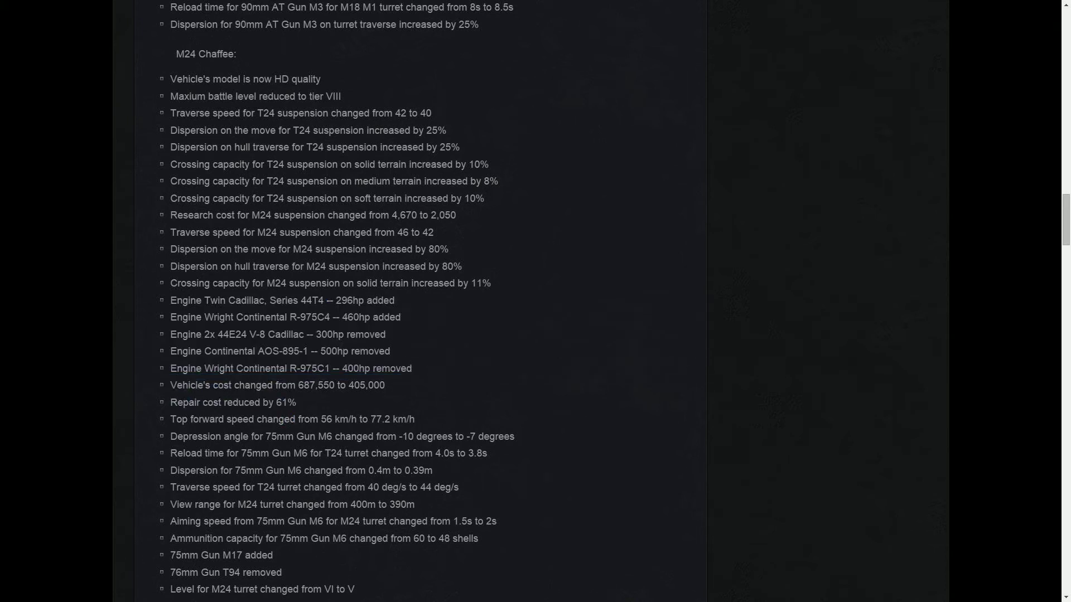
triple_click(294, 419)
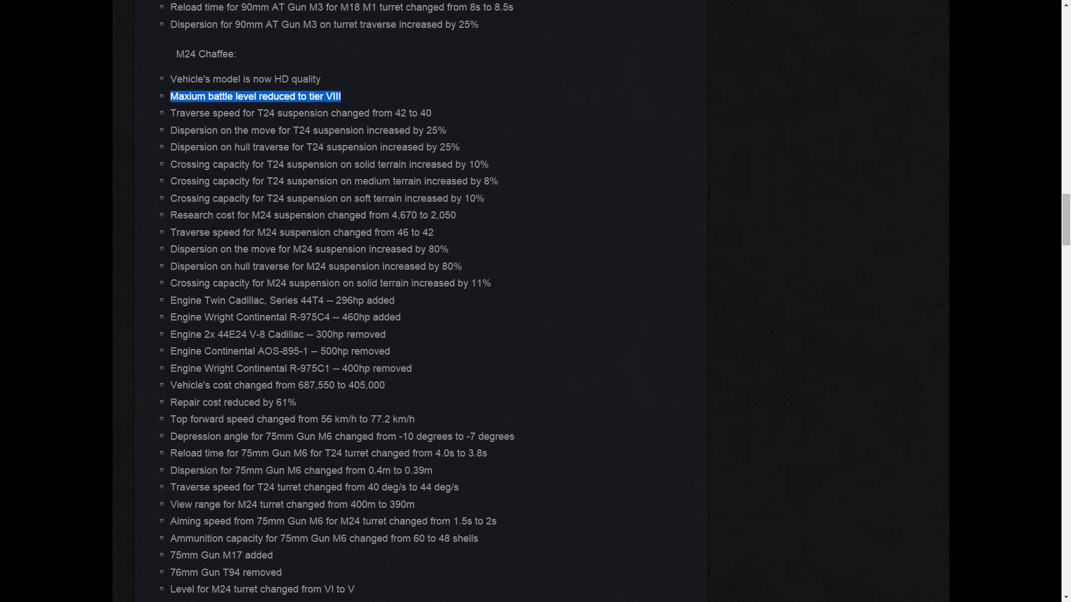
scroll("down", 3)
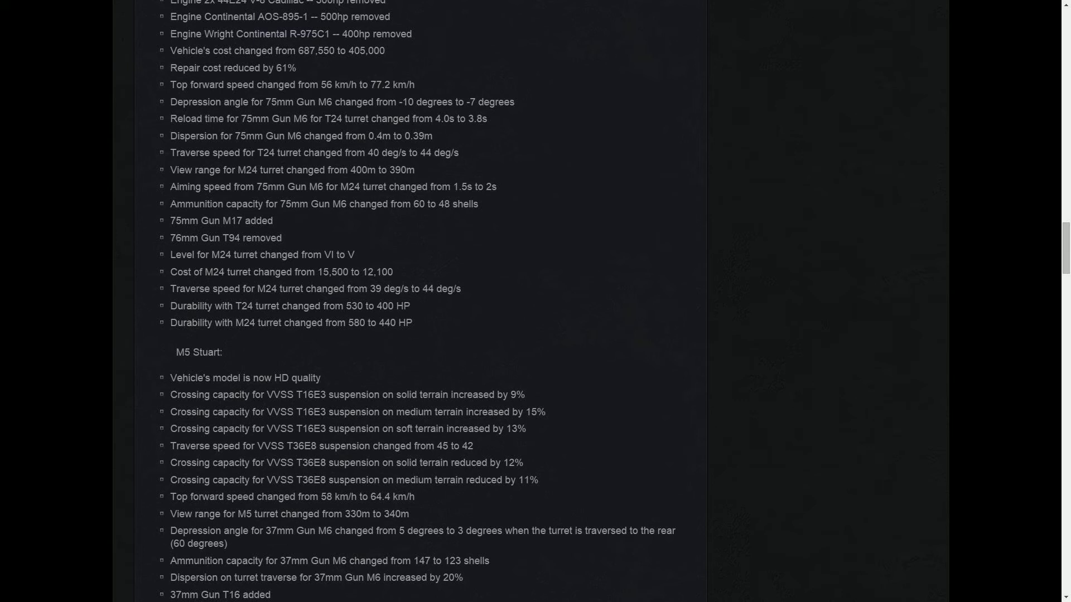
left_click_drag(179, 101, 515, 101)
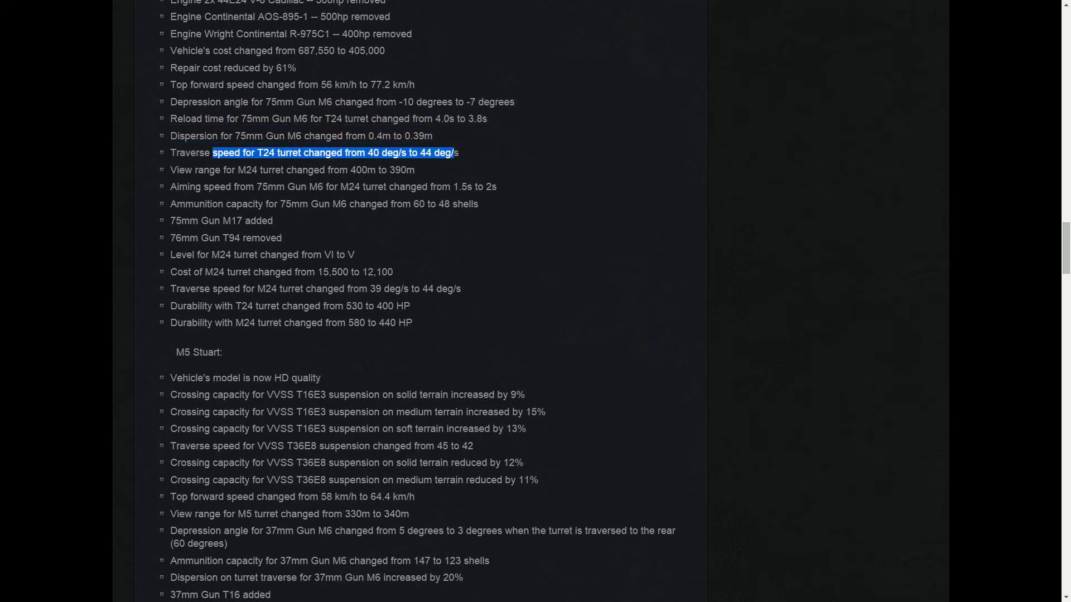
left_click(323, 153)
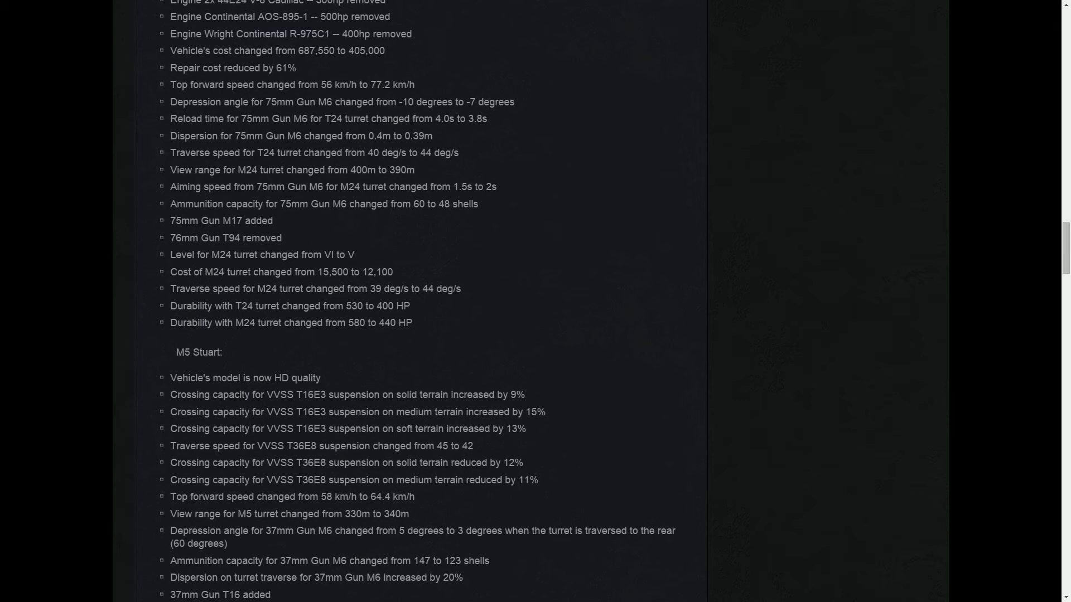
- Scroll past the M24 Chaffee turret changes into the M5 Stuart entries
scroll("up", 3)
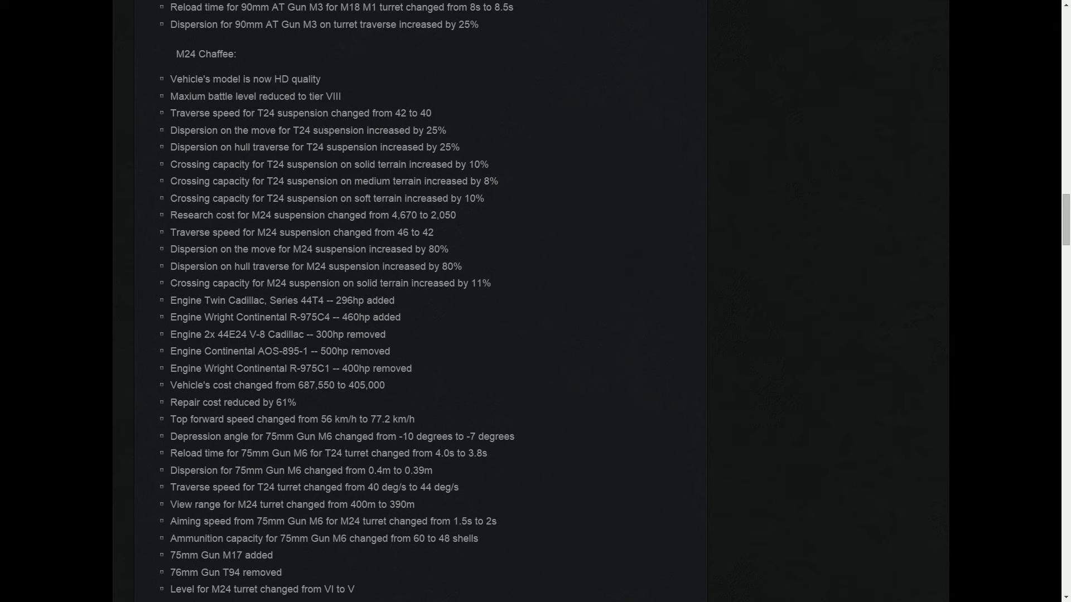
scroll("down", 3)
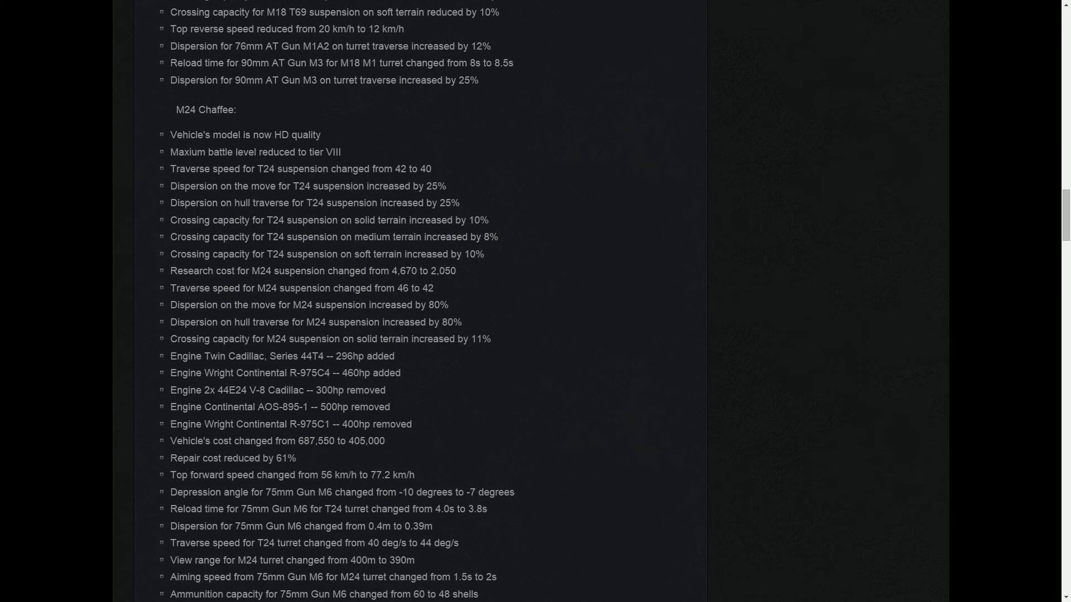
scroll("down", 3)
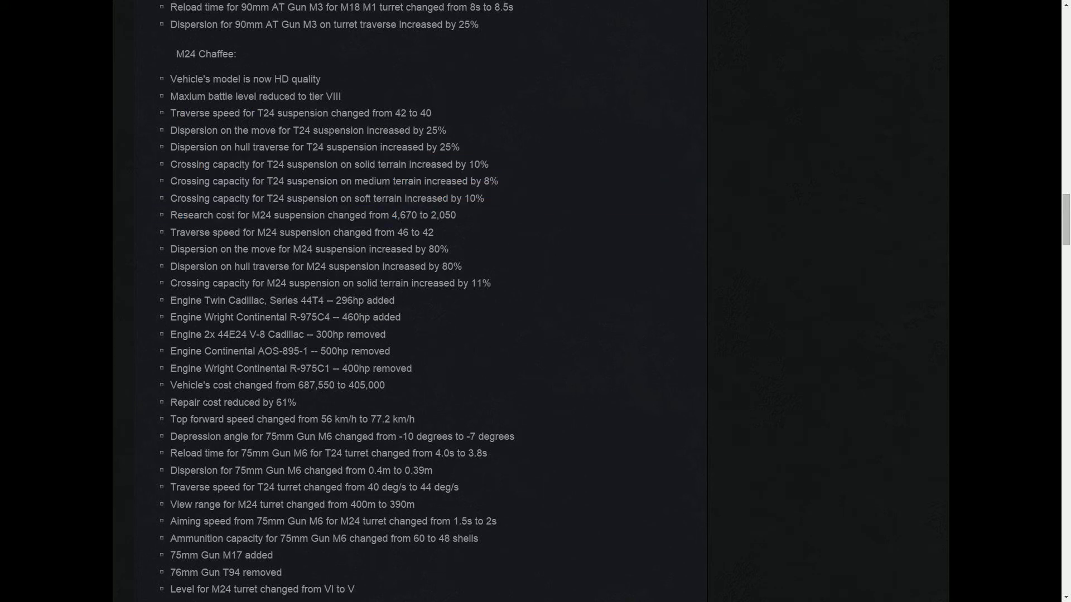
scroll("down", 3)
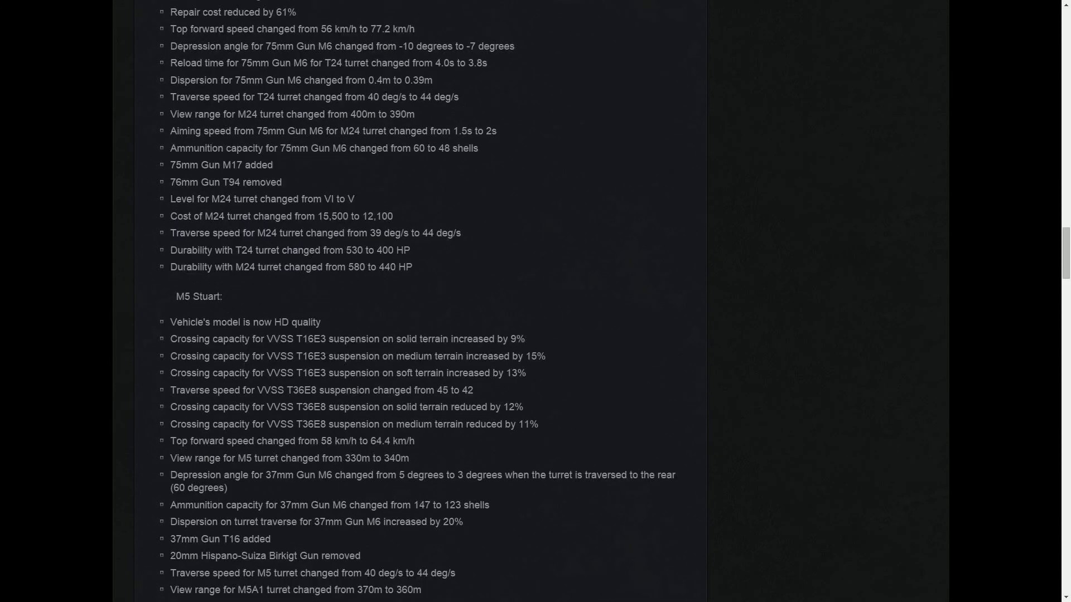
- Highlight the '37mm Gun T16' added-gun line in the M5 Stuart list
scroll("down", 3)
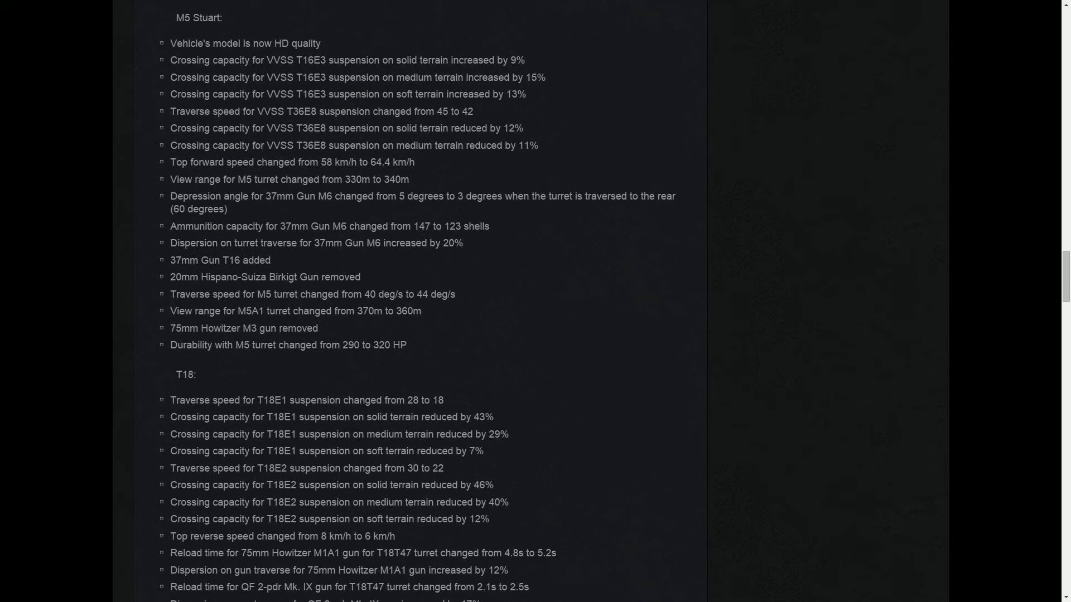
double_click(176, 260)
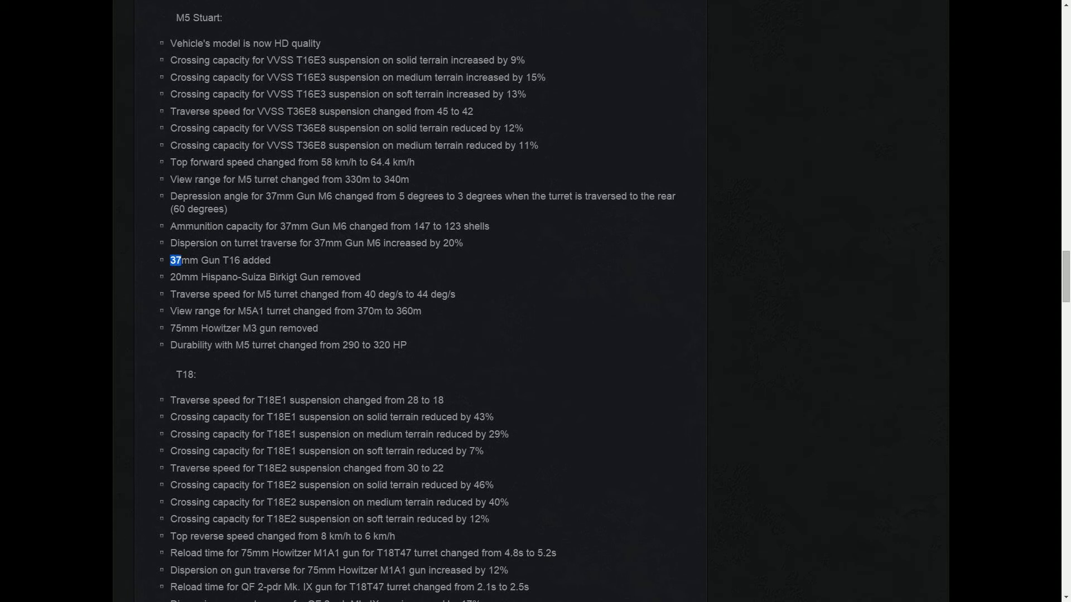
left_click_drag(174, 260, 265, 261)
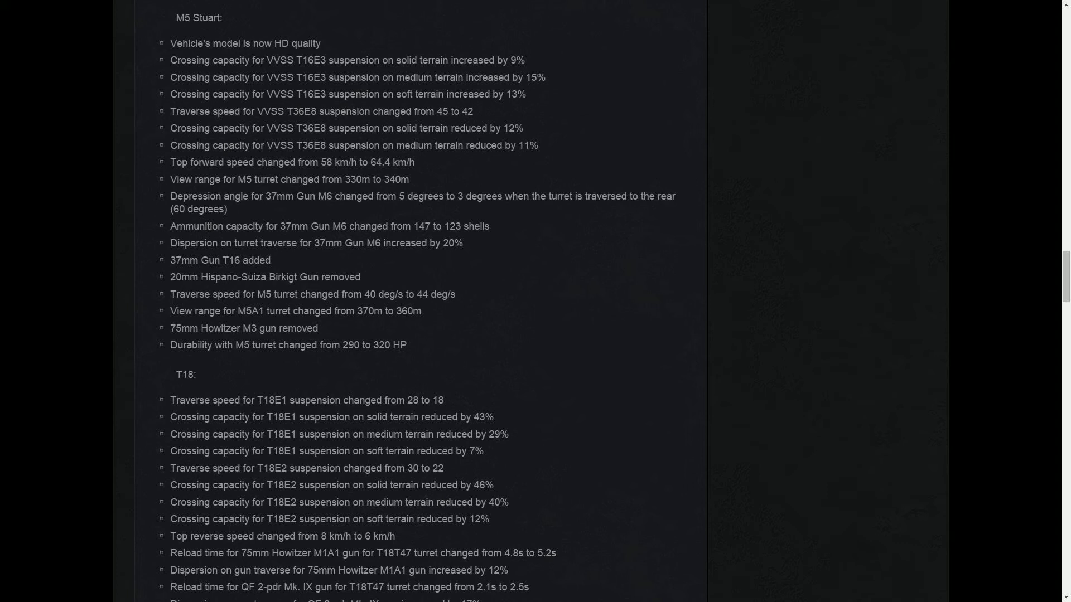
left_click_drag(192, 77, 393, 345)
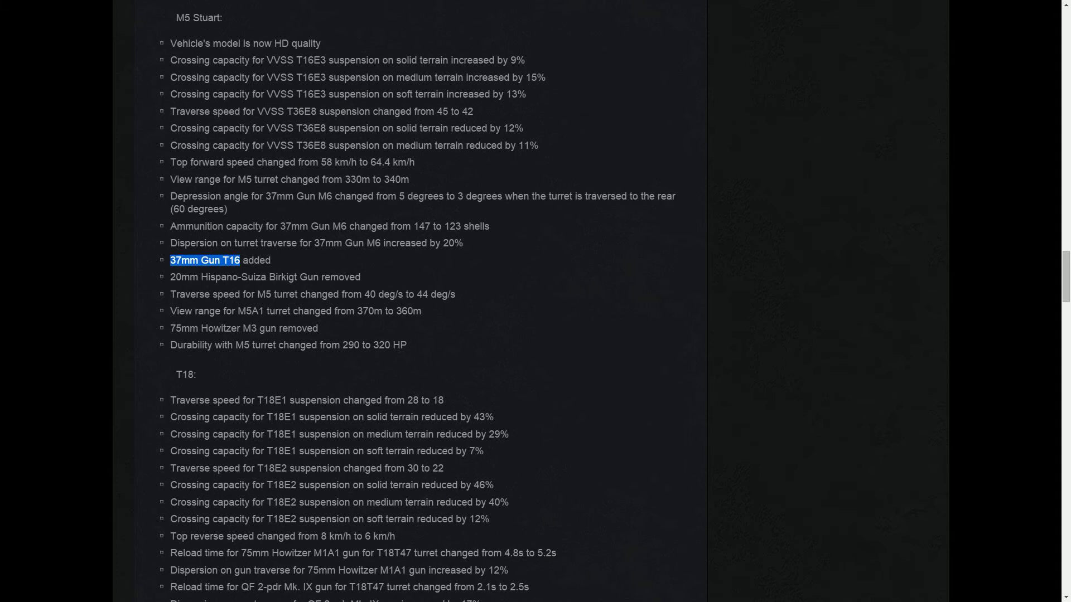
- Select lines past the T18 changes down to the M3 Lee entries and USSR heading
scroll("down", 3)
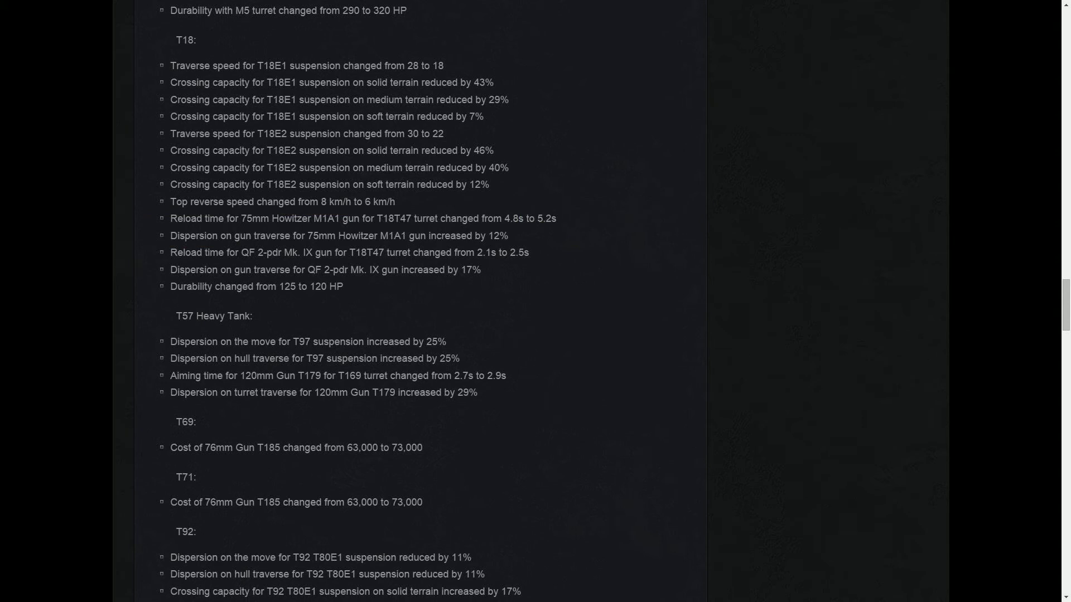
left_click_drag(189, 236, 279, 236)
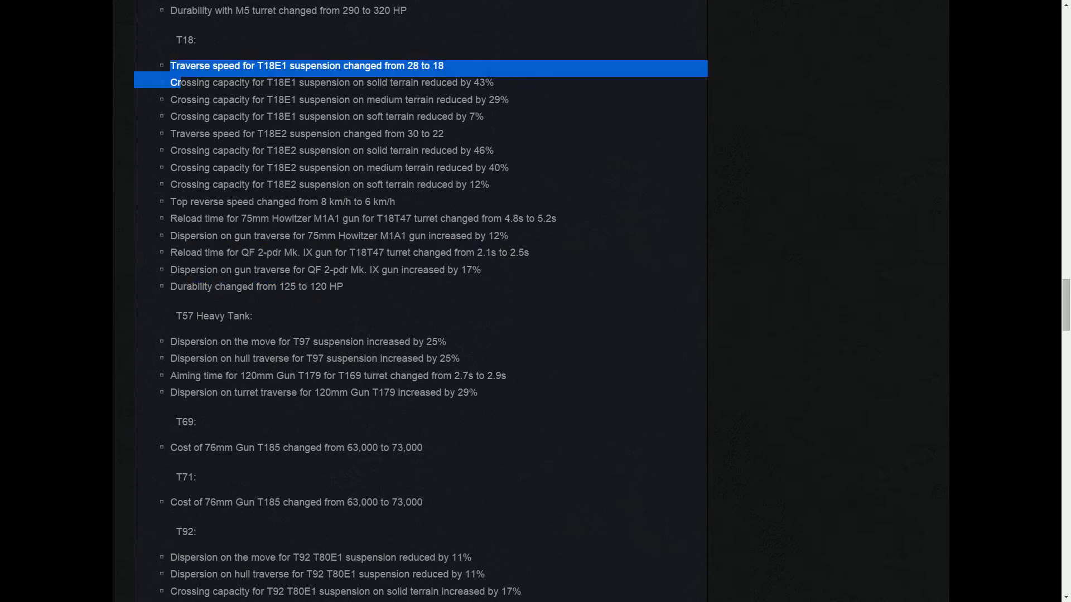
left_click_drag(175, 65, 343, 286)
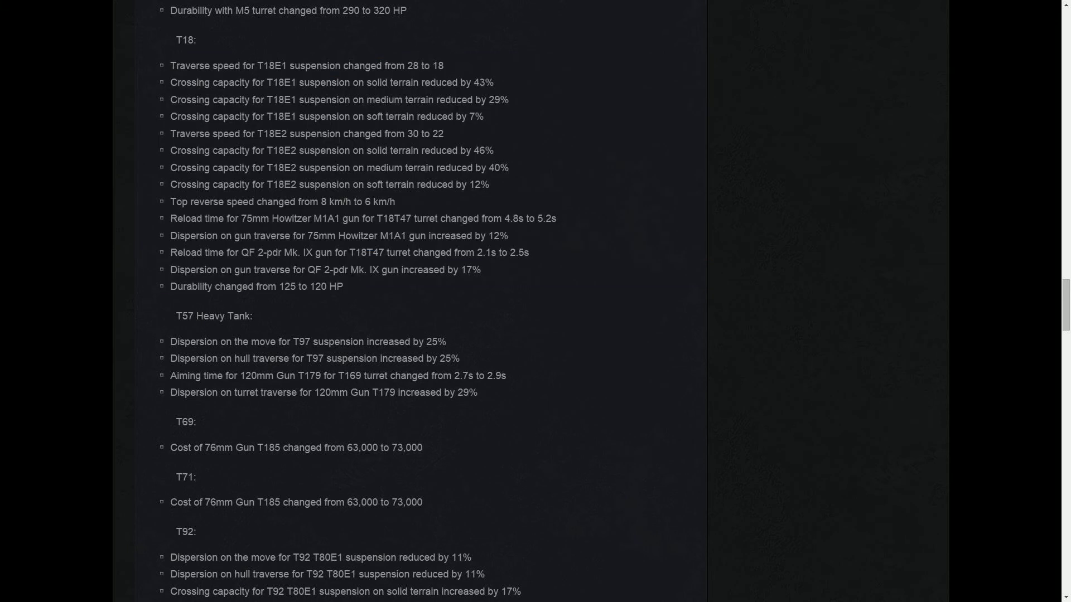
left_click_drag(241, 218, 355, 218)
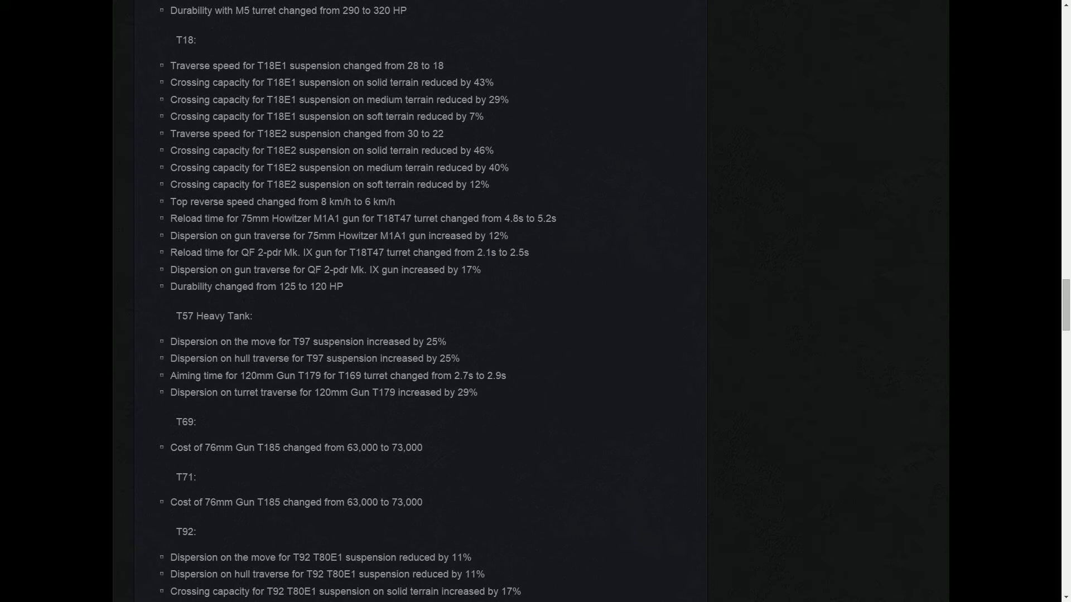
left_click_drag(170, 66, 299, 252)
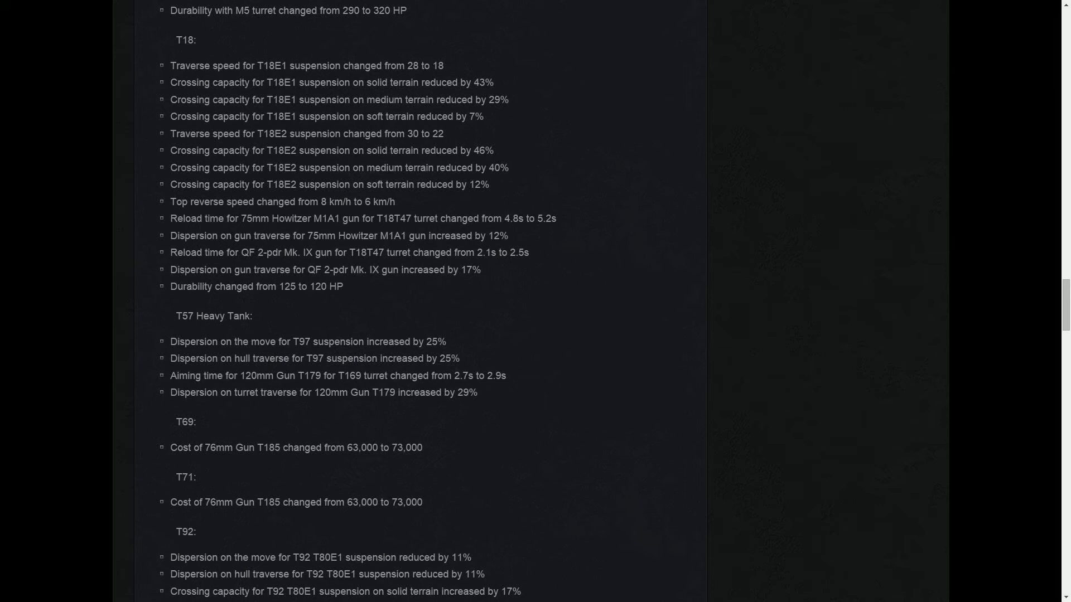
scroll("down", 3)
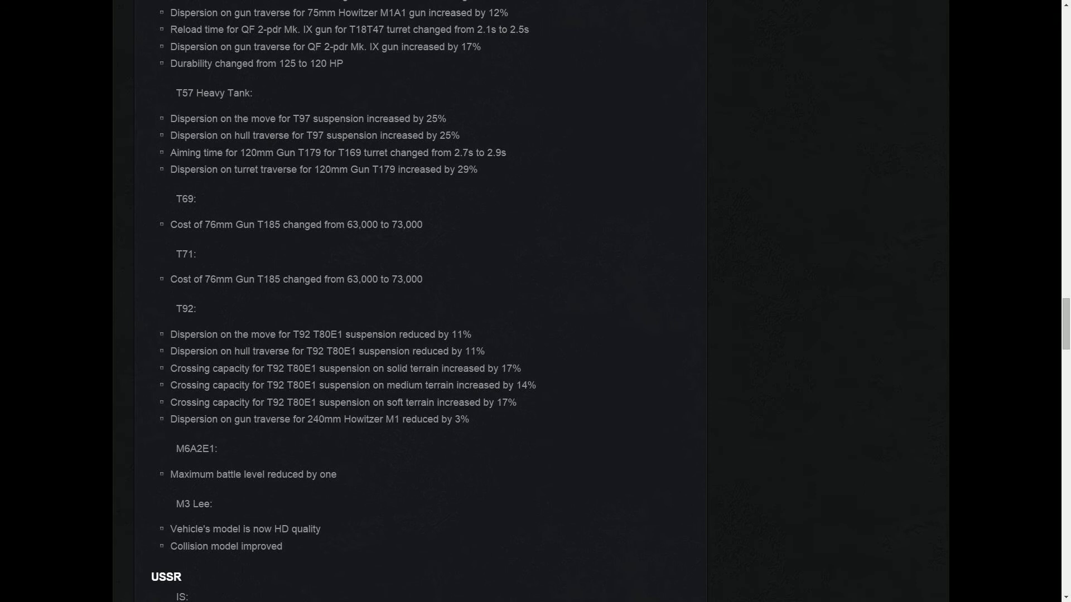
- Highlight and clear the T57 Heavy Tank lines, then scroll to the IS-122 changes
left_click_drag(452, 153, 501, 152)
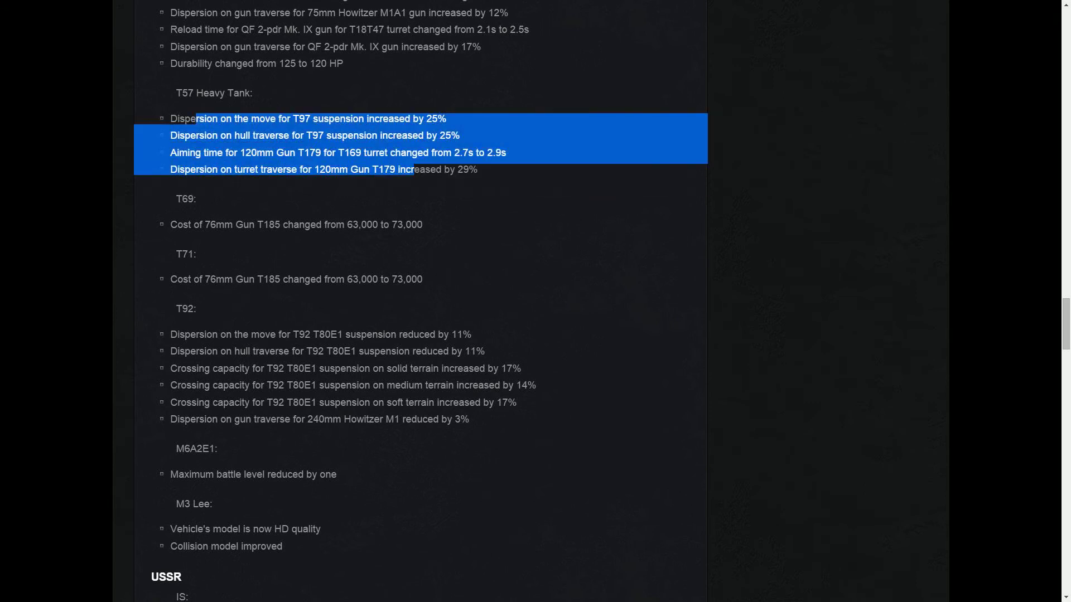
left_click_drag(413, 170, 302, 135)
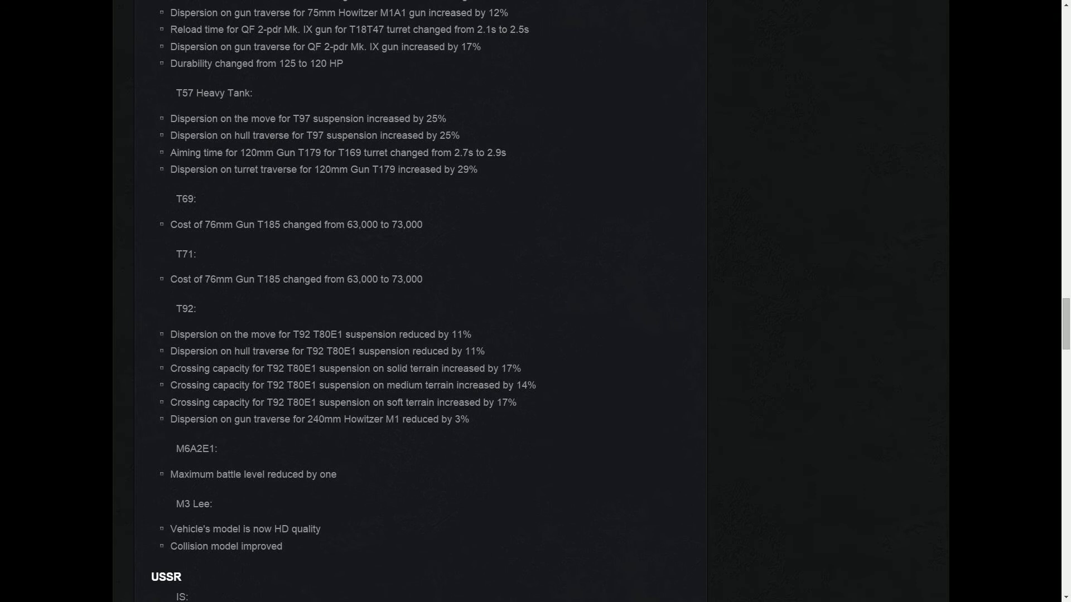
left_click_drag(176, 92, 196, 198)
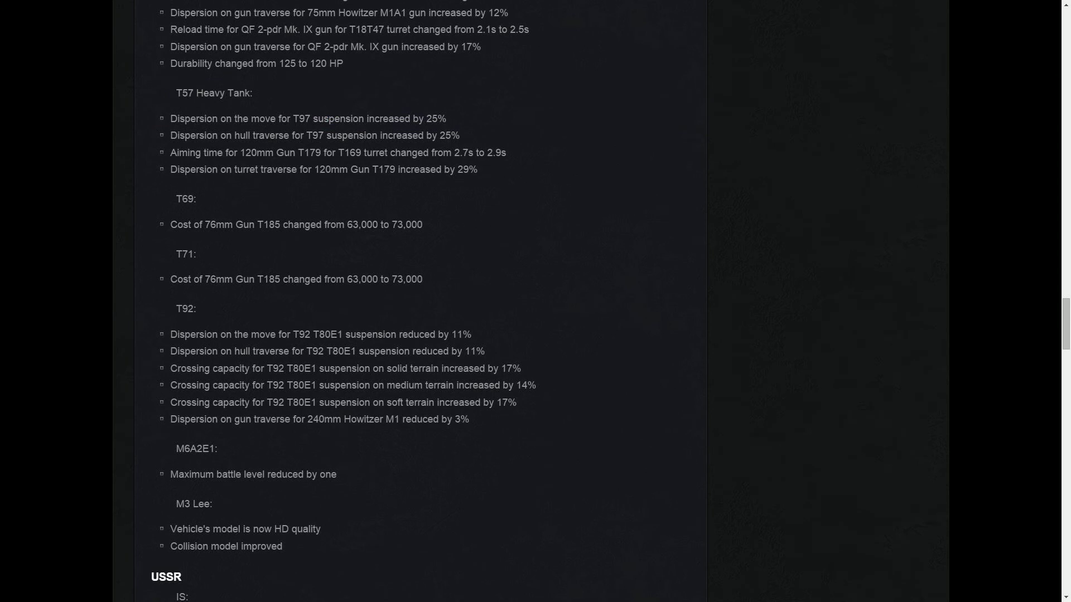
scroll("down", 3)
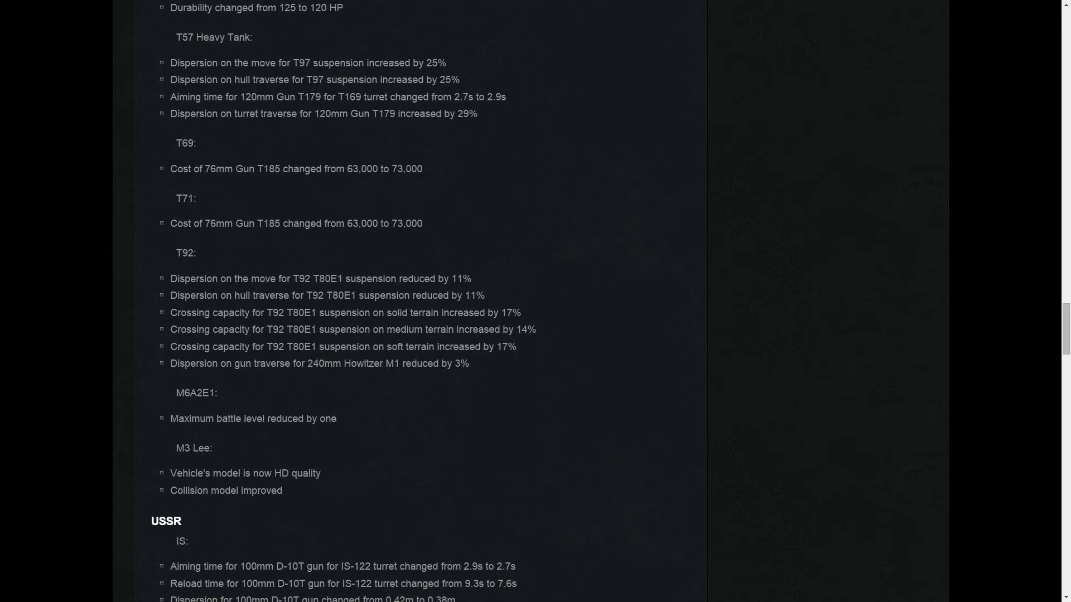
- Scroll past the IS notes, selecting text, to the ISU-152, KV-1, KV-1S and KV-85 entries
scroll("down", 3)
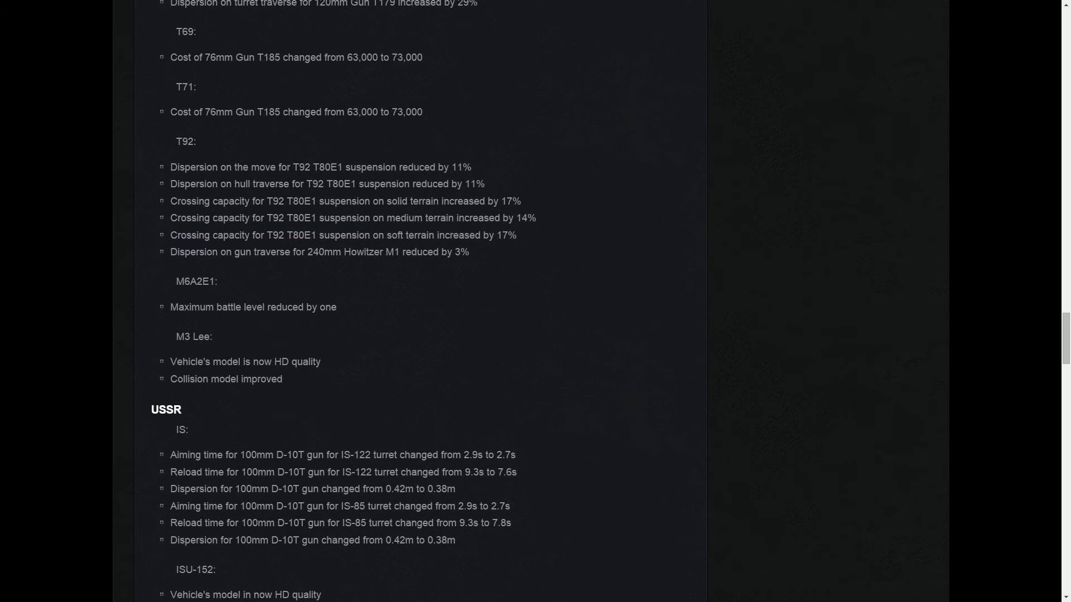
left_click_drag(259, 167, 449, 183)
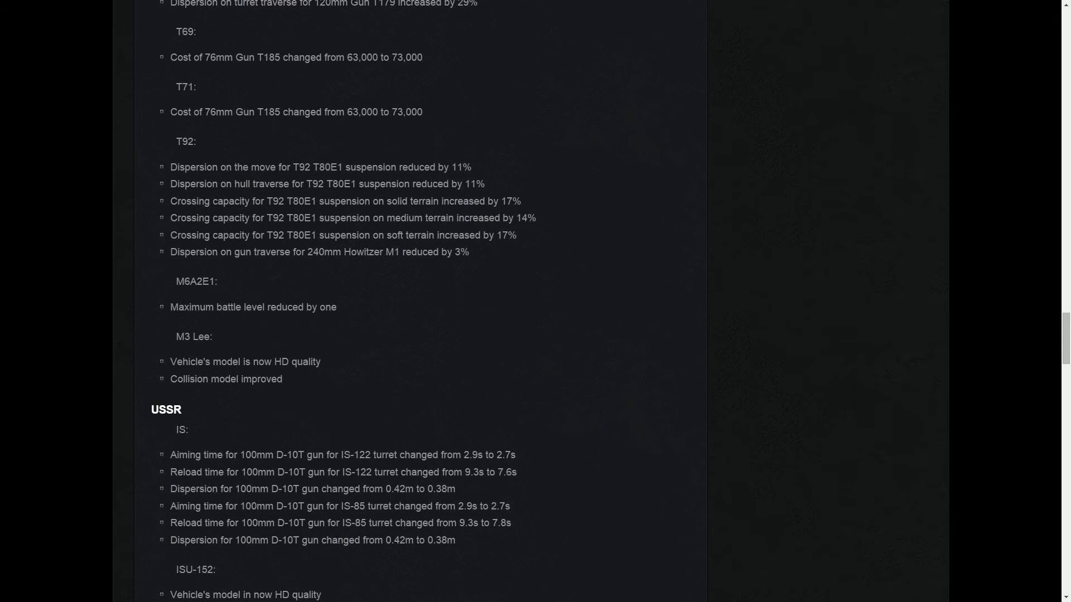
left_click_drag(170, 167, 402, 218)
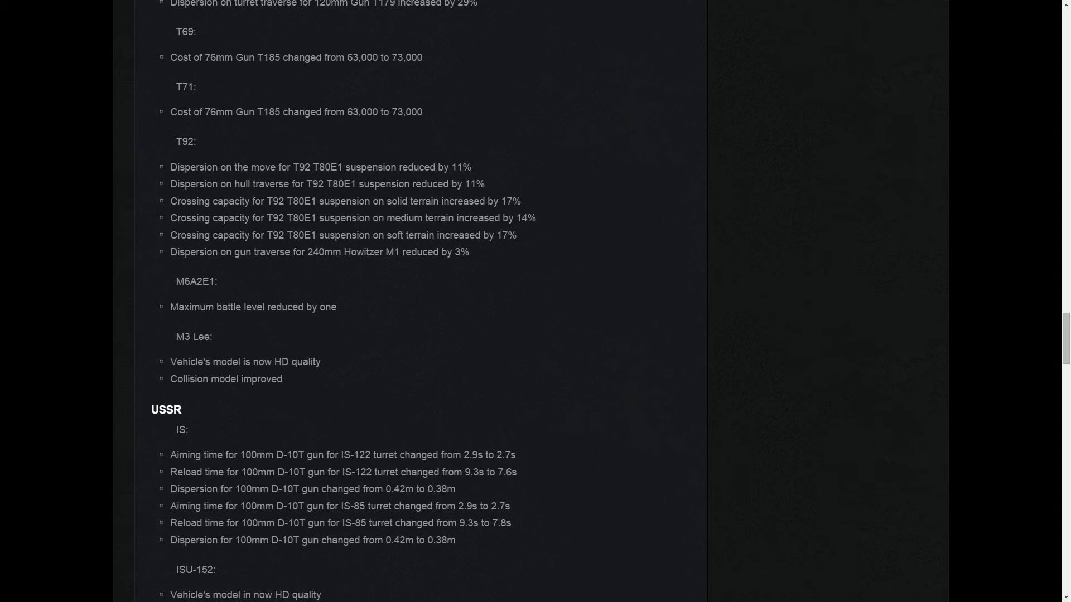
double_click(184, 141)
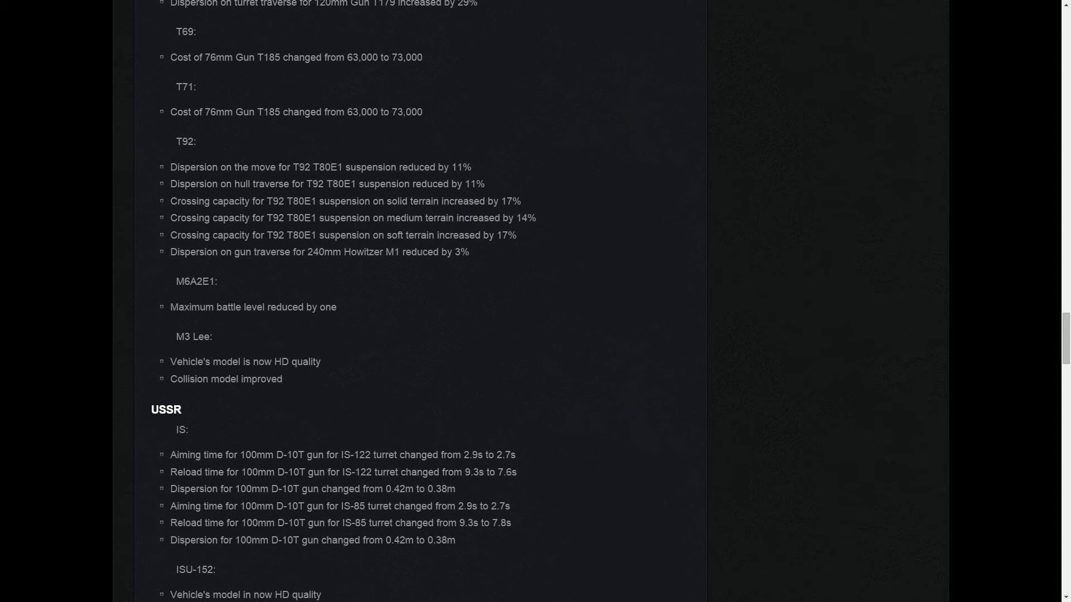
scroll("down", 3)
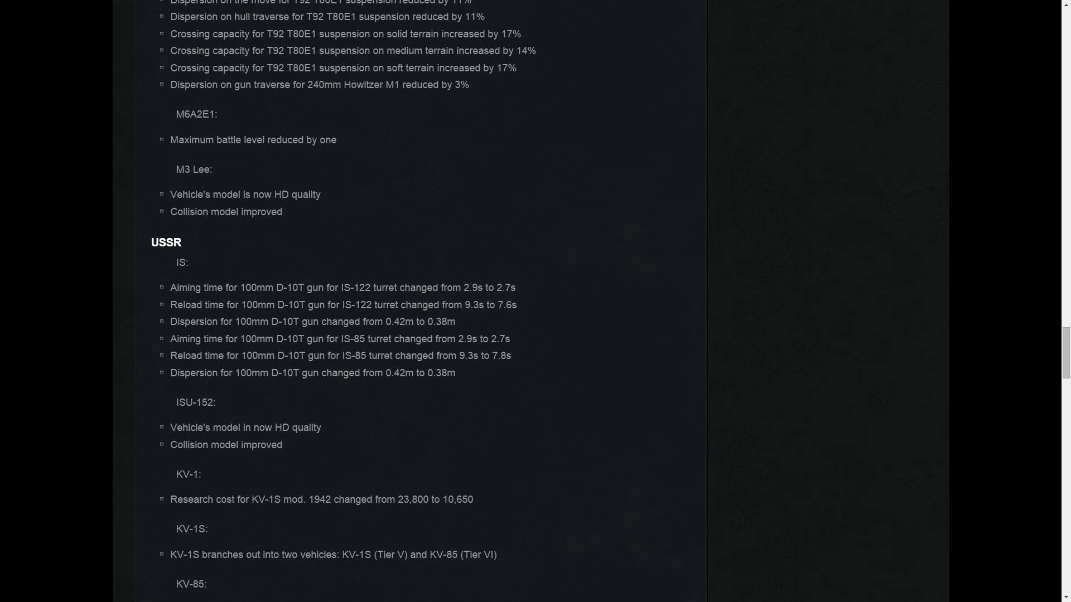
- Read through the KV-85, Object 430 and T-34 notes, highlighting words, down to IS-7
left_click_drag(193, 113, 336, 140)
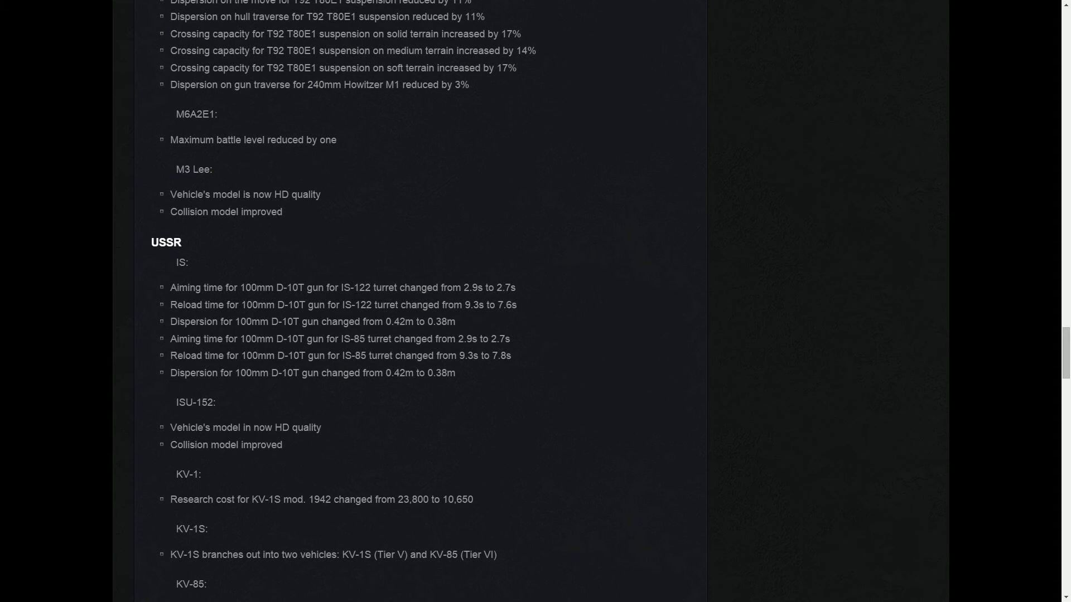
scroll("down", 3)
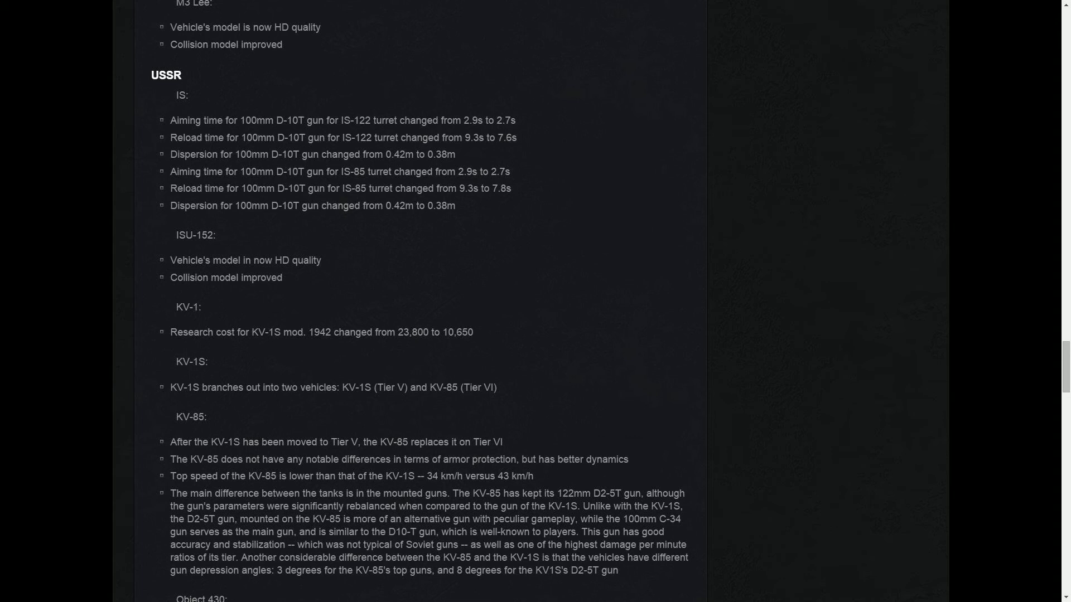
double_click(242, 120)
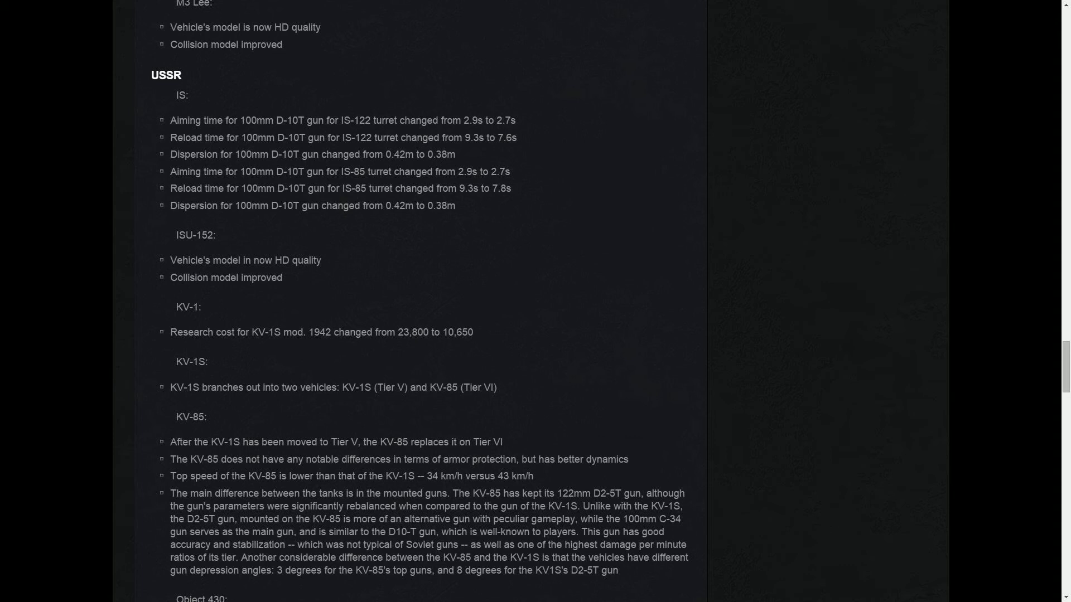
left_click_drag(238, 120, 415, 206)
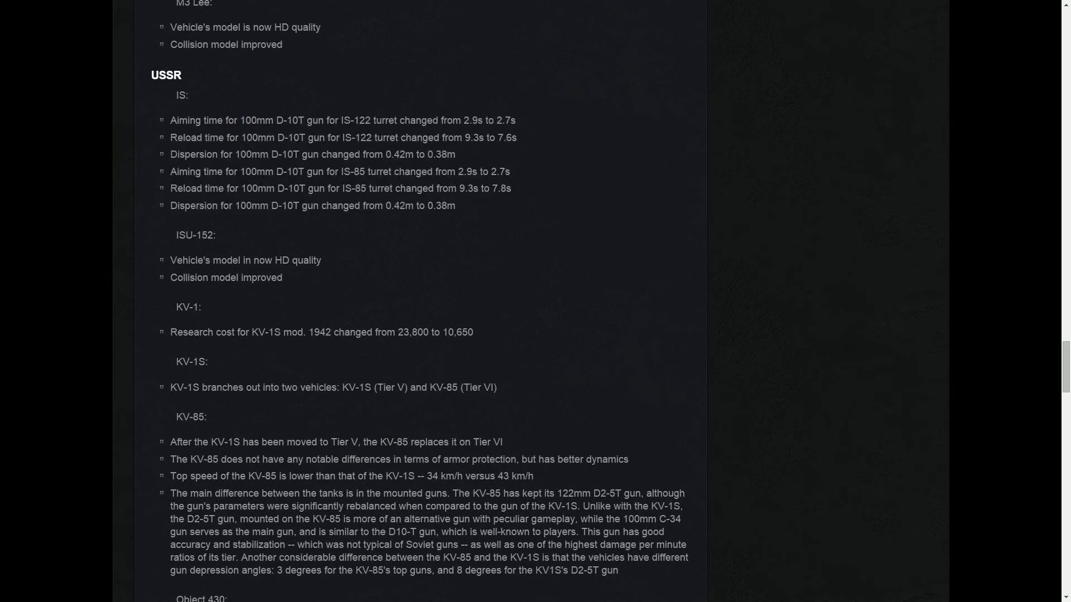
scroll("down", 3)
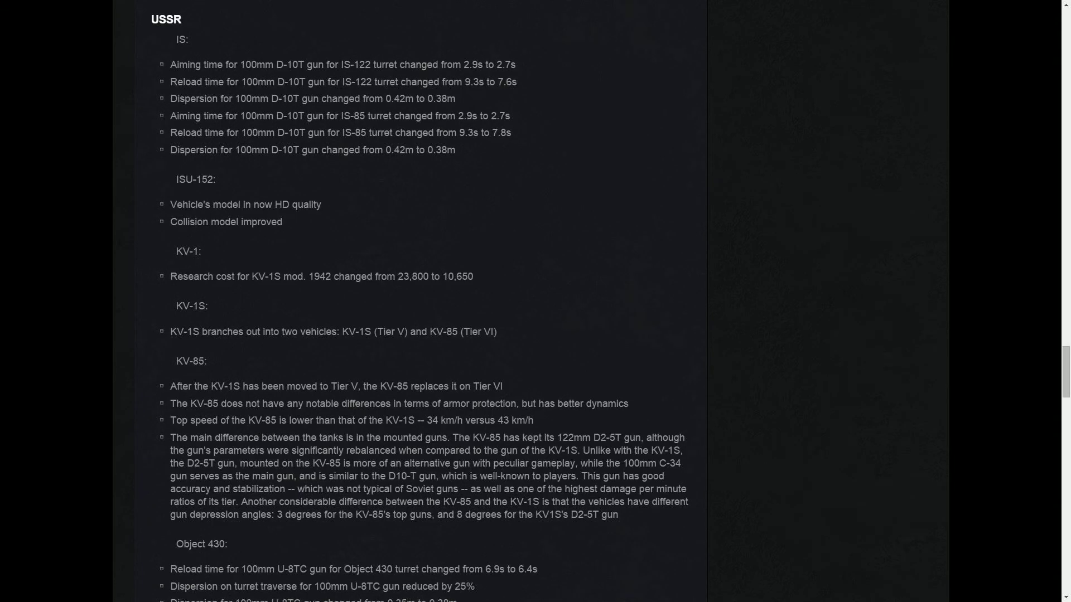
double_click(647, 463)
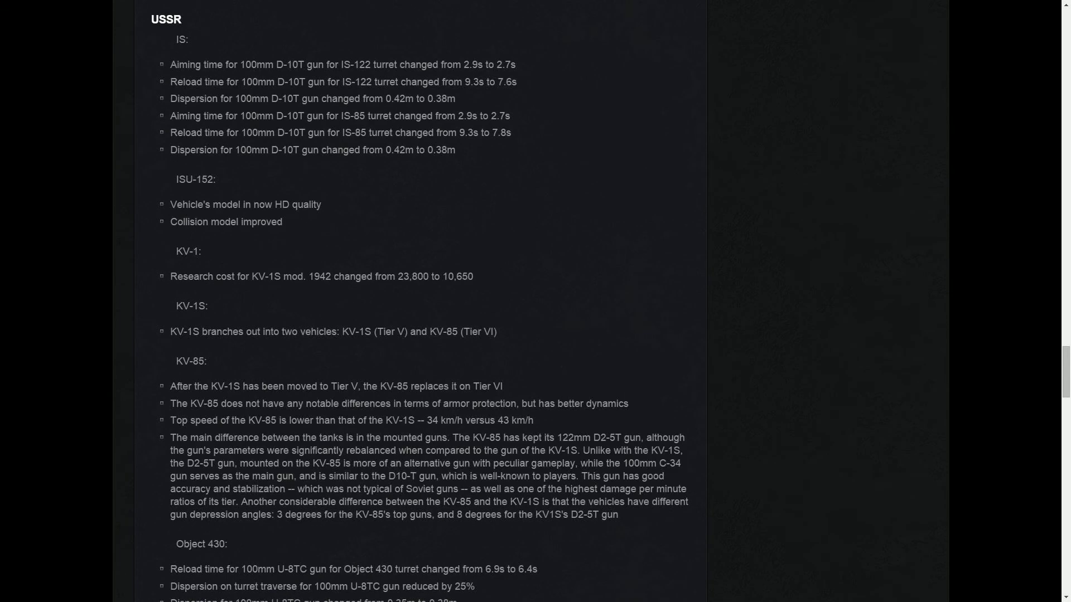
scroll("up", 3)
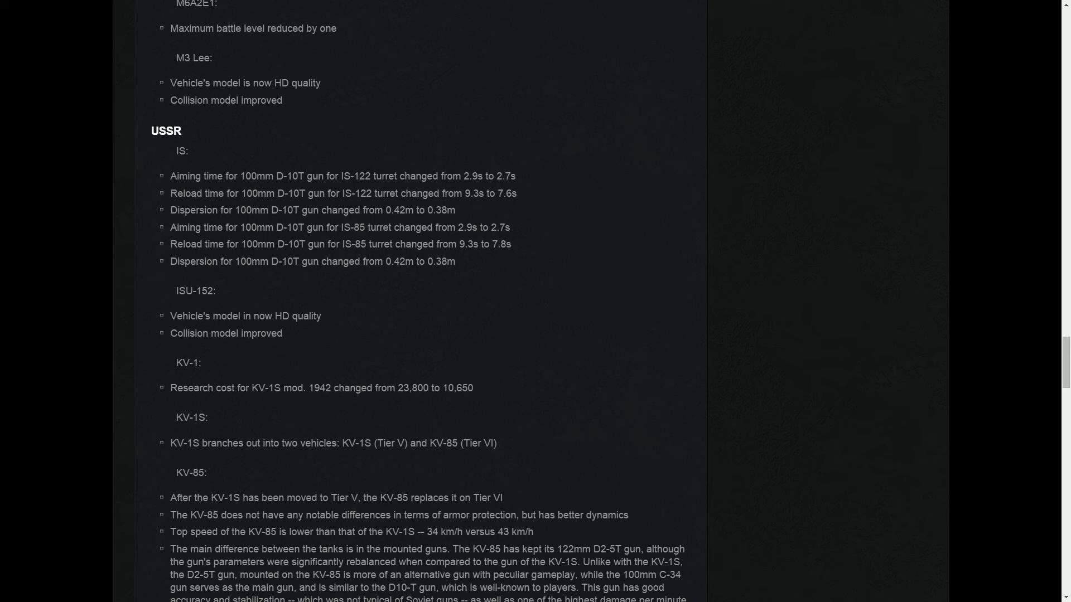
scroll("down", 3)
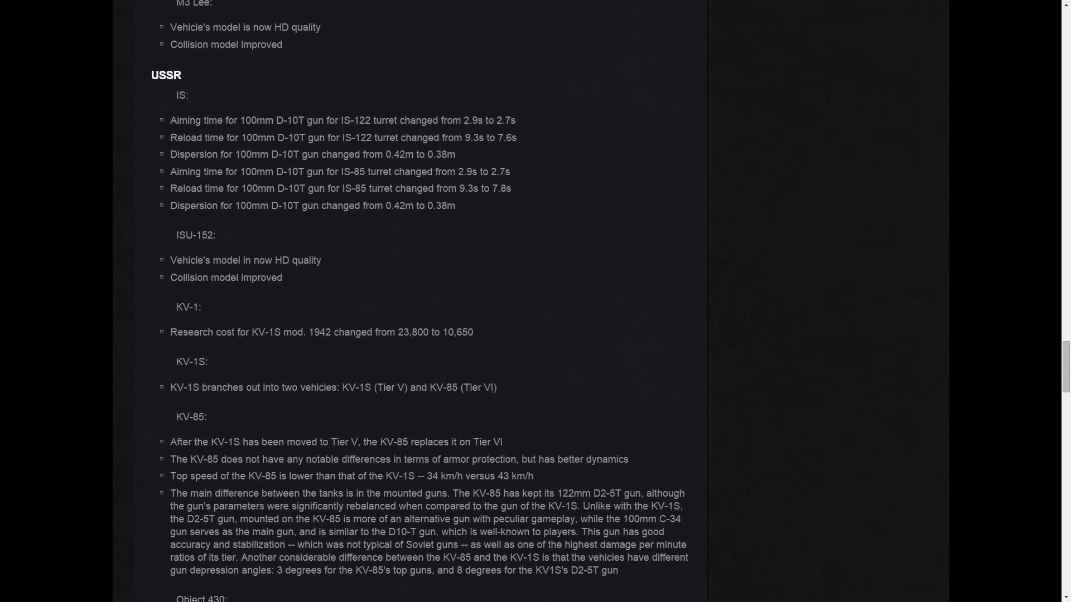
scroll("down", 3)
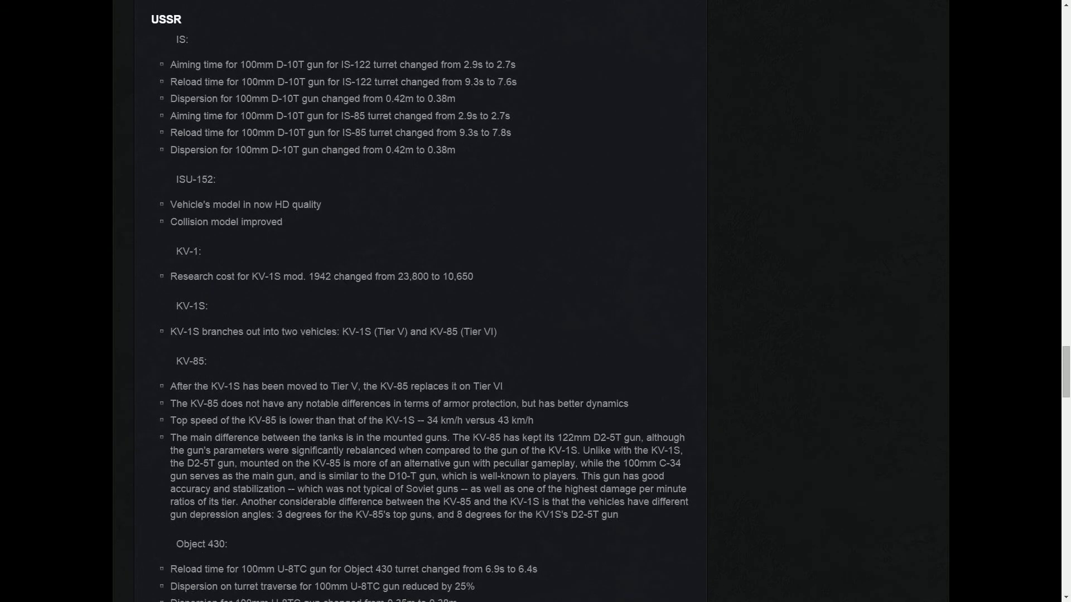
scroll("down", 3)
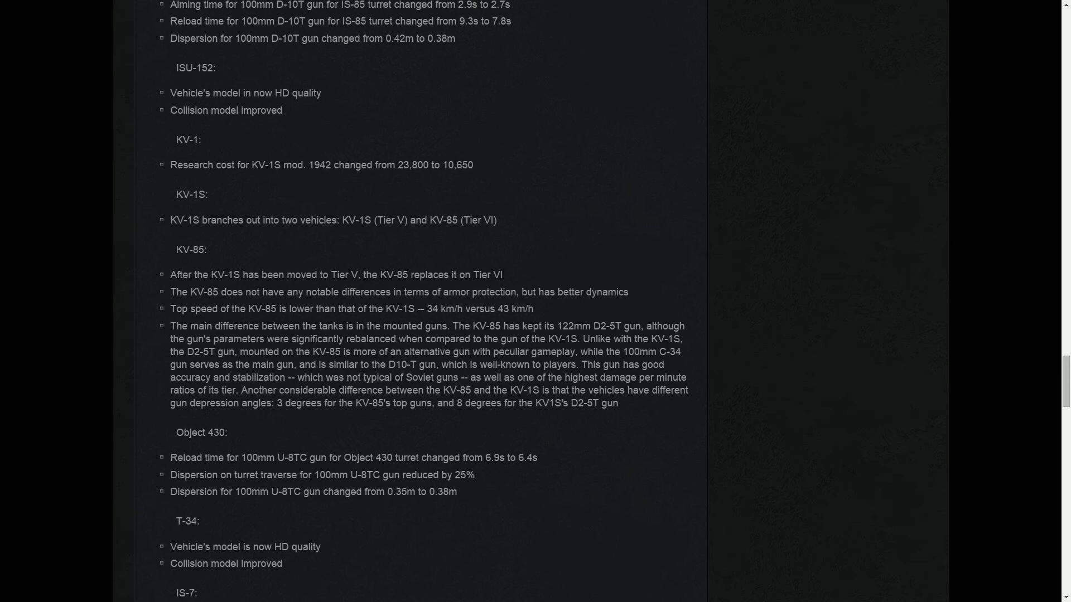
double_click(290, 165)
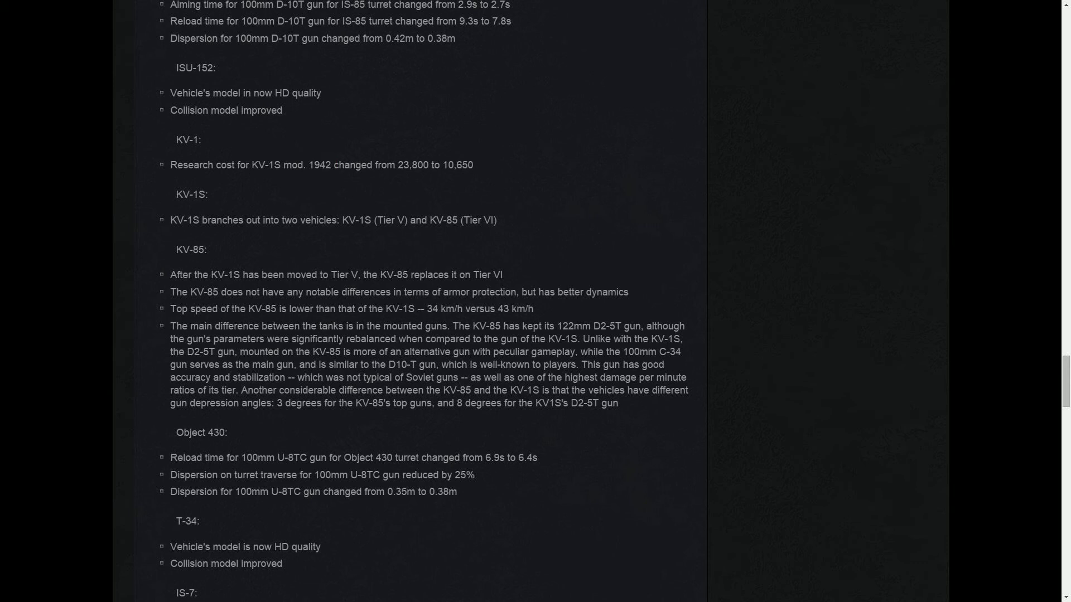
scroll("down", 3)
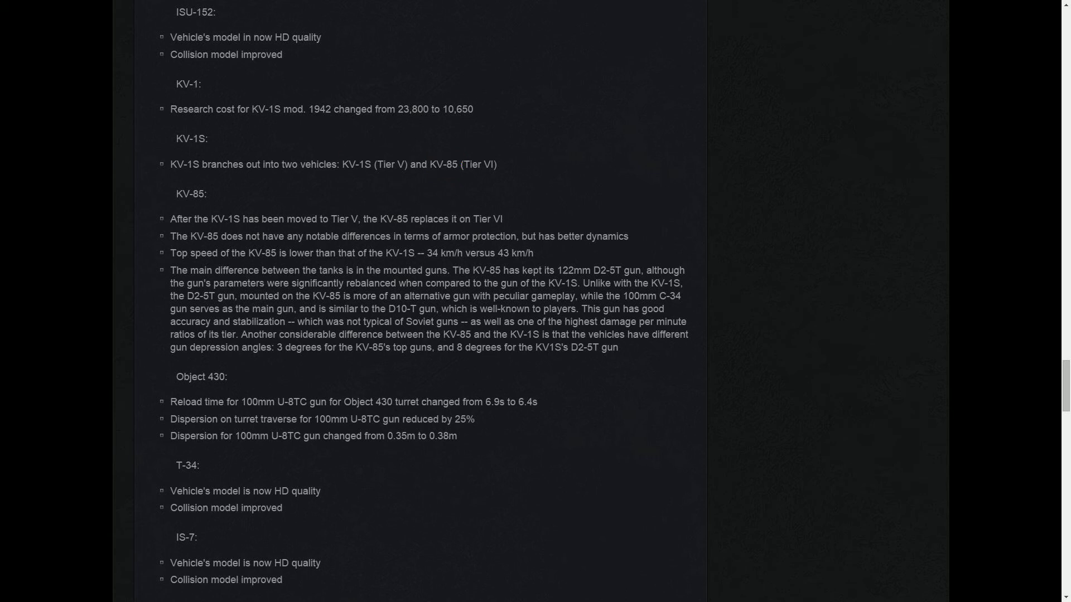
double_click(358, 165)
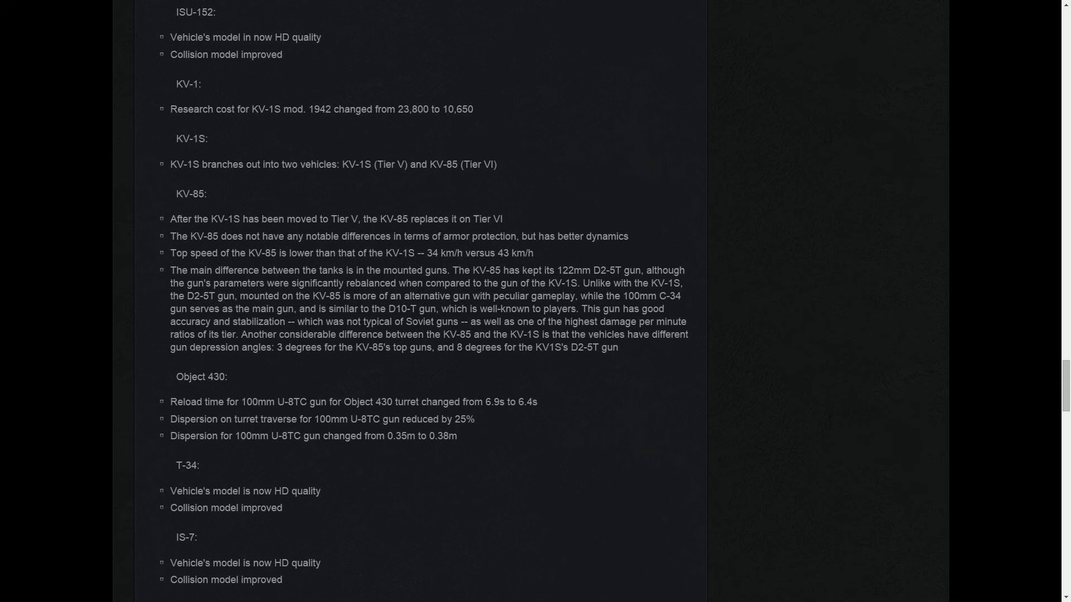
- Highlight KV-85 note text, including its gun depression figure, while reading toward the transmission-fire list
left_click_drag(411, 236, 527, 236)
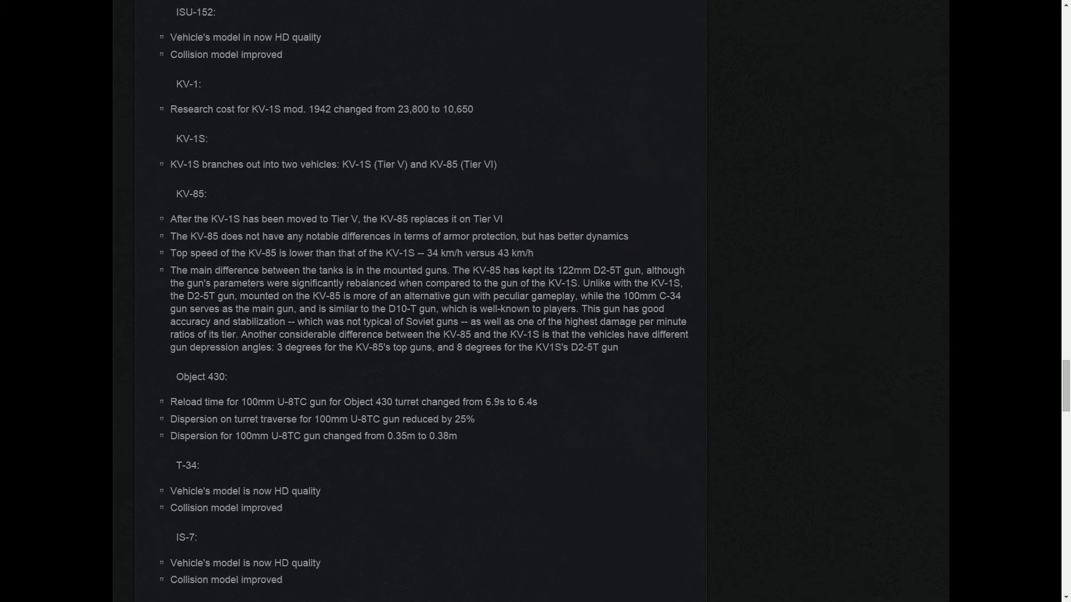
left_click_drag(558, 271, 621, 271)
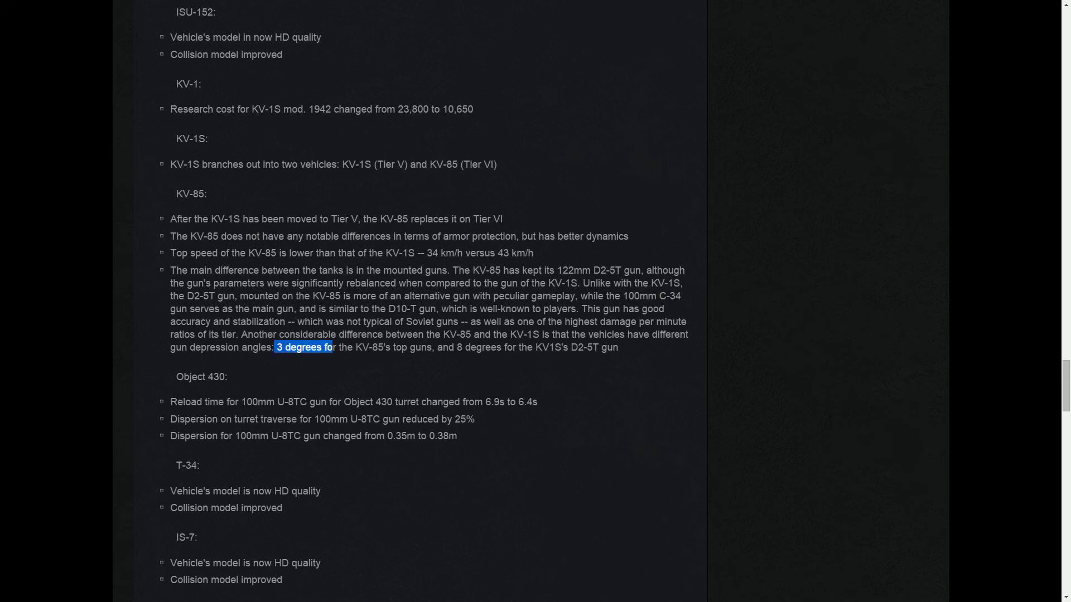
left_click_drag(334, 346, 403, 347)
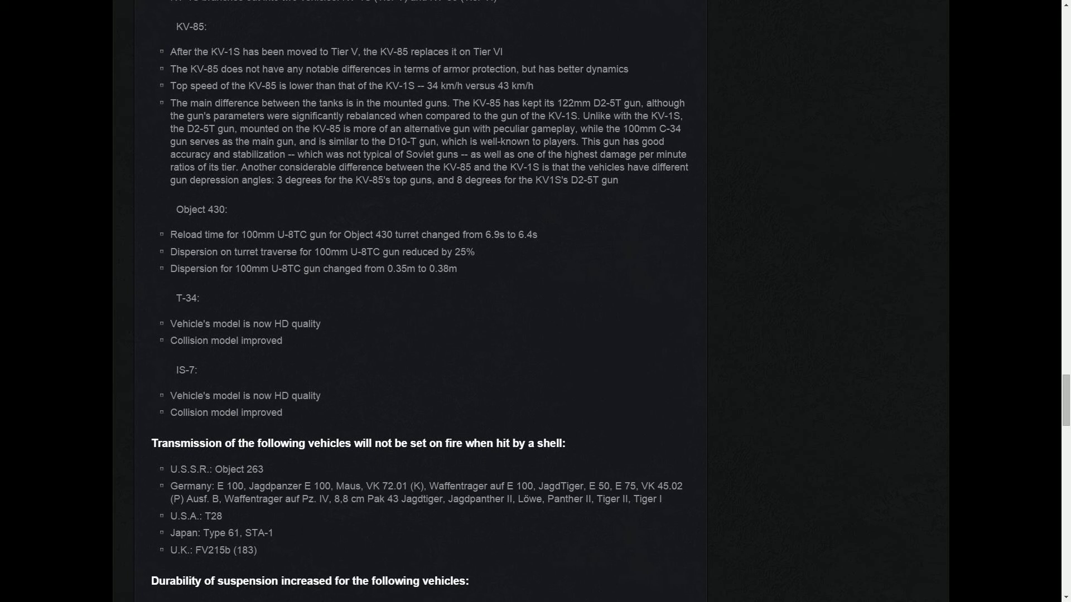
- Highlight the two Object 430 dispersion lines and scroll past the suspension durability list
left_click_drag(170, 251, 457, 268)
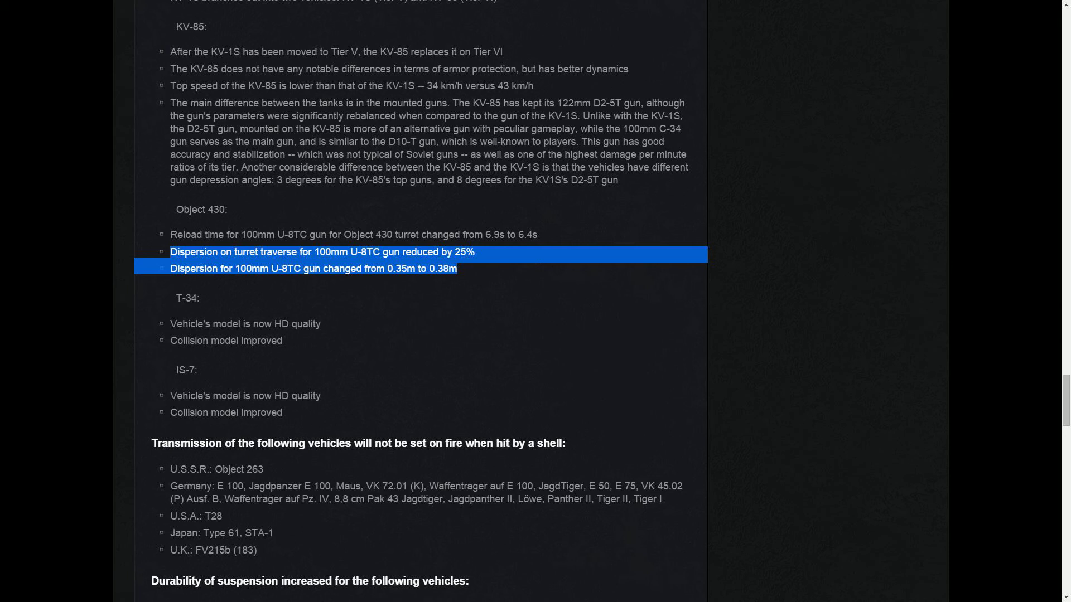
scroll("down", 3)
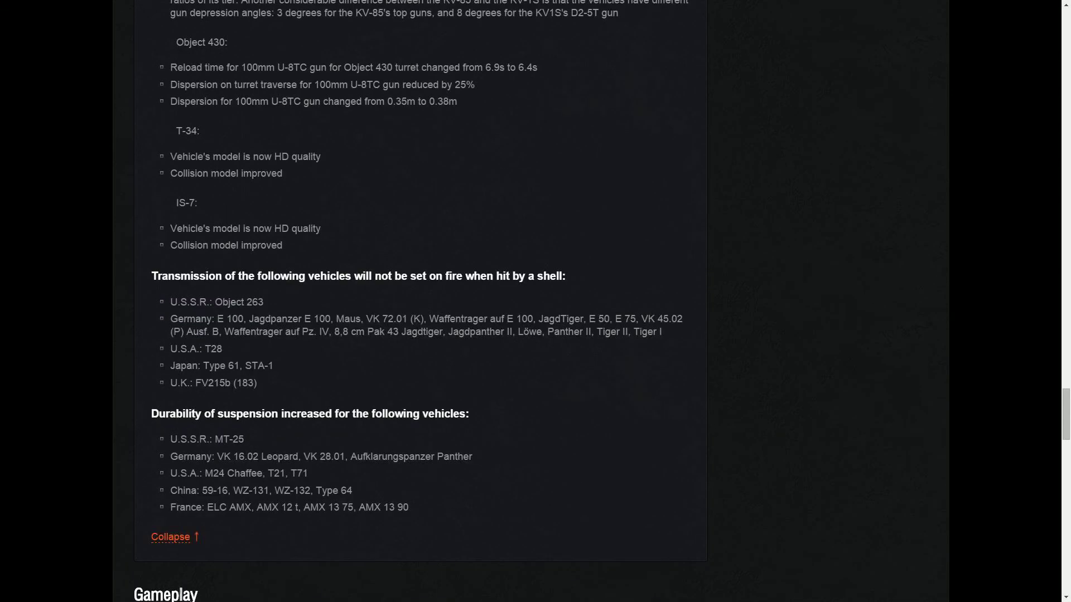
- Scroll briefly into the Gameplay section, then return to the ISU-152 through IS-7 entries
scroll("down", 3)
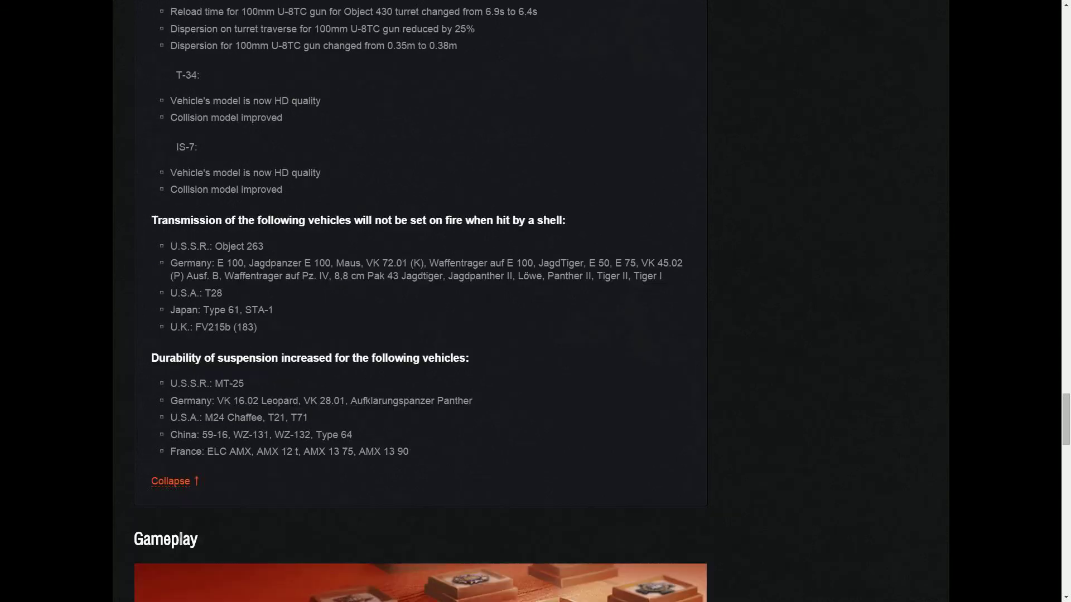
scroll("down", 3)
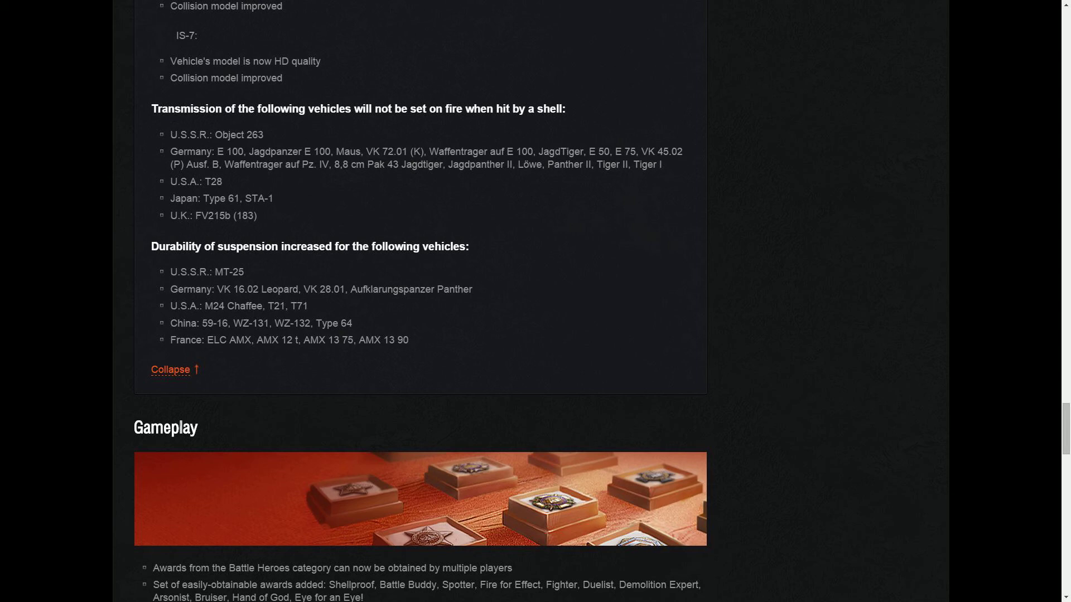
scroll("down", 3)
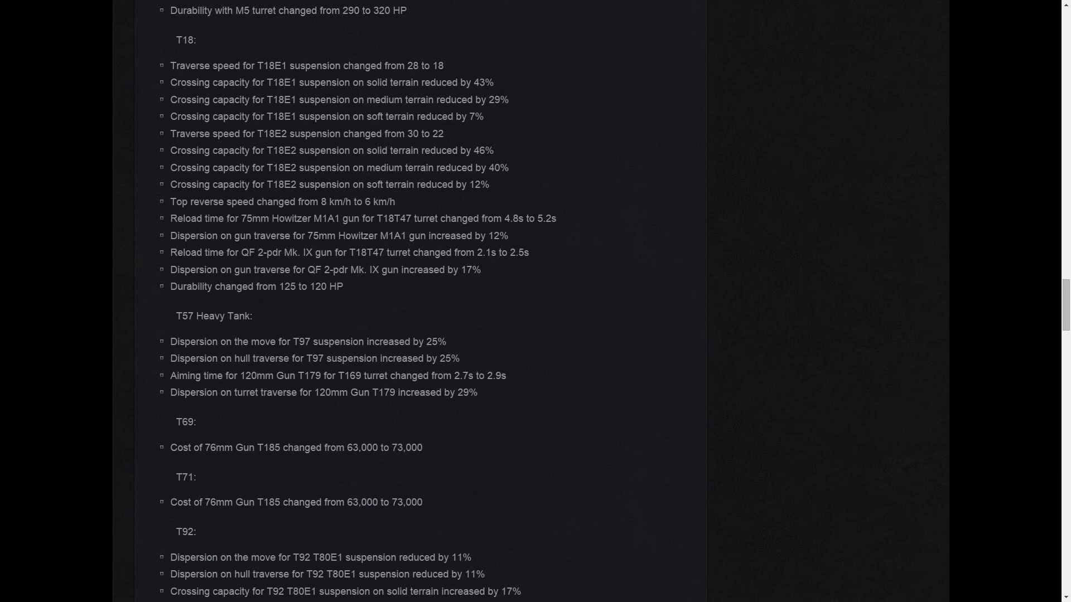
scroll("up", 3)
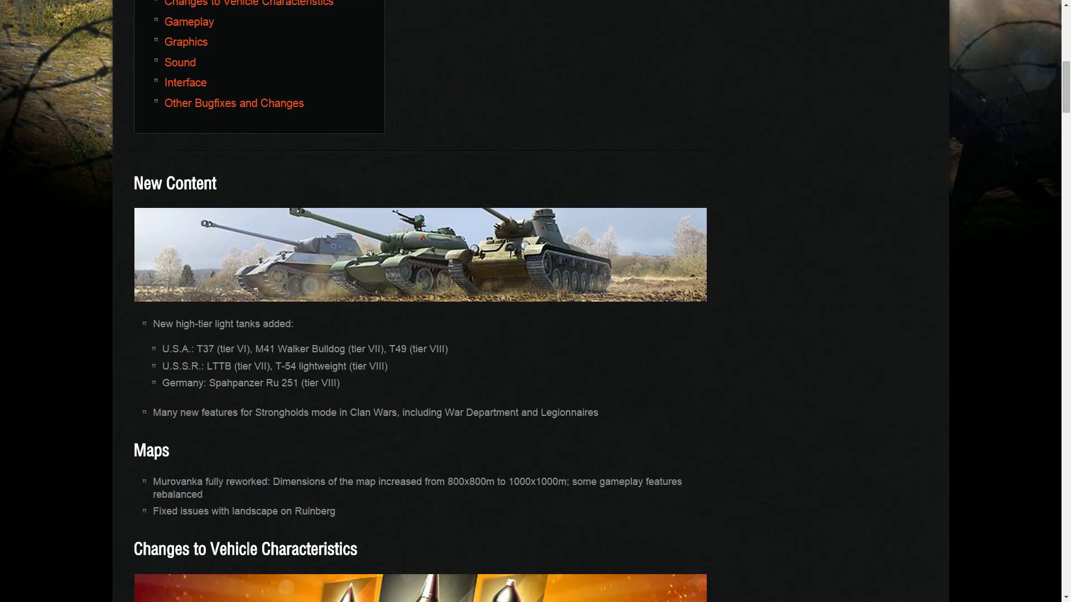
scroll("down", 3)
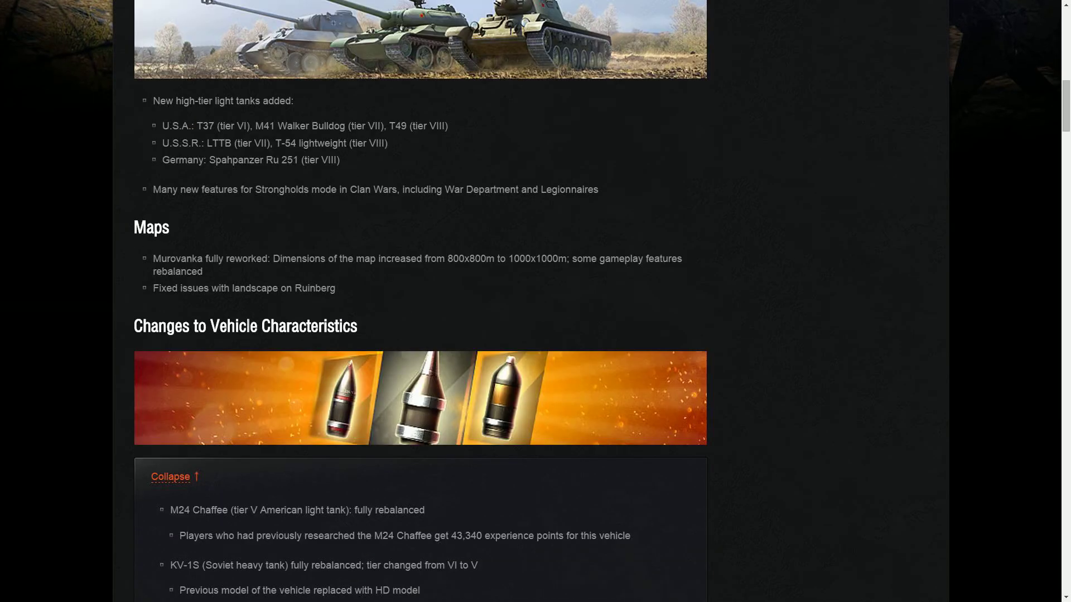
scroll("down", 3)
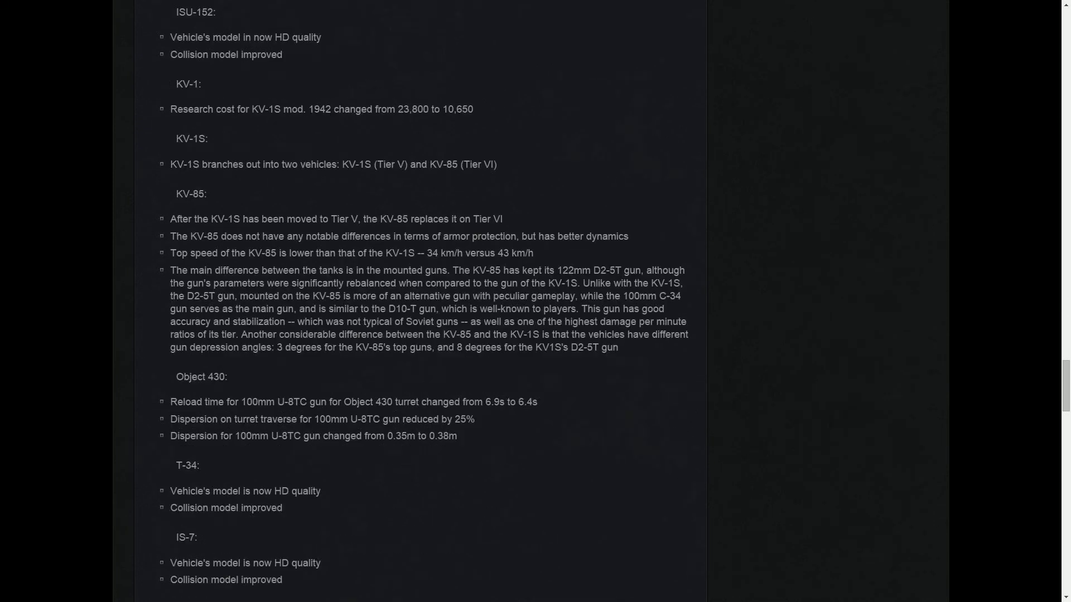
scroll("down", 3)
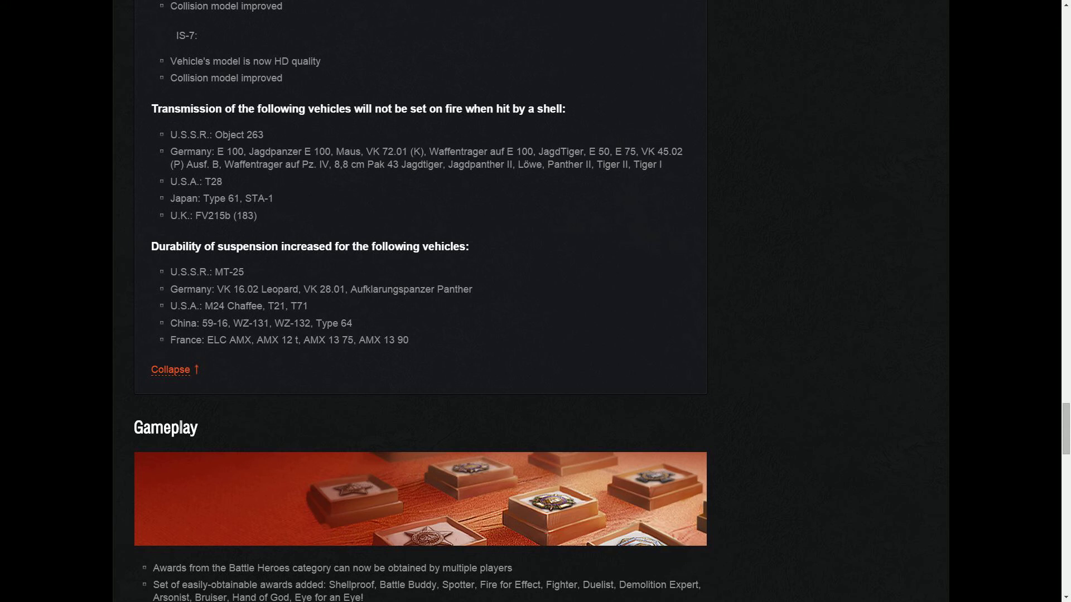
double_click(238, 135)
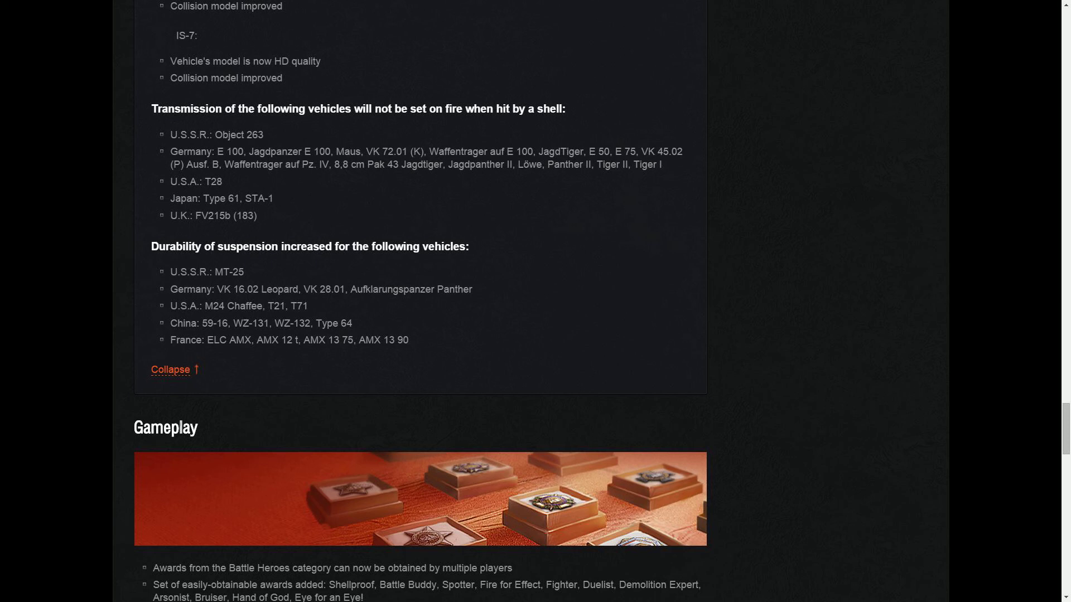
left_click_drag(169, 271, 408, 339)
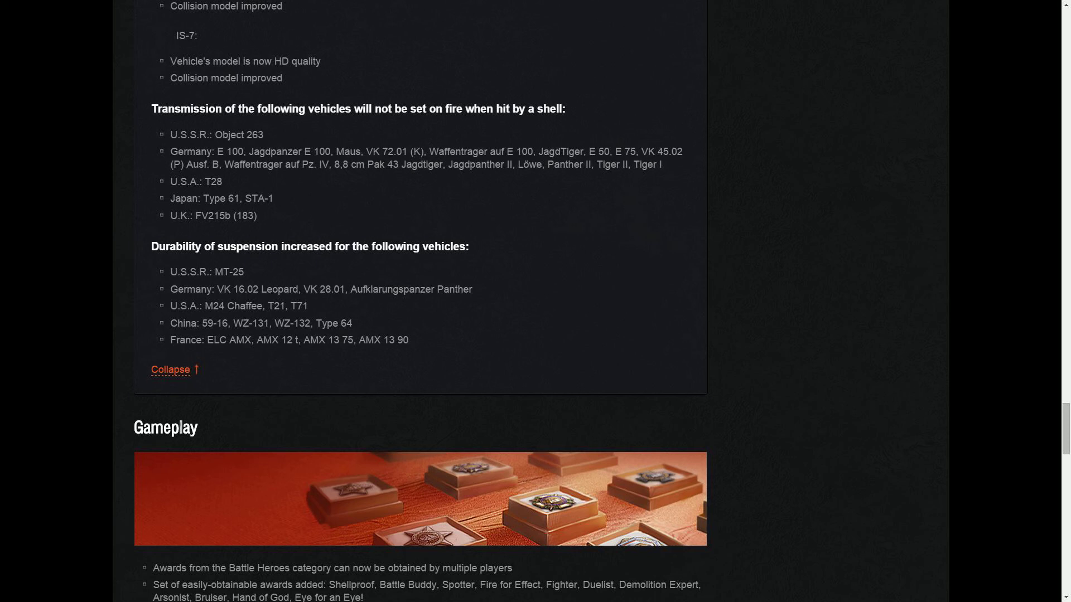
scroll("down", 3)
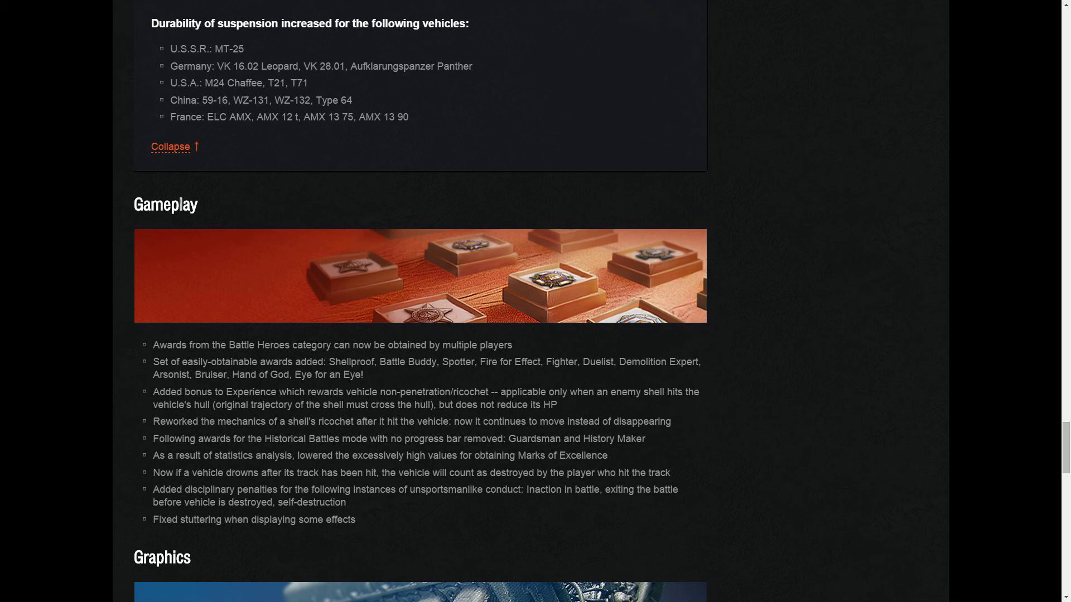
scroll("down", 3)
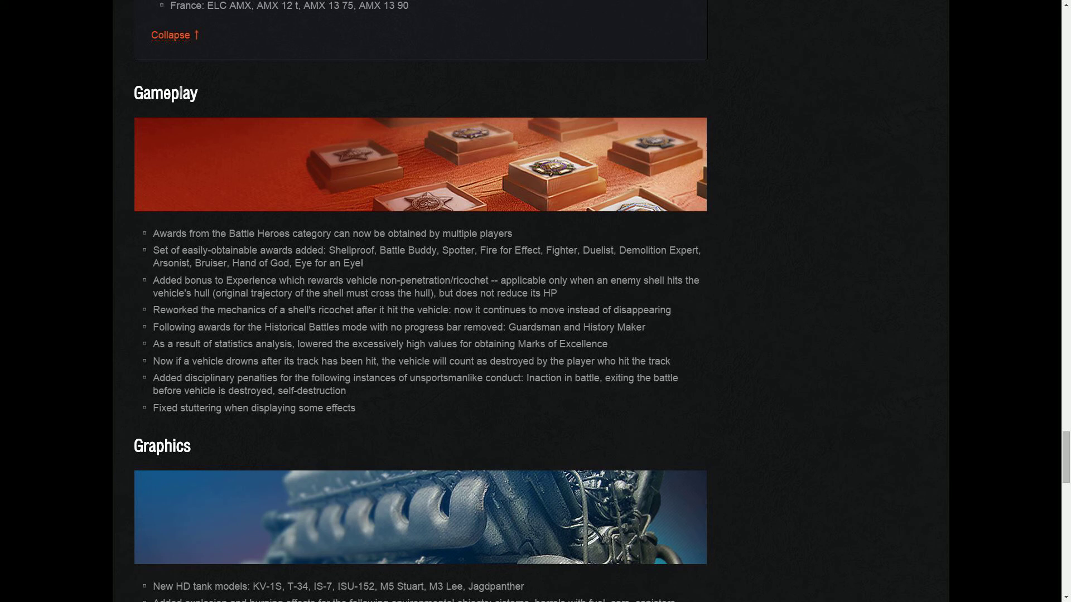
left_click_drag(228, 233, 498, 233)
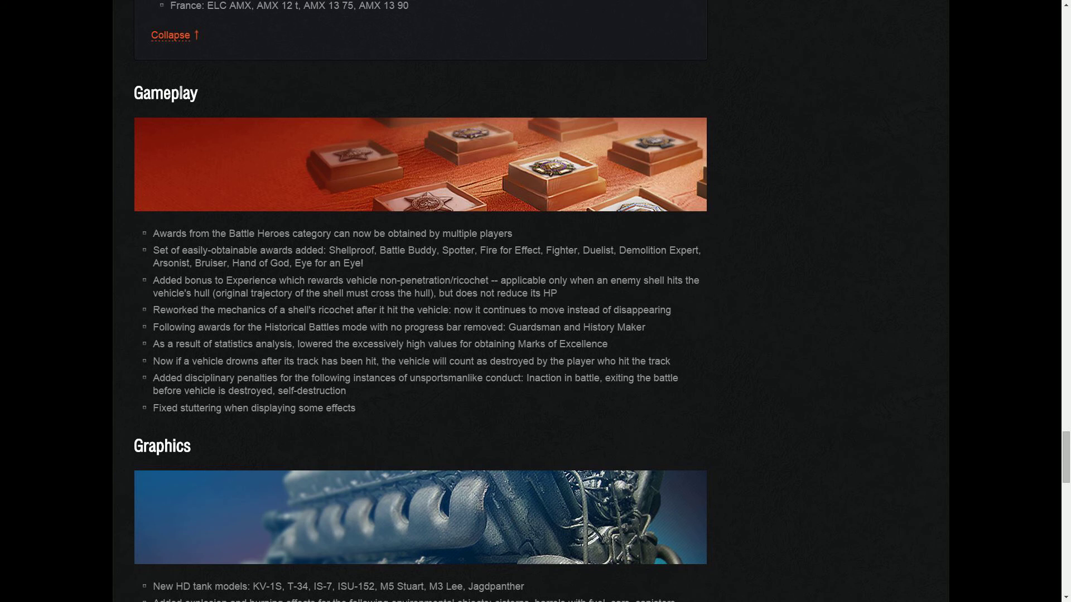
left_click_drag(329, 250, 364, 262)
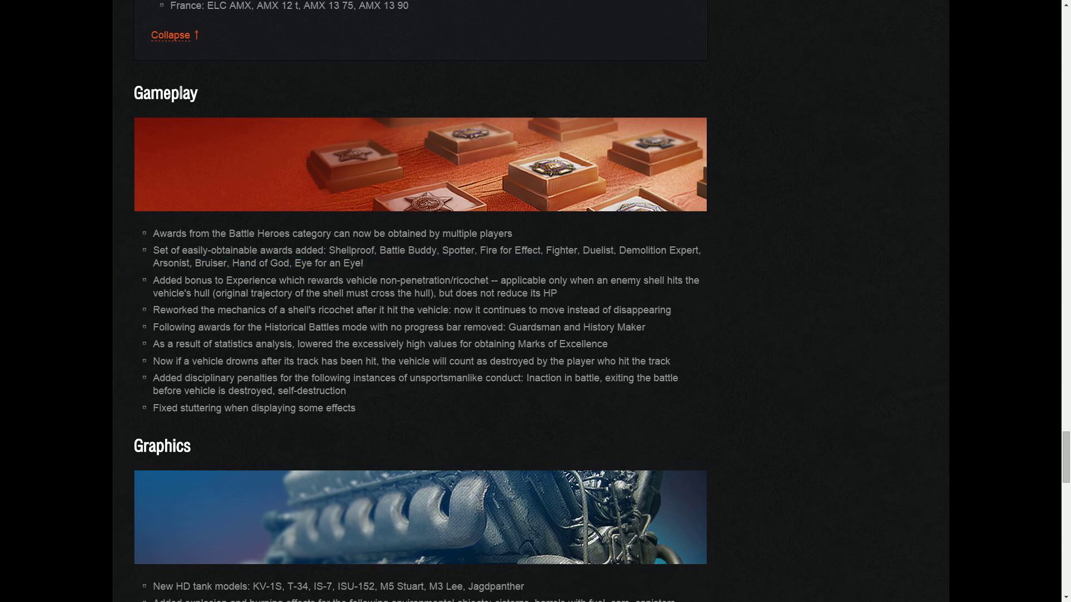
left_click_drag(155, 280, 489, 293)
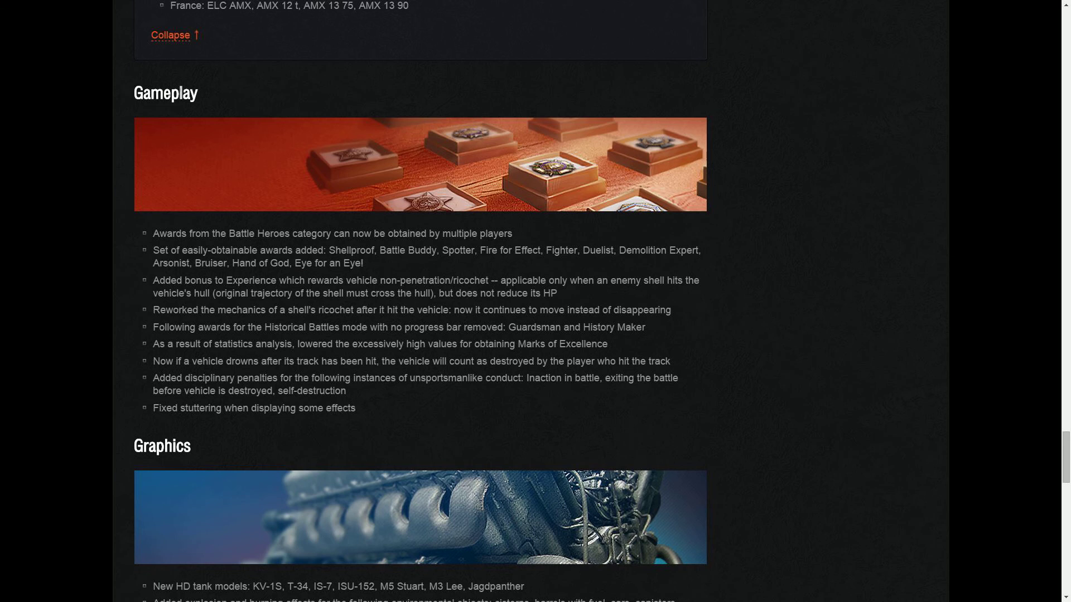
left_click_drag(499, 280, 556, 293)
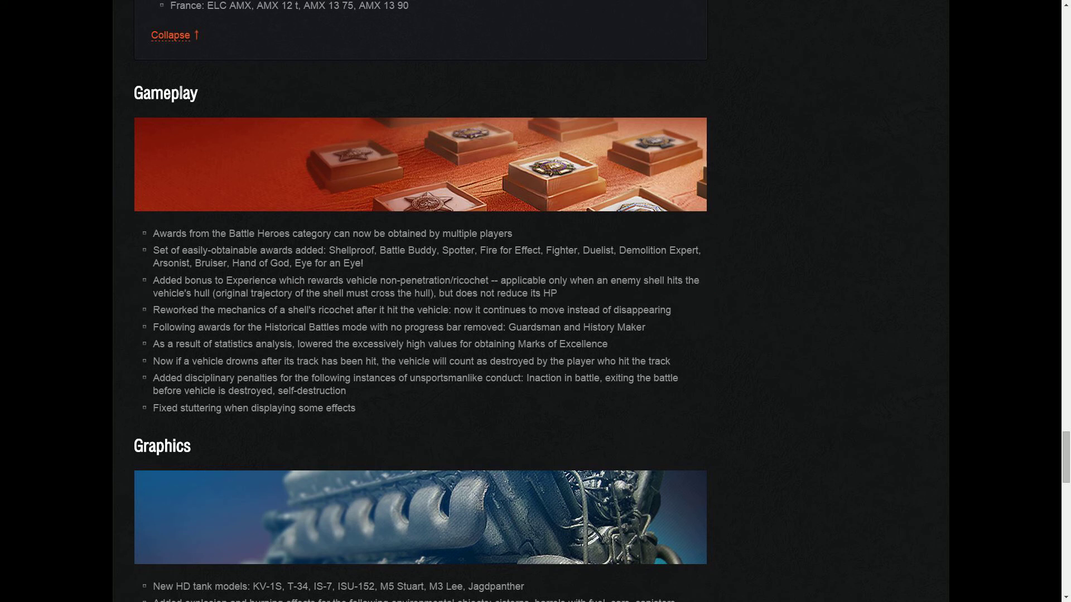
left_click_drag(496, 280, 557, 293)
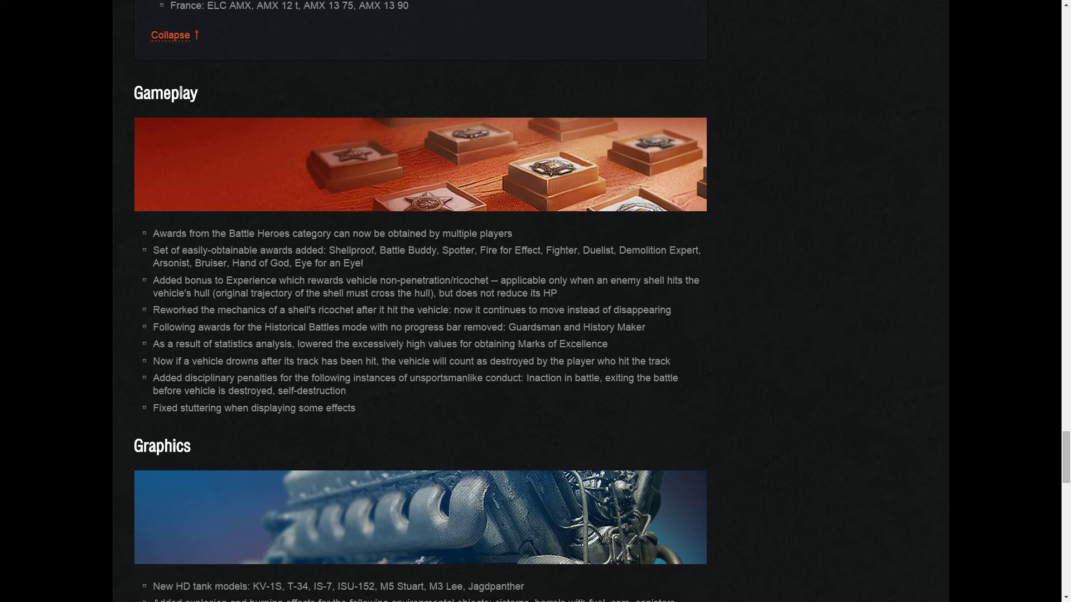
left_click_drag(499, 280, 557, 294)
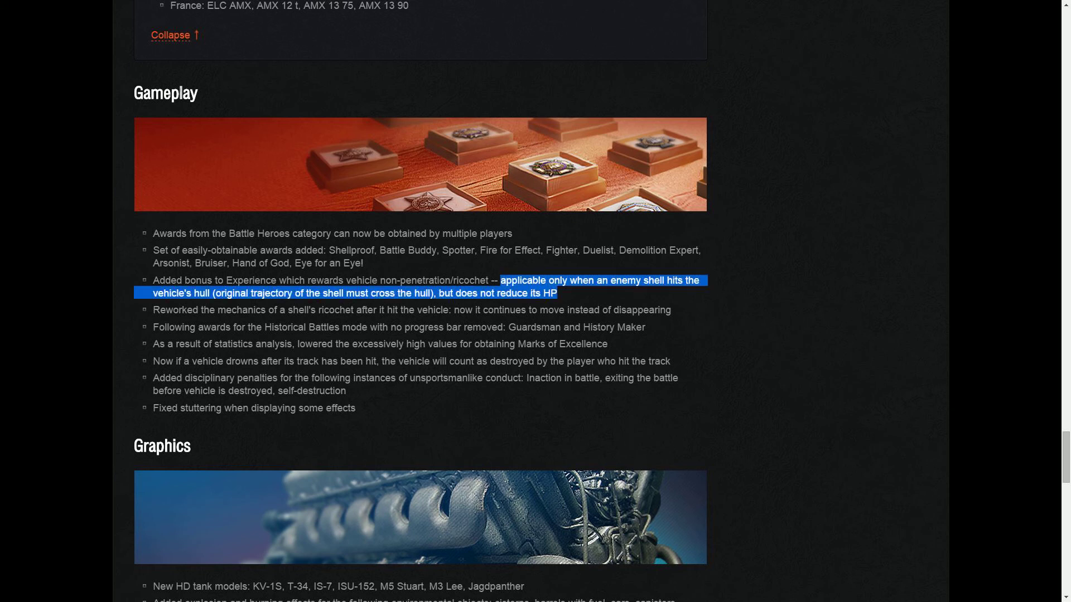
- Scroll into the Graphics list and highlight lines, including the 'Fixed stuttering' bullet
scroll("down", 3)
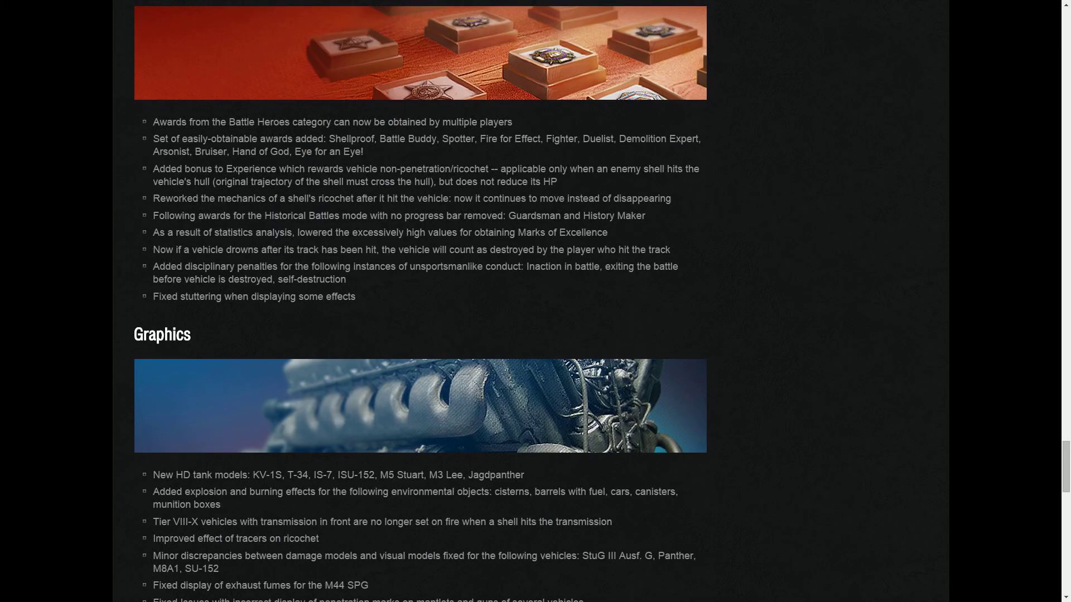
left_click_drag(153, 198, 471, 215)
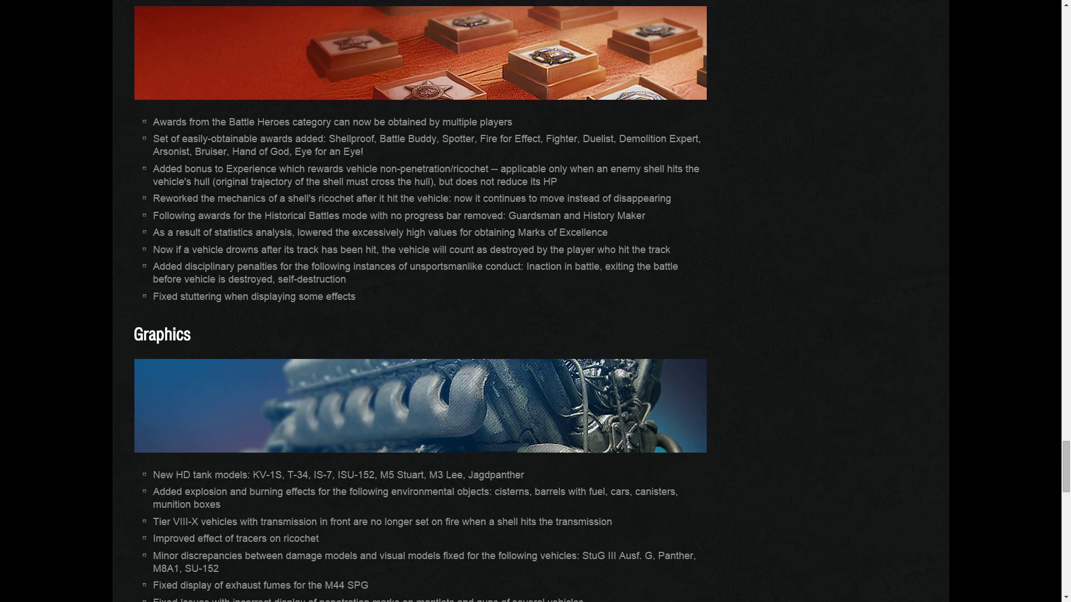
left_click_drag(325, 232, 606, 232)
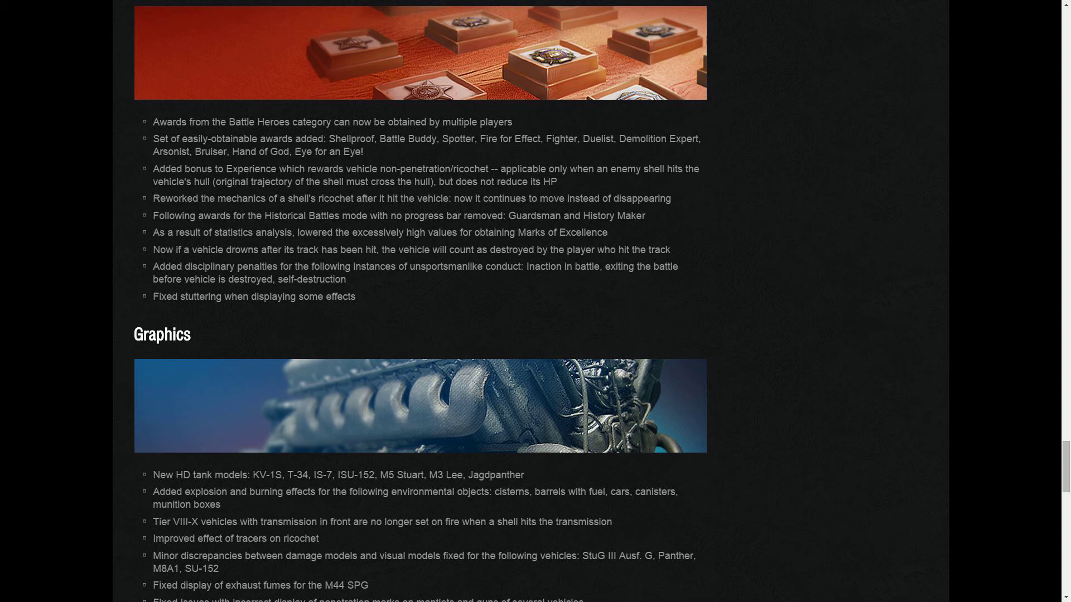
left_click_drag(529, 267, 346, 279)
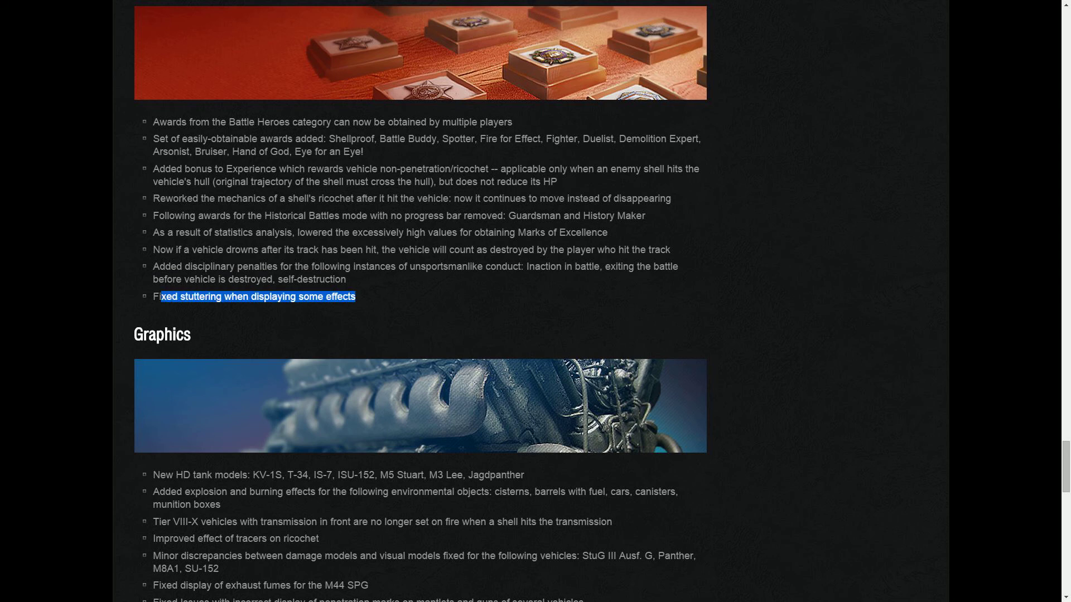
- Scroll to the end of the Graphics list and Sound changes, selecting lines while reading
scroll("down", 3)
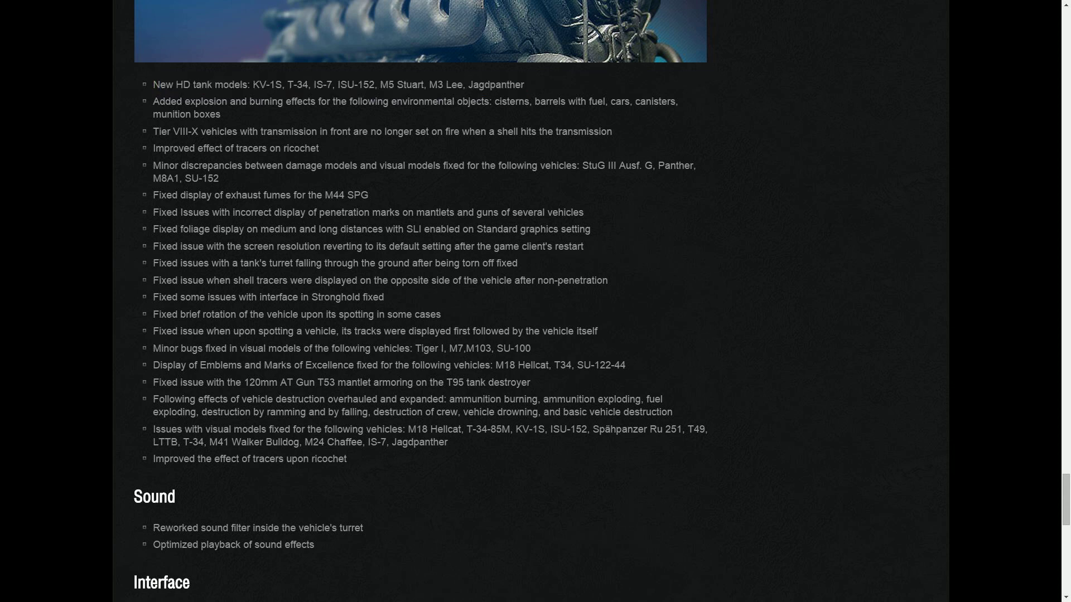
left_click_drag(153, 131, 600, 131)
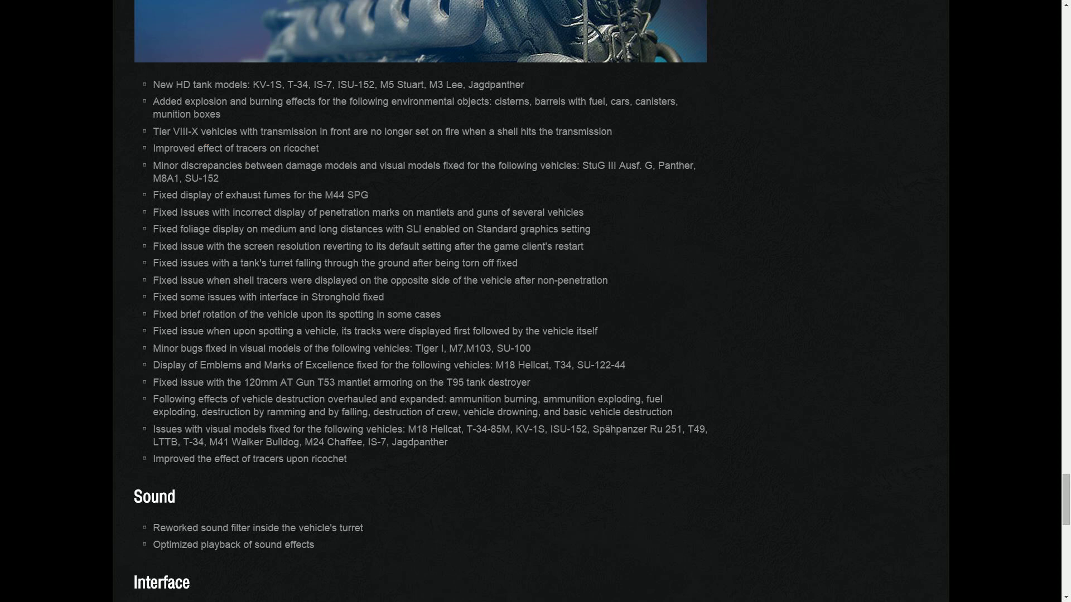
left_click_drag(162, 165, 219, 178)
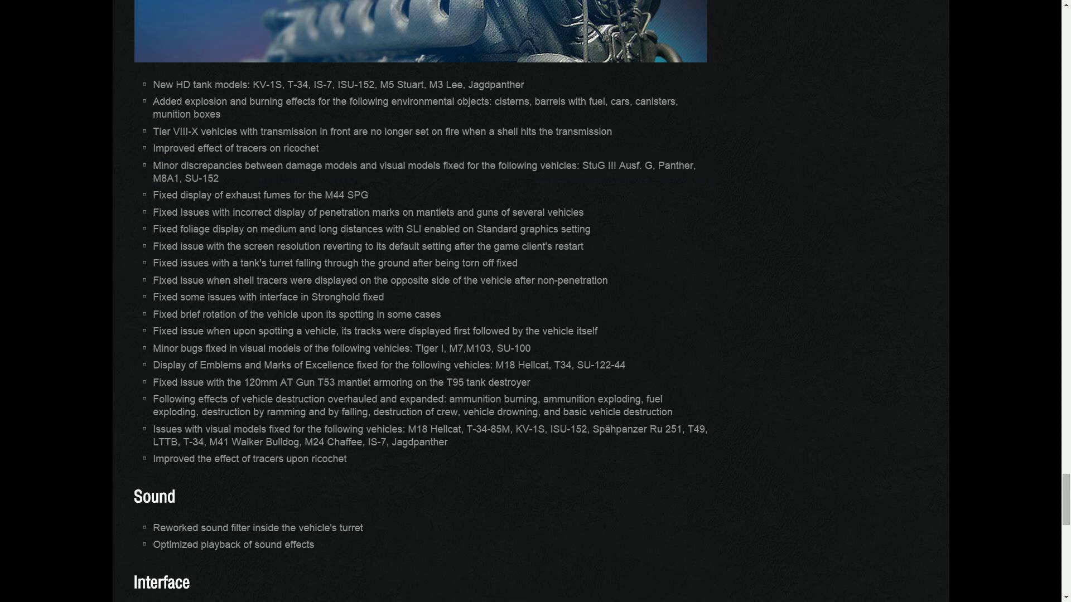
- Scroll into the Interface changes and highlight the T95 mantlet armoring bullet
scroll("down", 3)
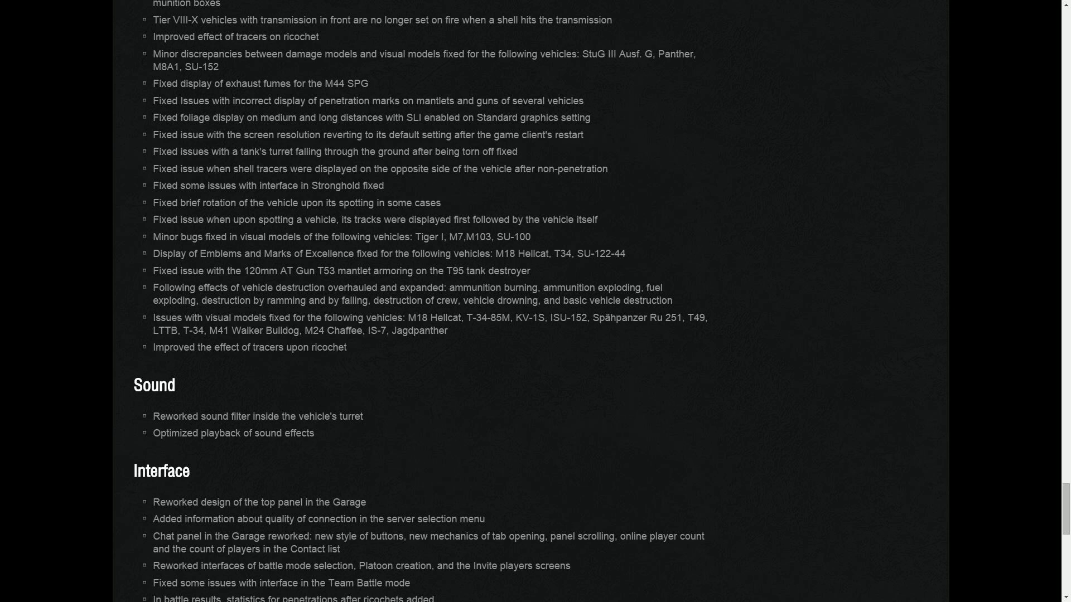
left_click_drag(212, 100, 384, 100)
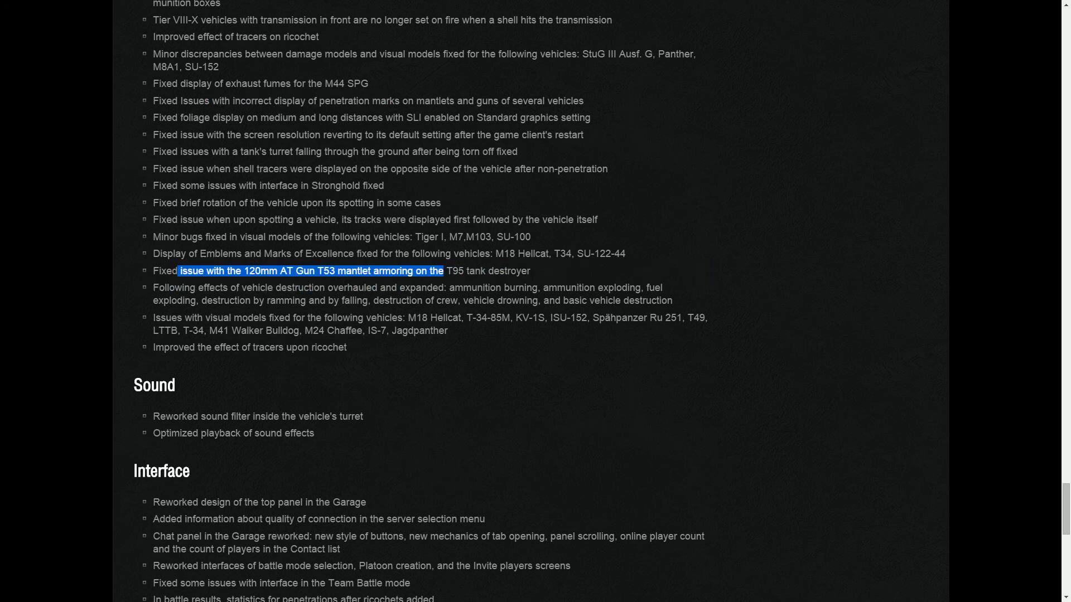
left_click_drag(442, 271, 530, 270)
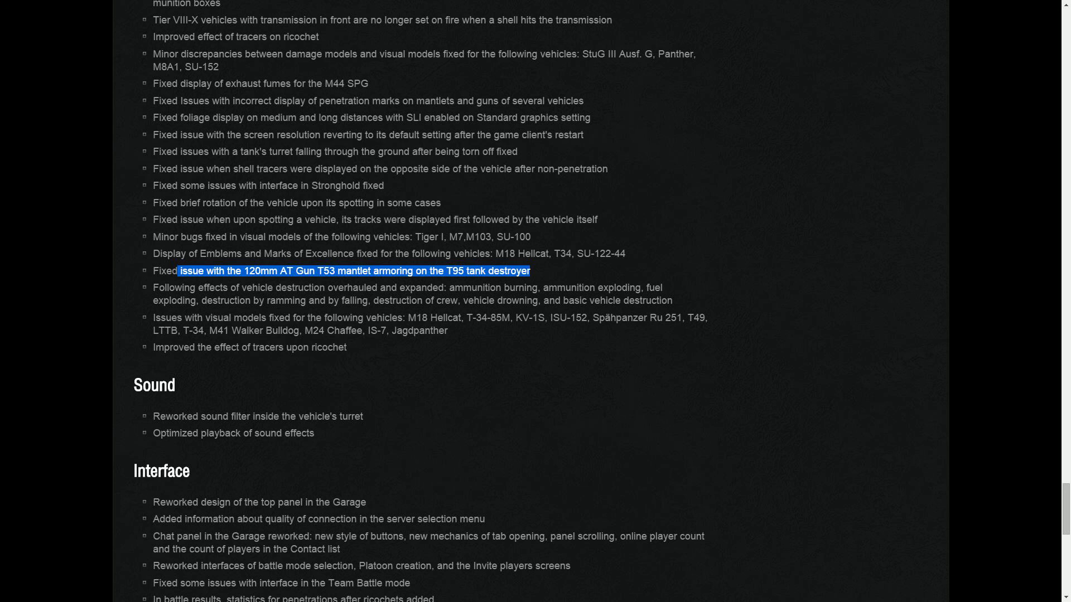
- Scroll down to the Other Bugfixes and Changes heading, selecting lines, then back up
scroll("down", 3)
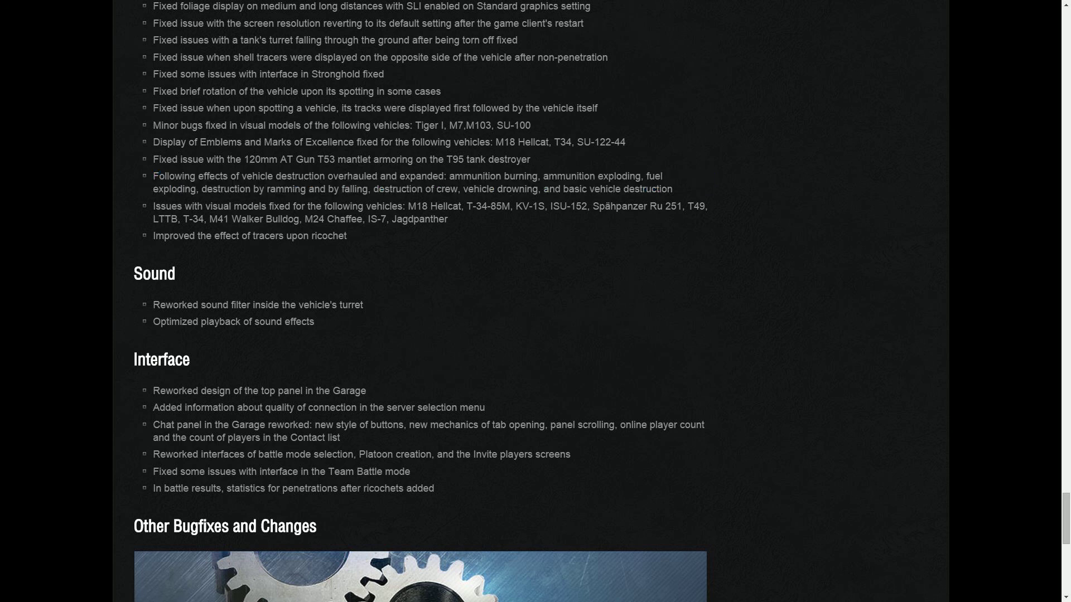
left_click_drag(447, 176, 673, 189)
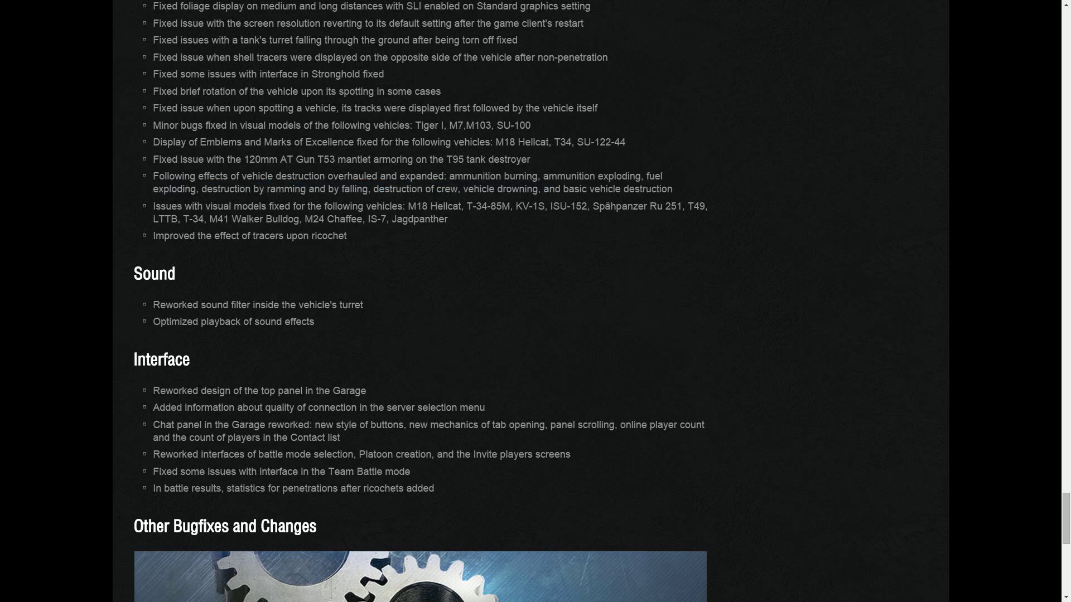
left_click_drag(367, 206, 448, 219)
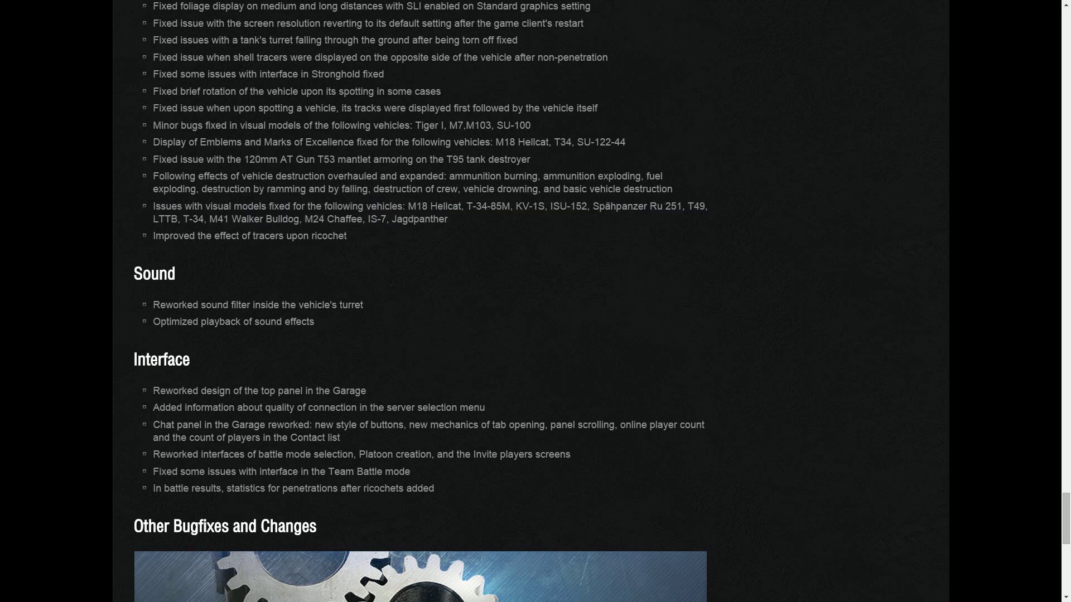
scroll("up", 3)
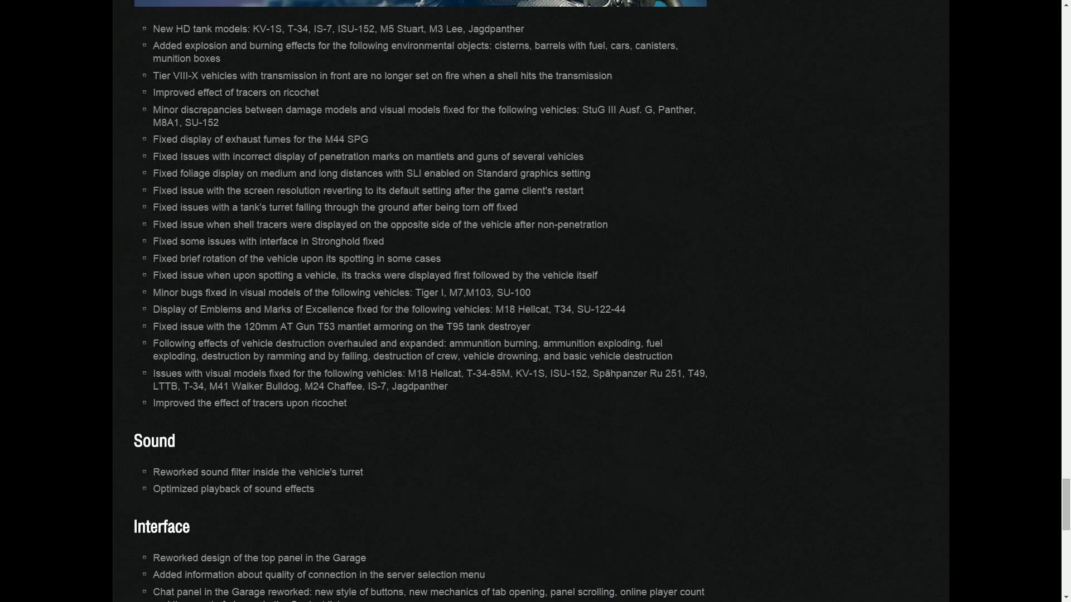
- Highlight the 'Improved effect of tracers on ricochet' note in the Graphics list
left_click_drag(167, 402, 345, 402)
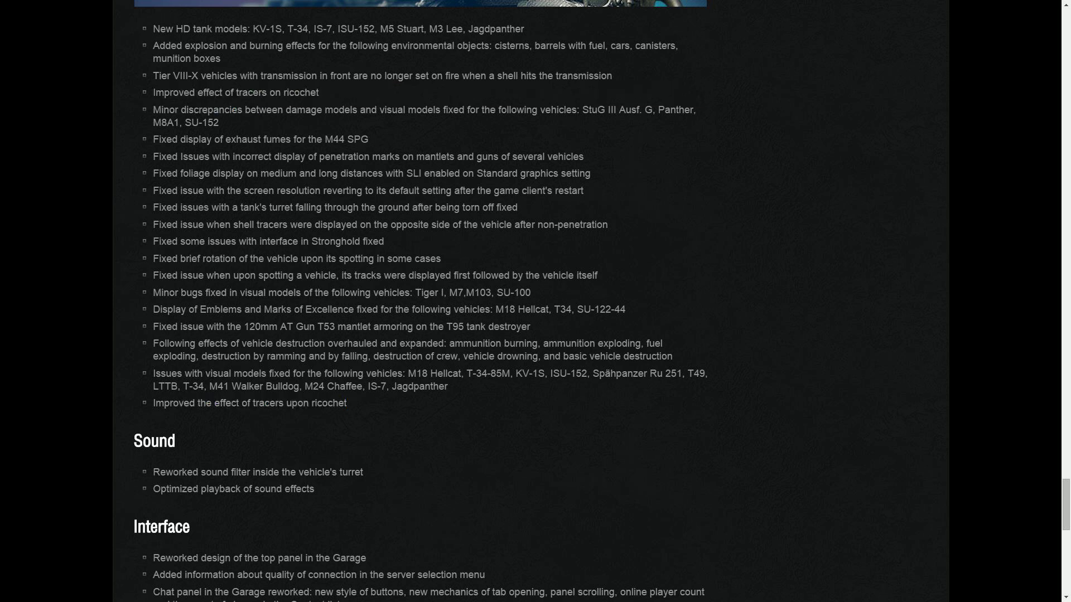
double_click(201, 92)
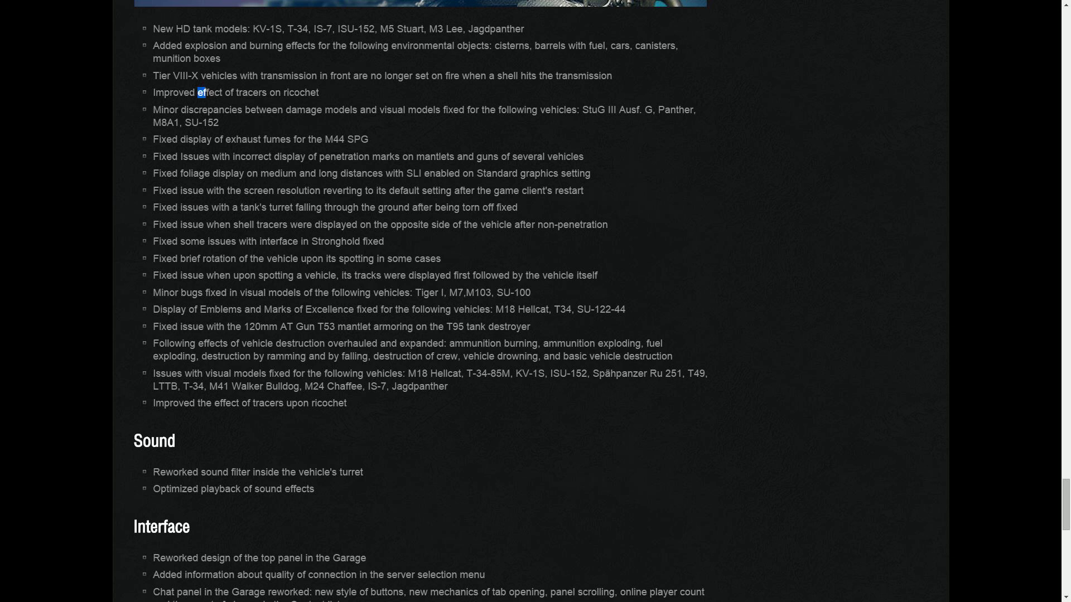
left_click(202, 93)
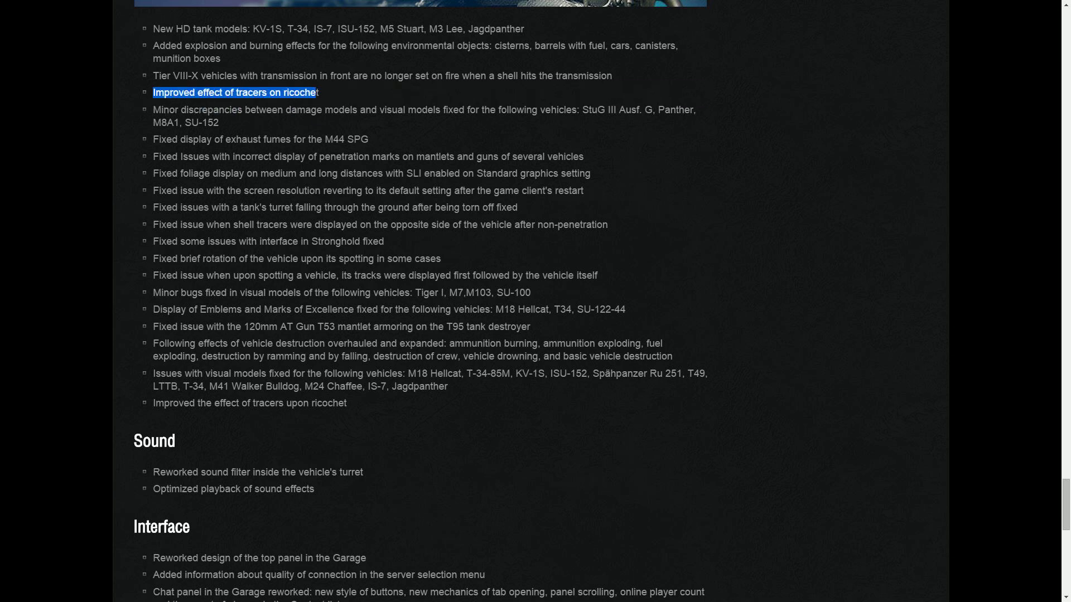
- Scroll to the page end and mark the Garage top panel and battle results statistics notes
scroll("down", 3)
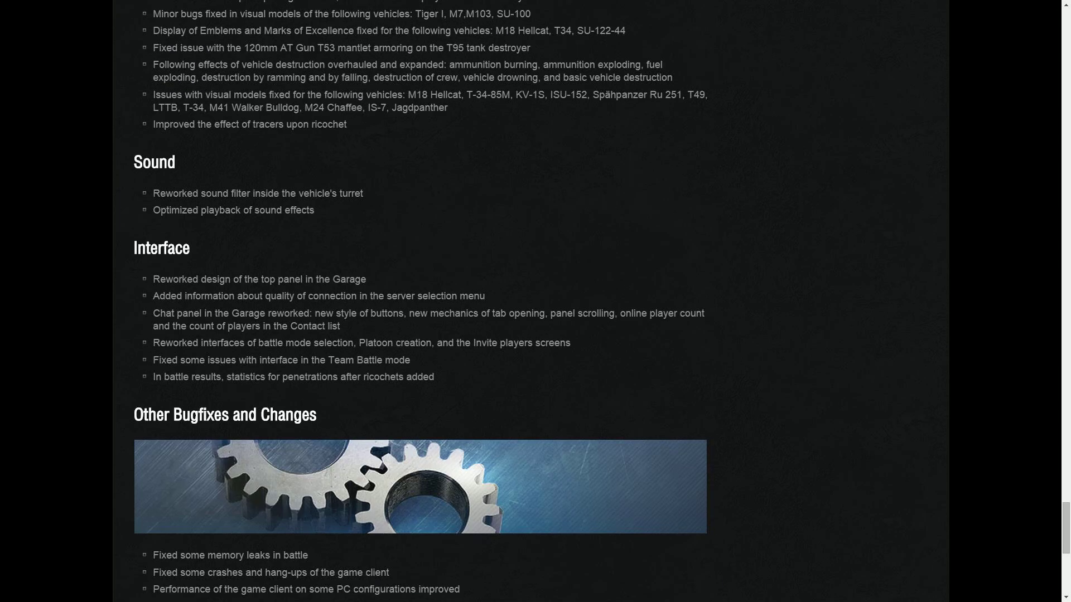
scroll("down", 3)
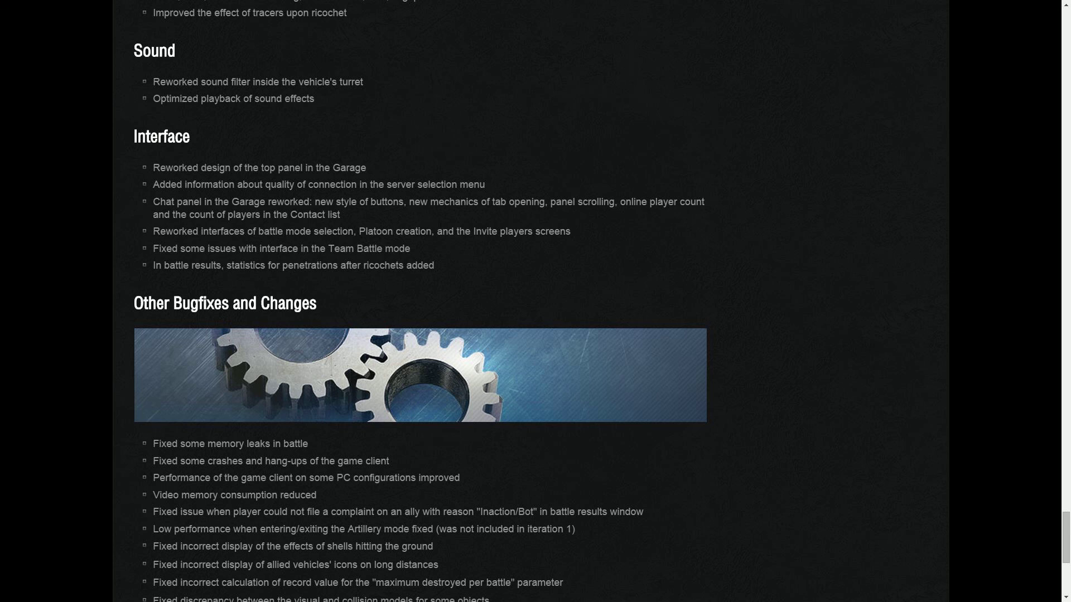
left_click_drag(173, 82, 336, 82)
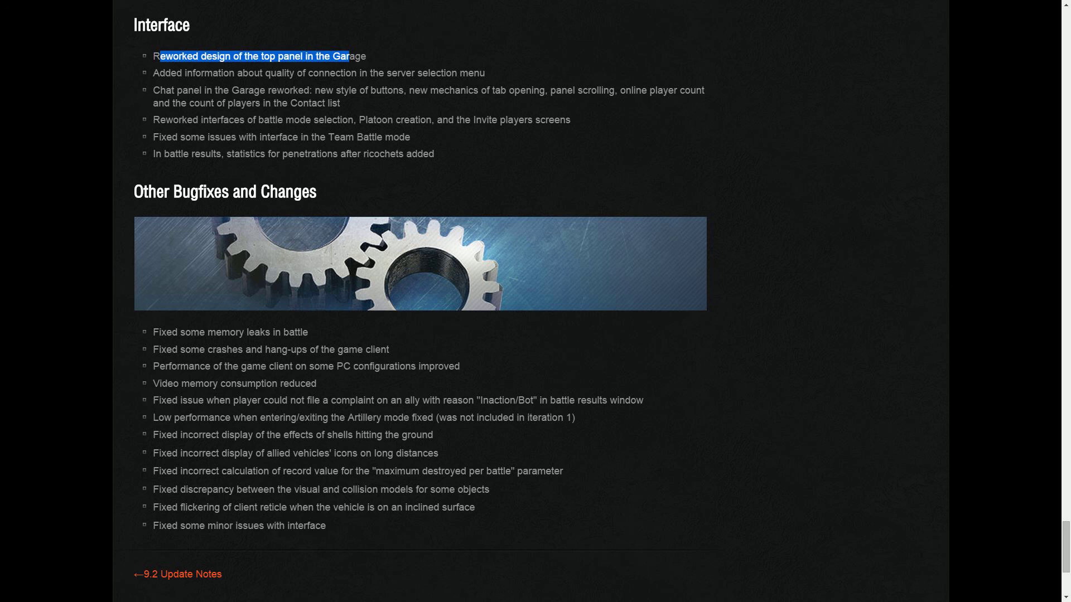
left_click_drag(168, 73, 459, 73)
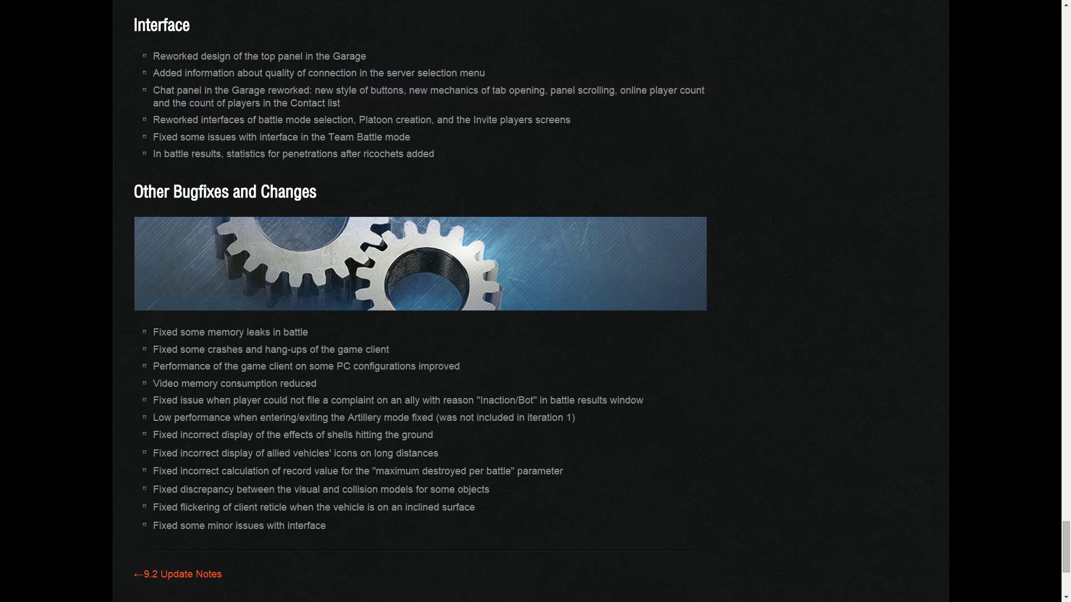
left_click_drag(186, 119, 536, 119)
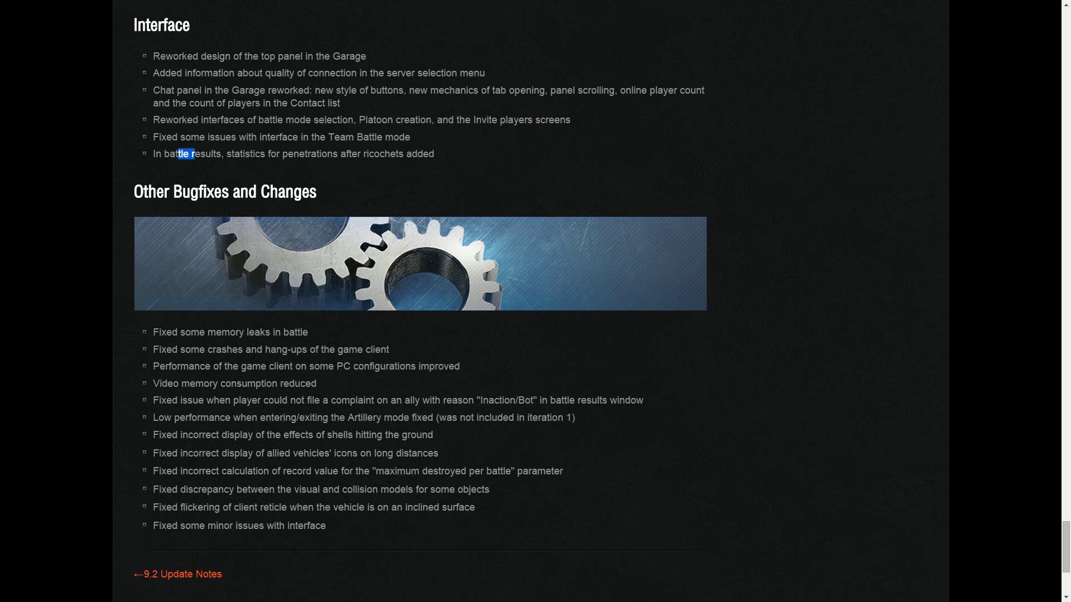
left_click_drag(194, 154, 404, 154)
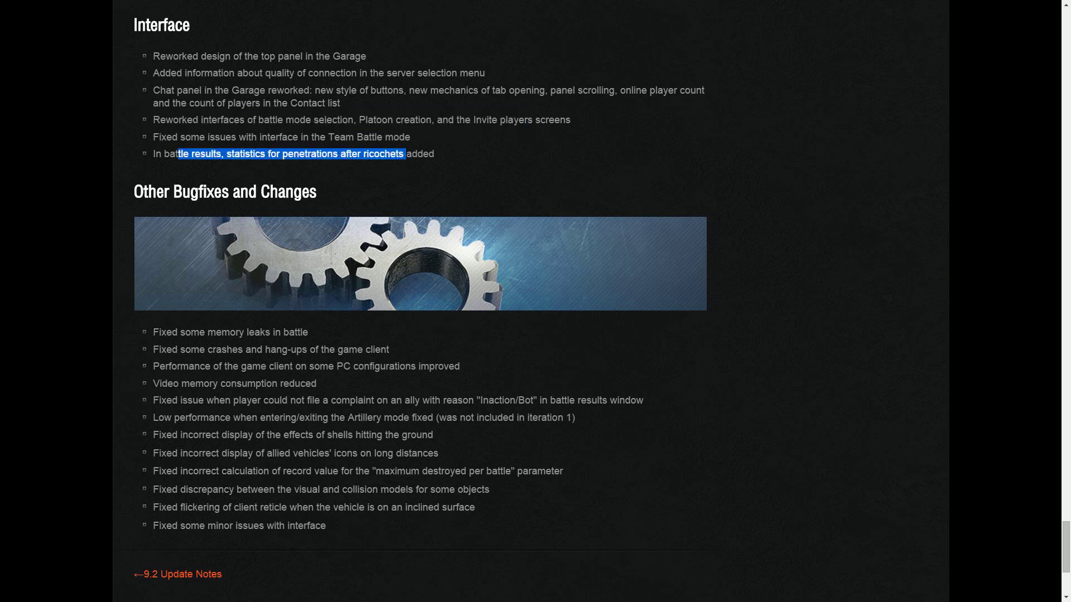
- Scroll to the page footer, then back up to the M24 Chaffee through FV304 entries
scroll("down", 3)
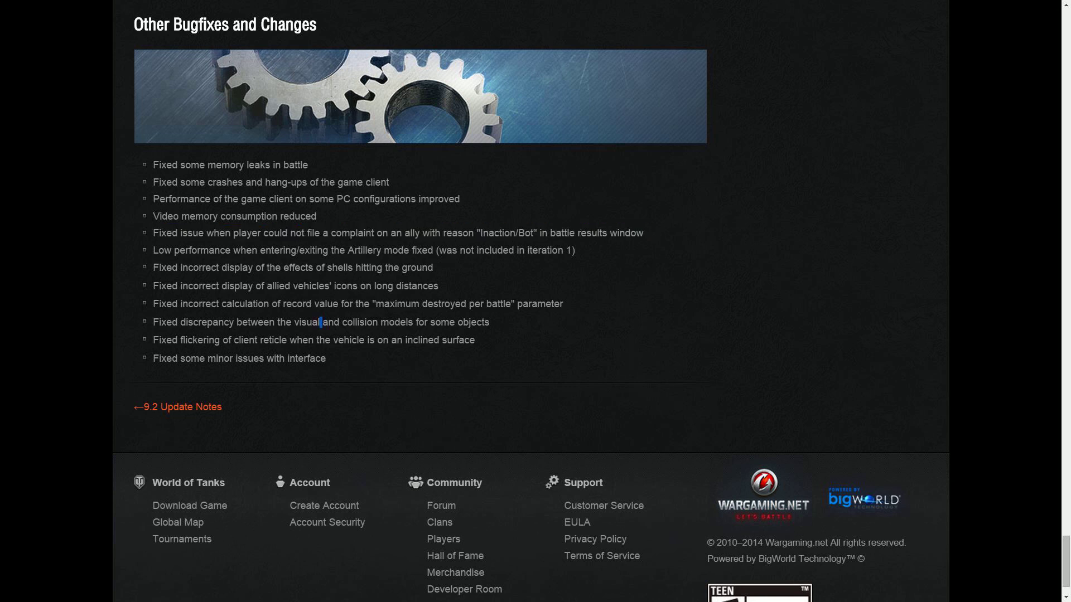
scroll("up", 3)
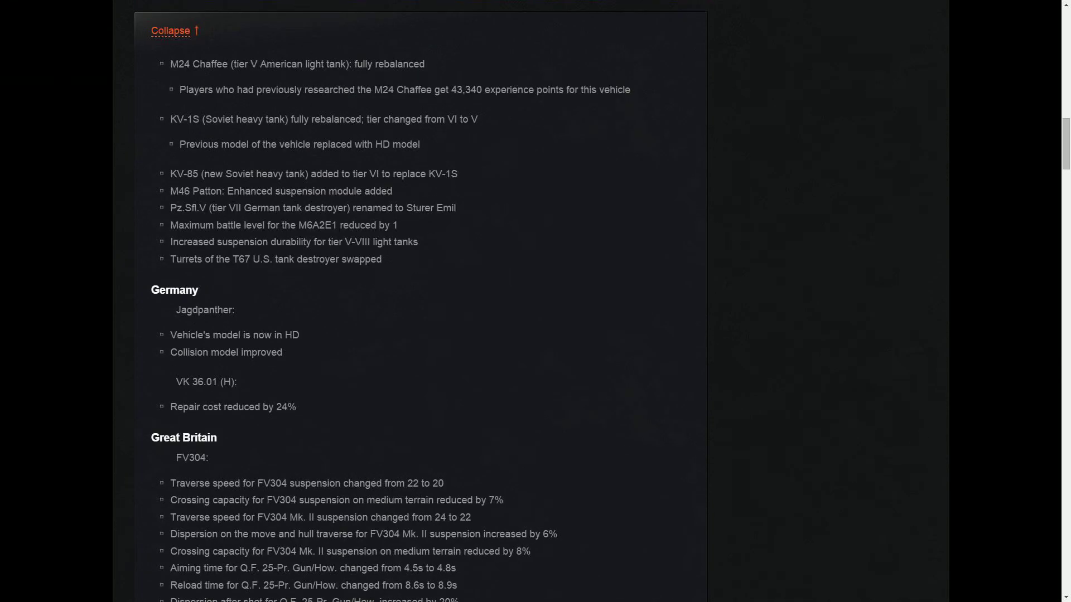
- Scroll up past New Content to the 9.3 Update Notes title banner and contents list
scroll("up", 3)
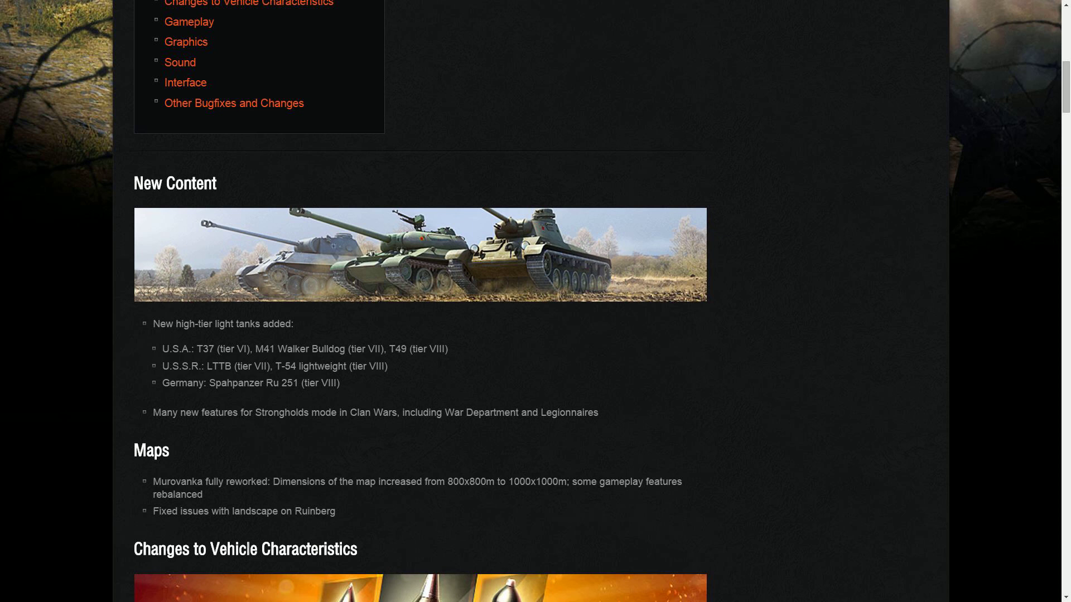
scroll("up", 3)
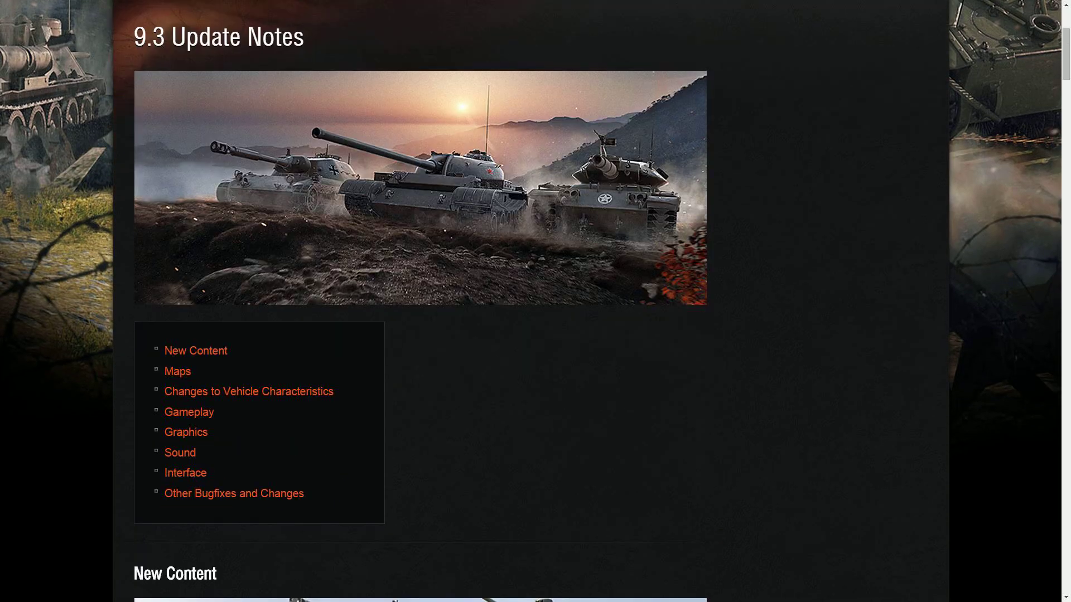
scroll("down", 3)
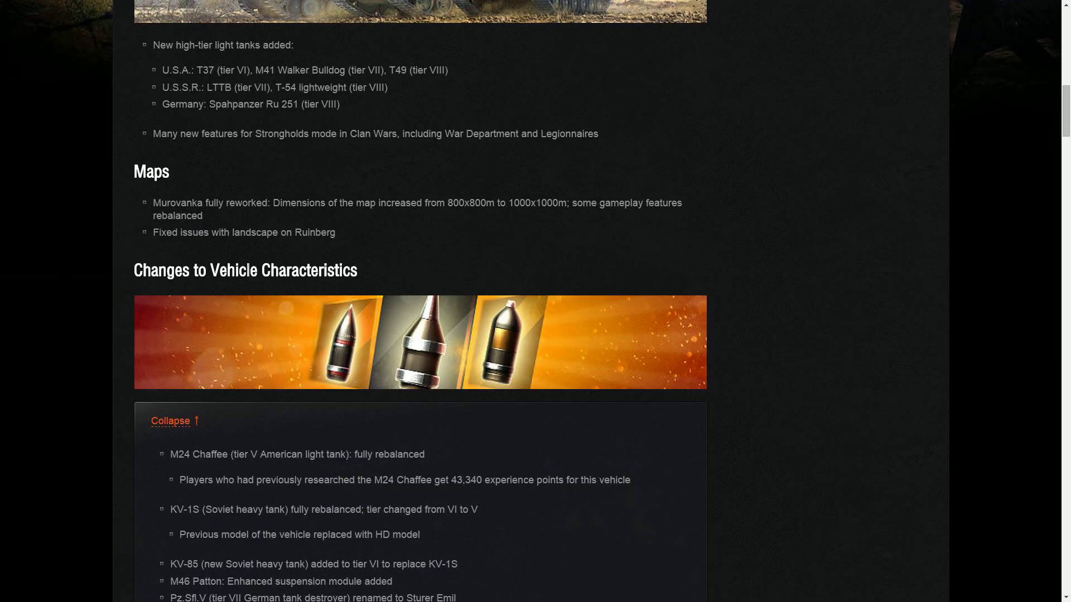
scroll("up", 3)
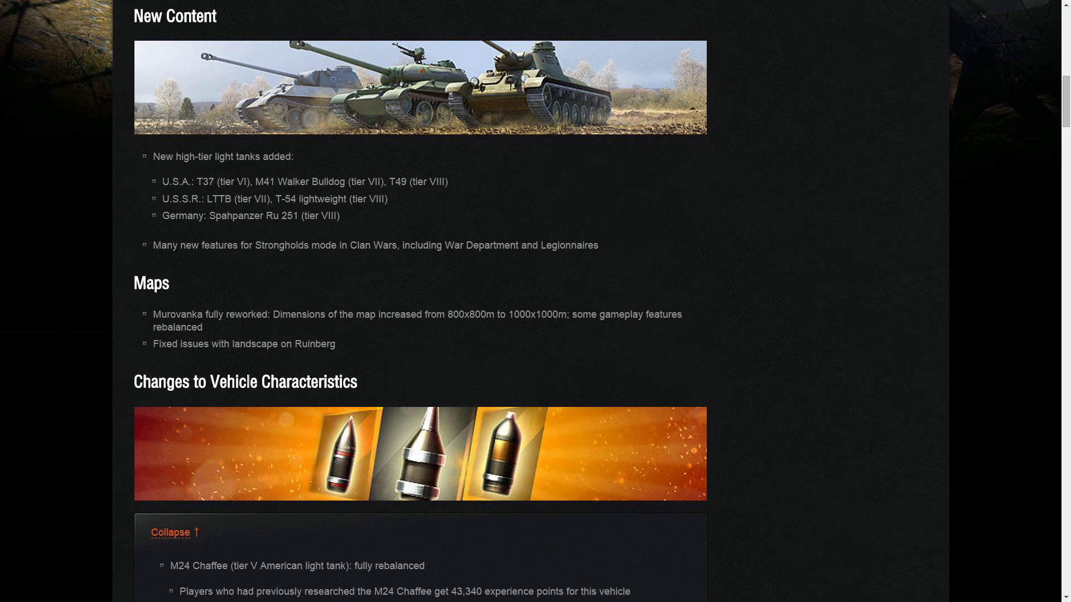
scroll("up", 3)
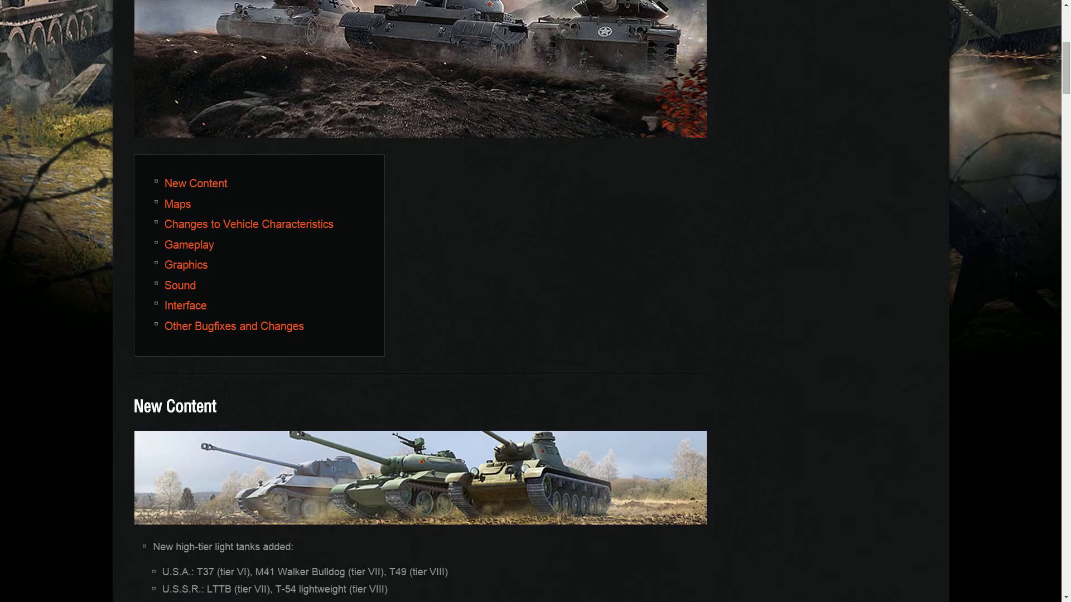
scroll("up", 3)
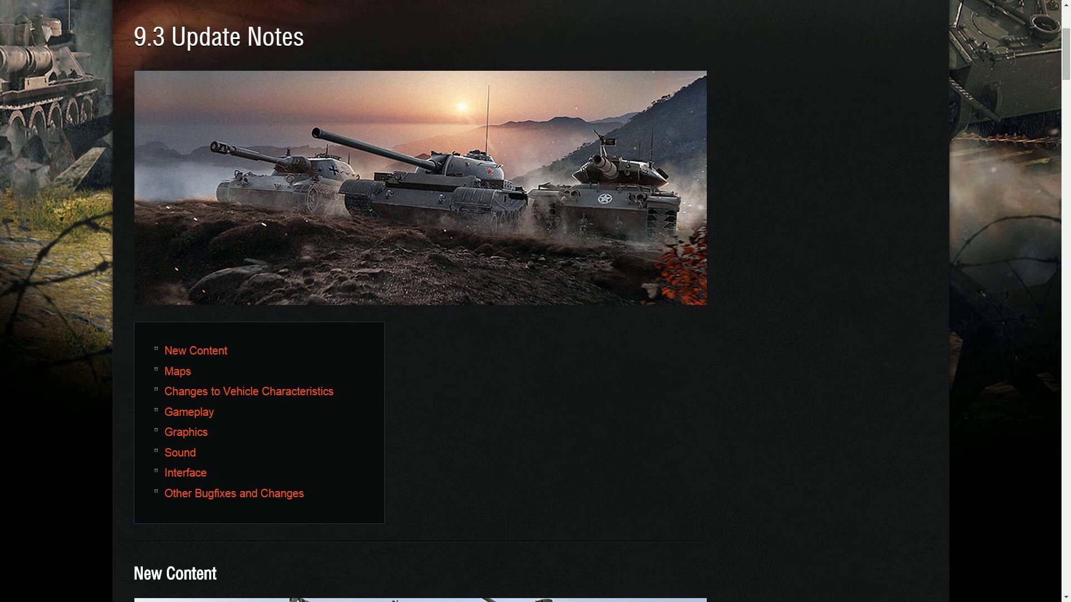